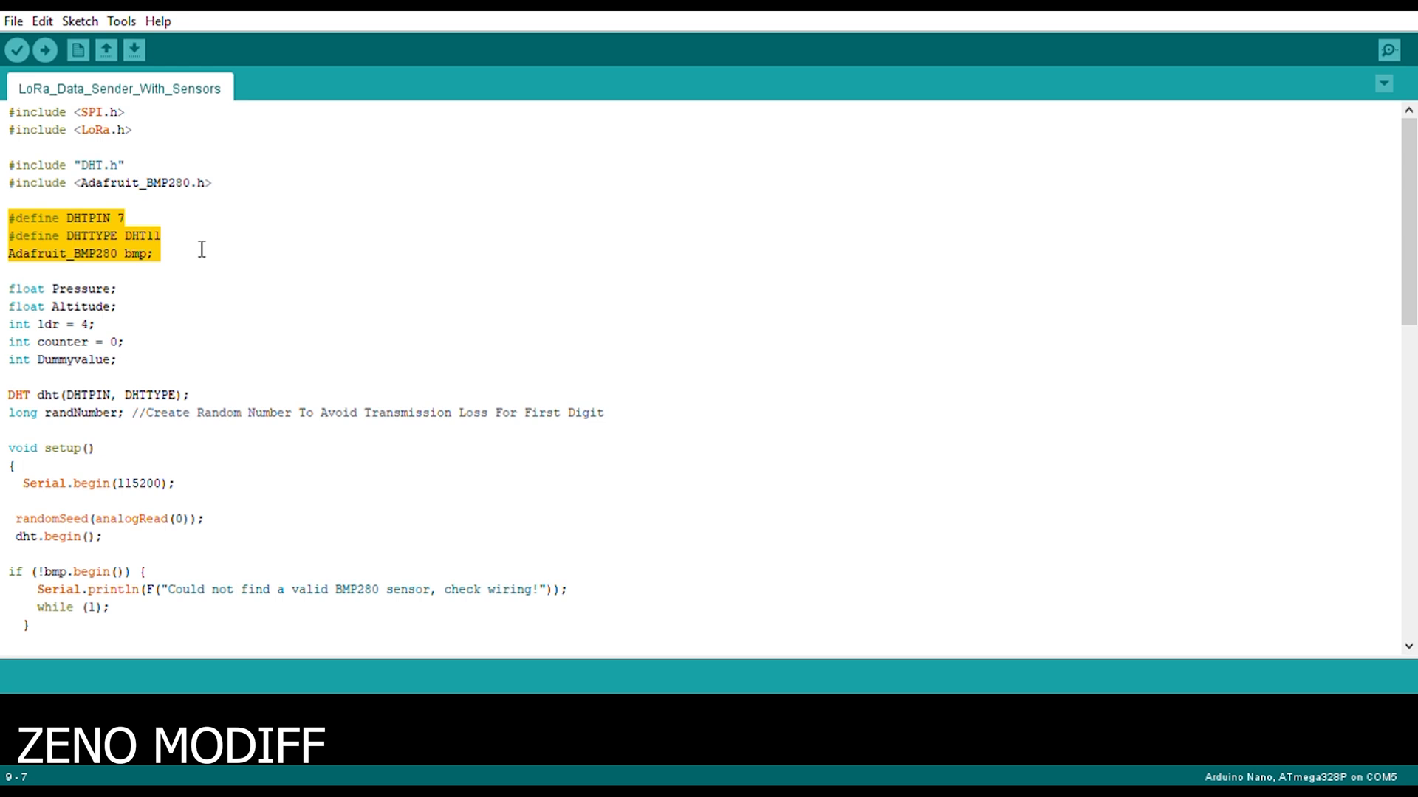
mouse_move(150, 348)
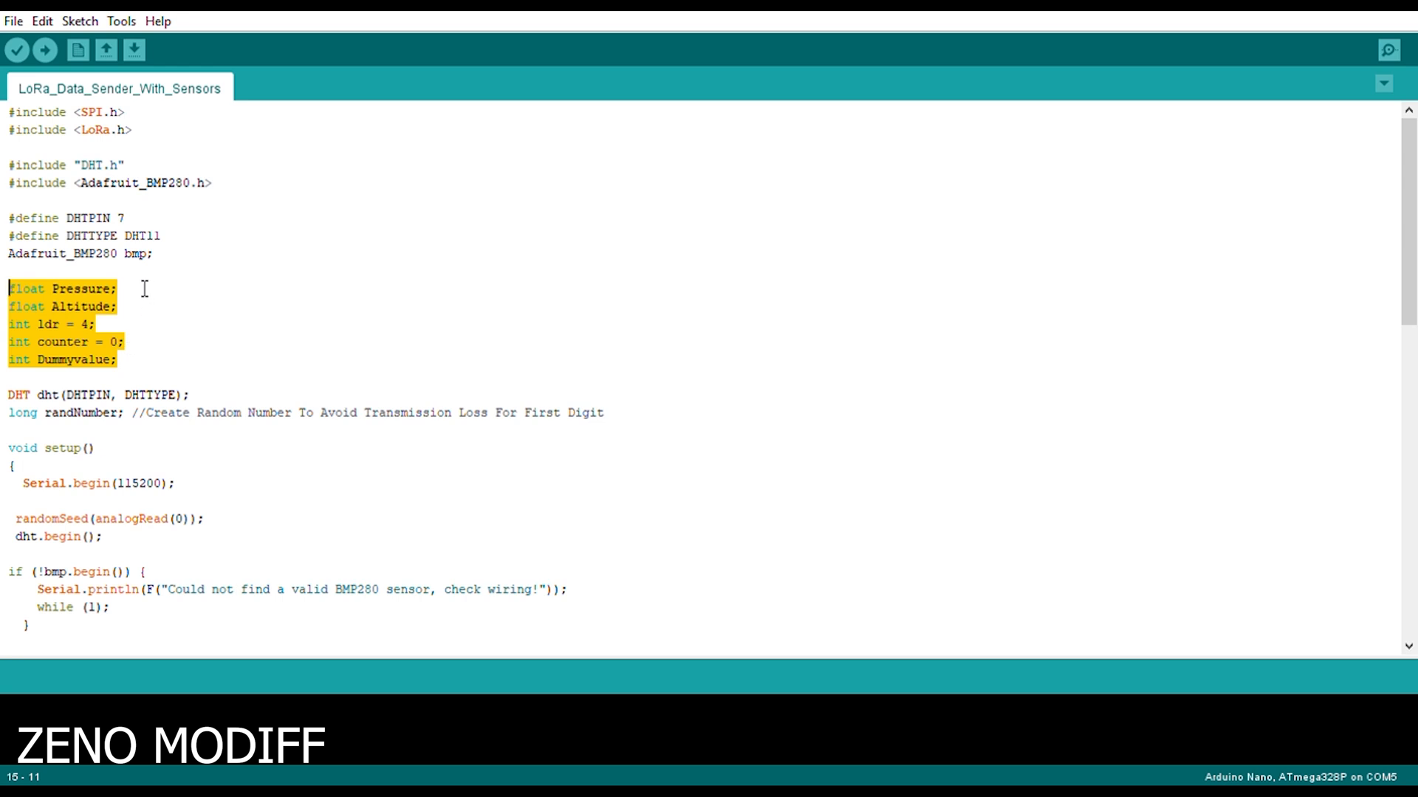
mouse_move(201, 404)
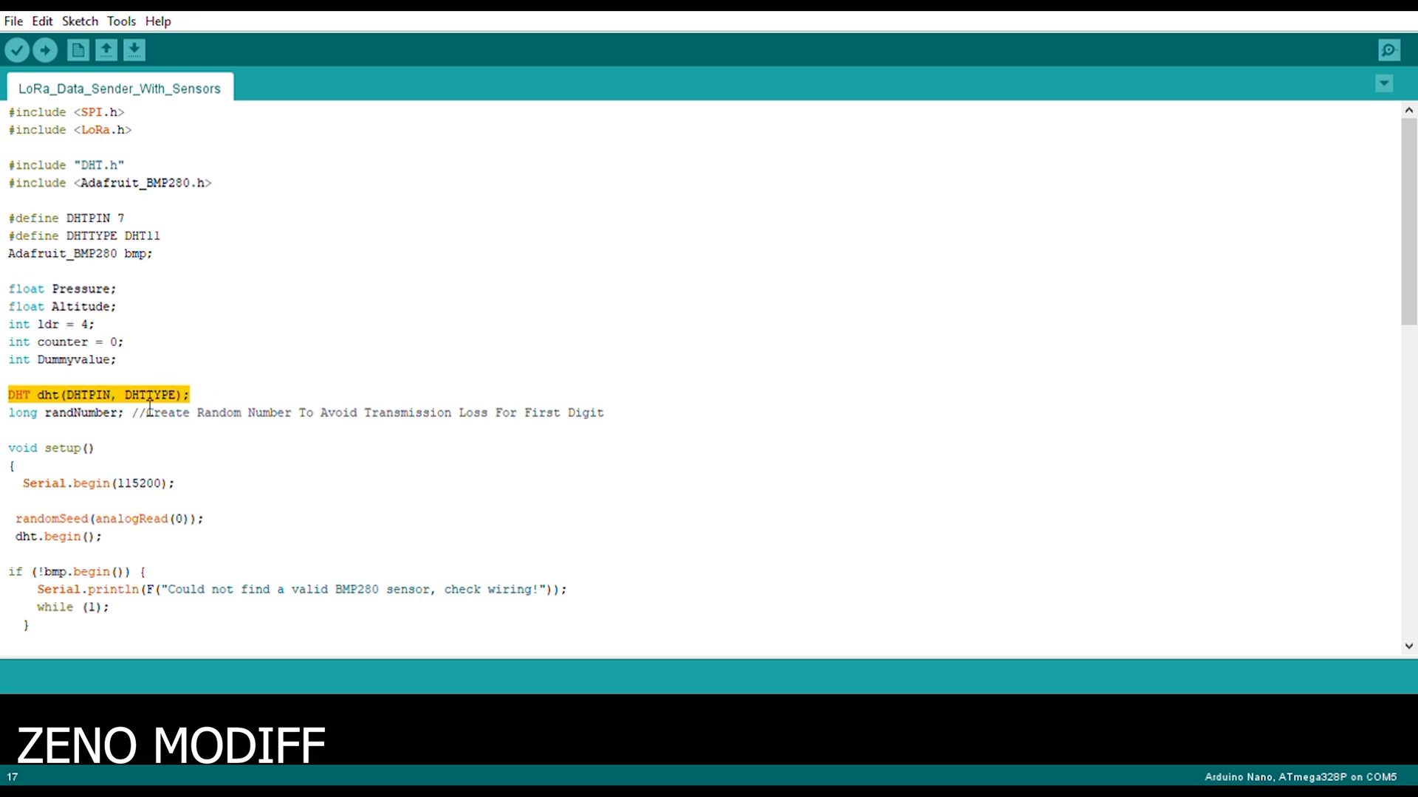
Walk through the sender's DHT sensor declaration, setup function and BMP280 error message.
click(79, 430)
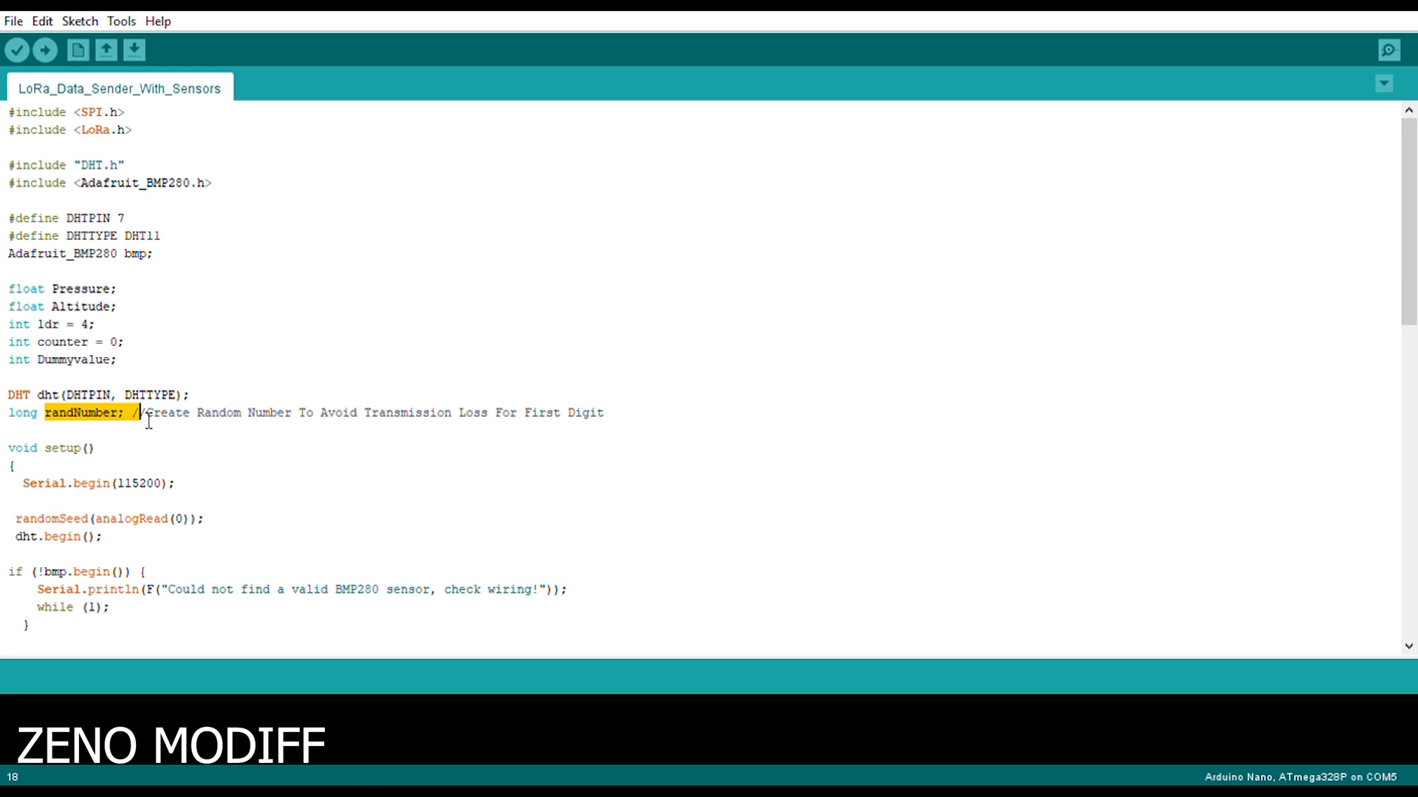
mouse_move(217, 439)
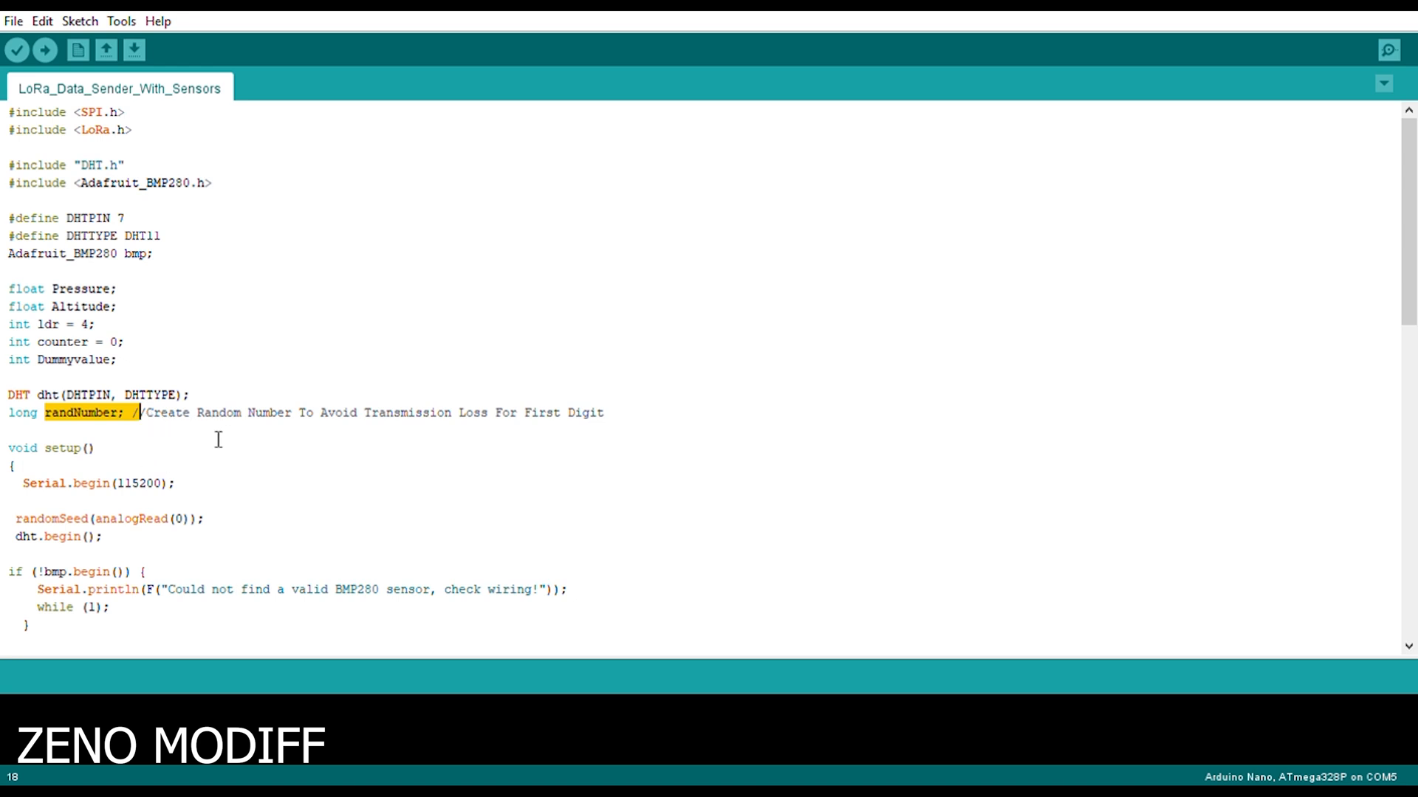
mouse_move(620, 418)
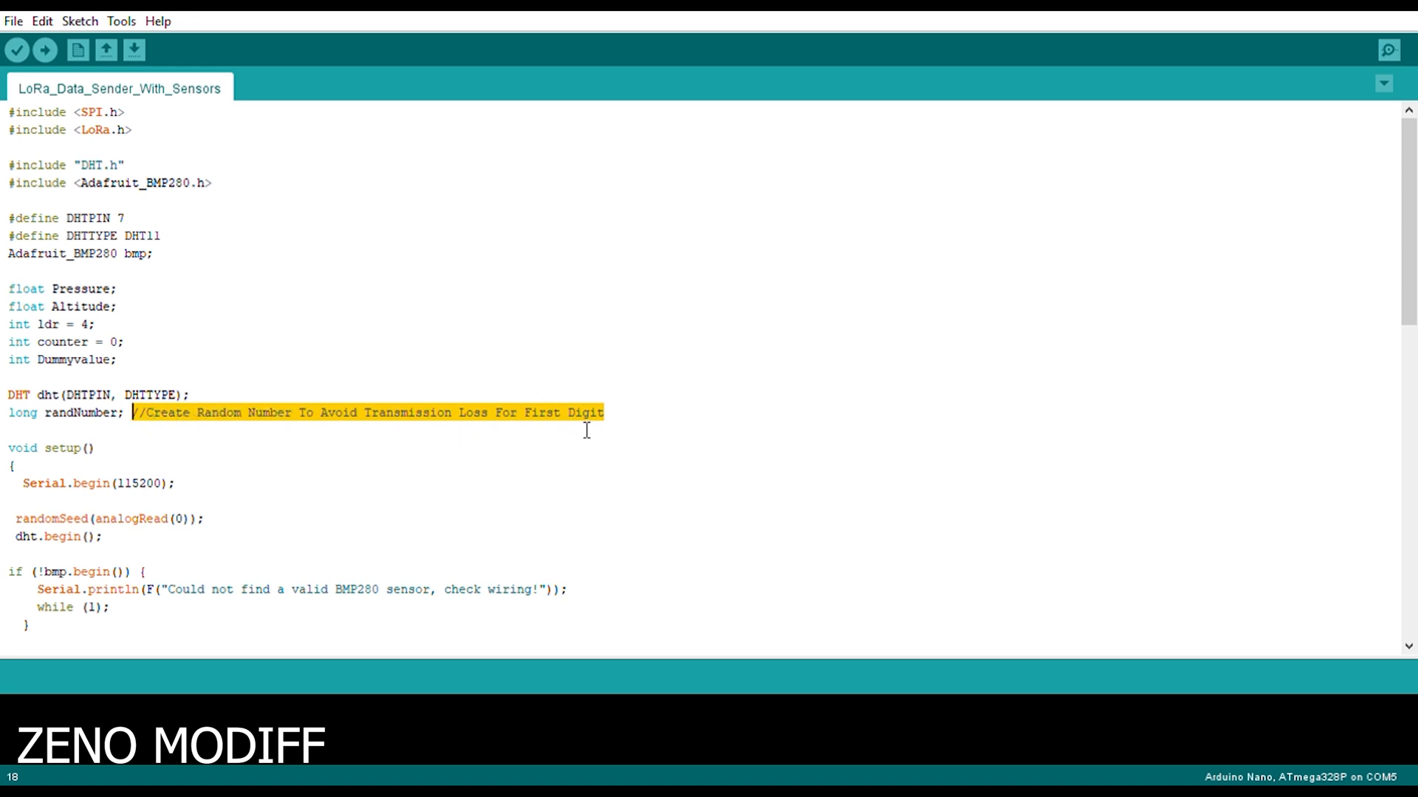
mouse_move(629, 428)
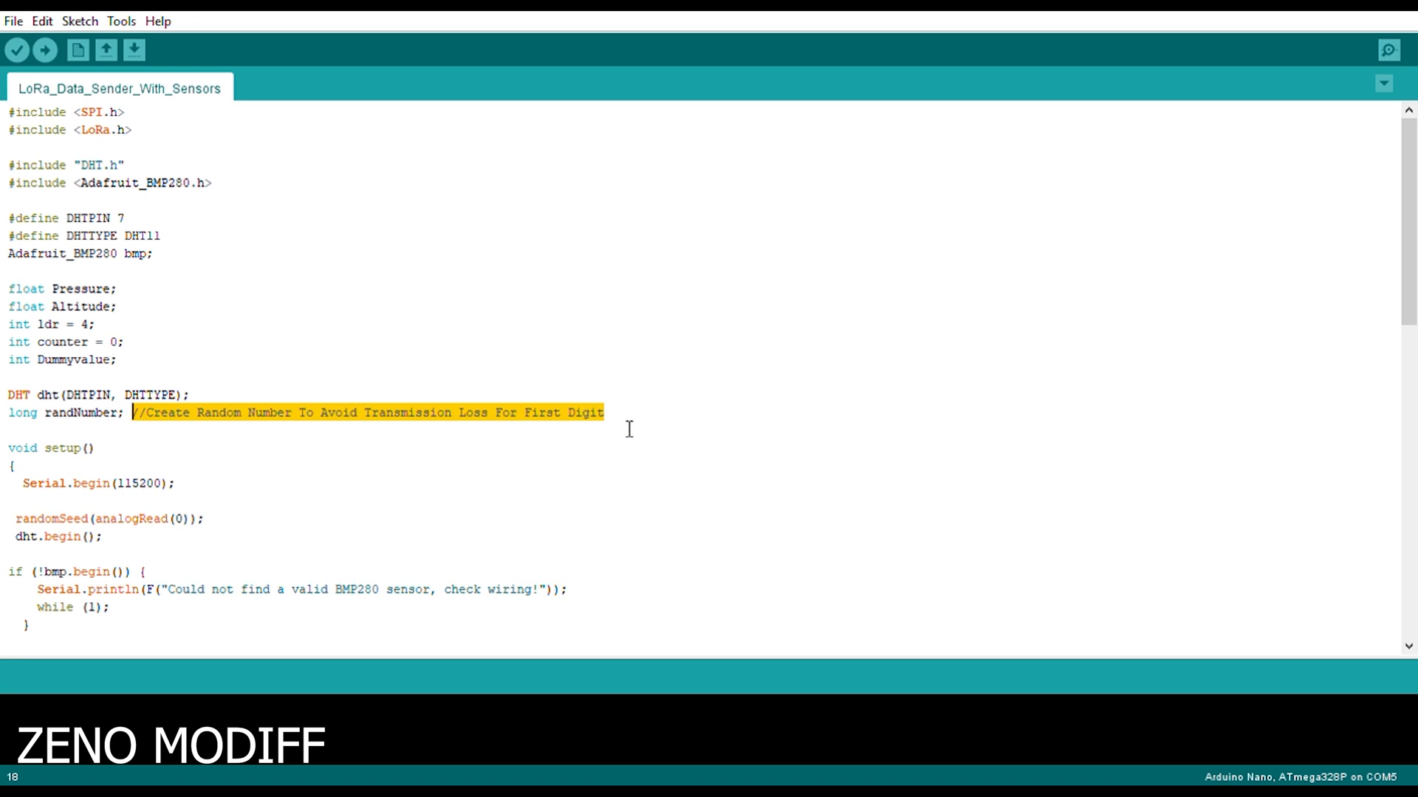
click(80, 451)
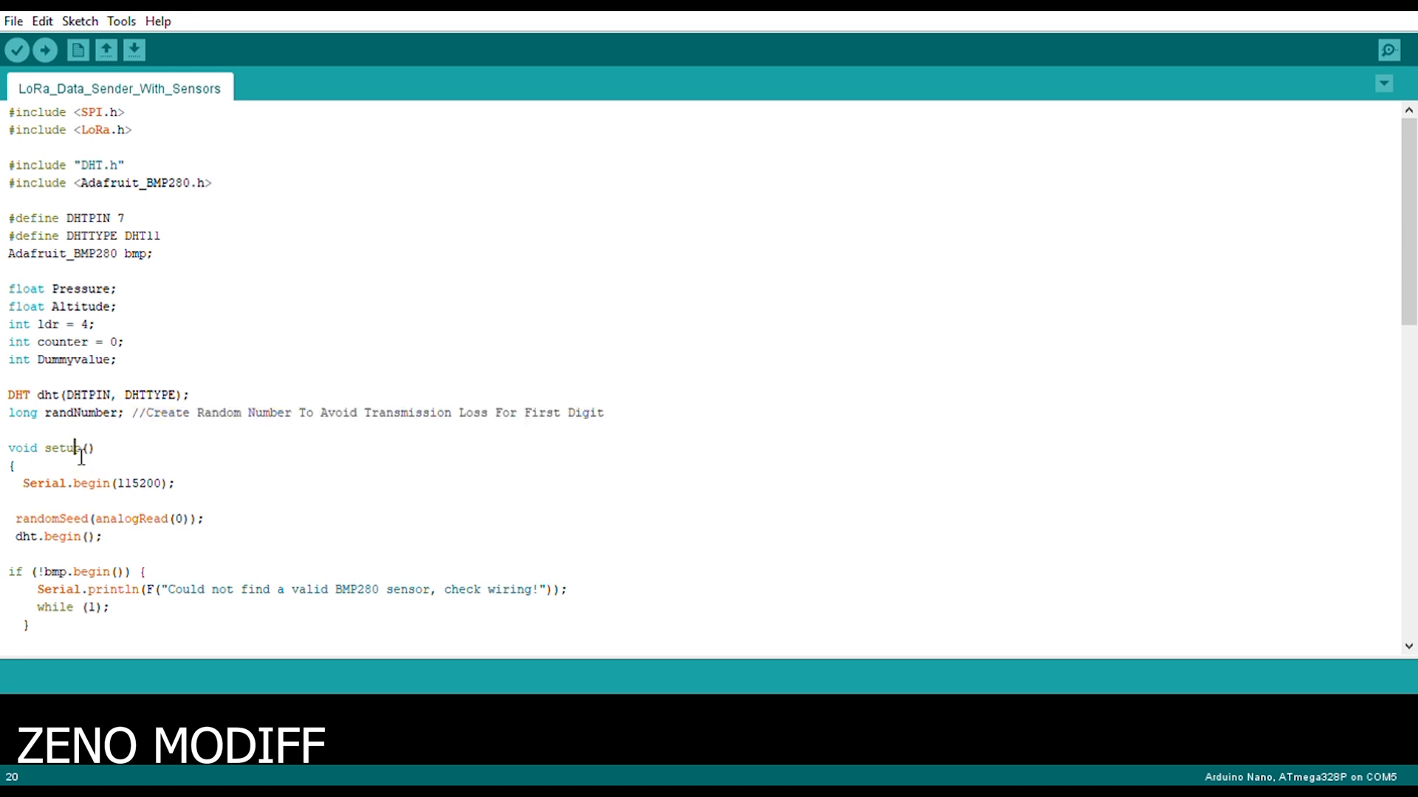
double_click(61, 447)
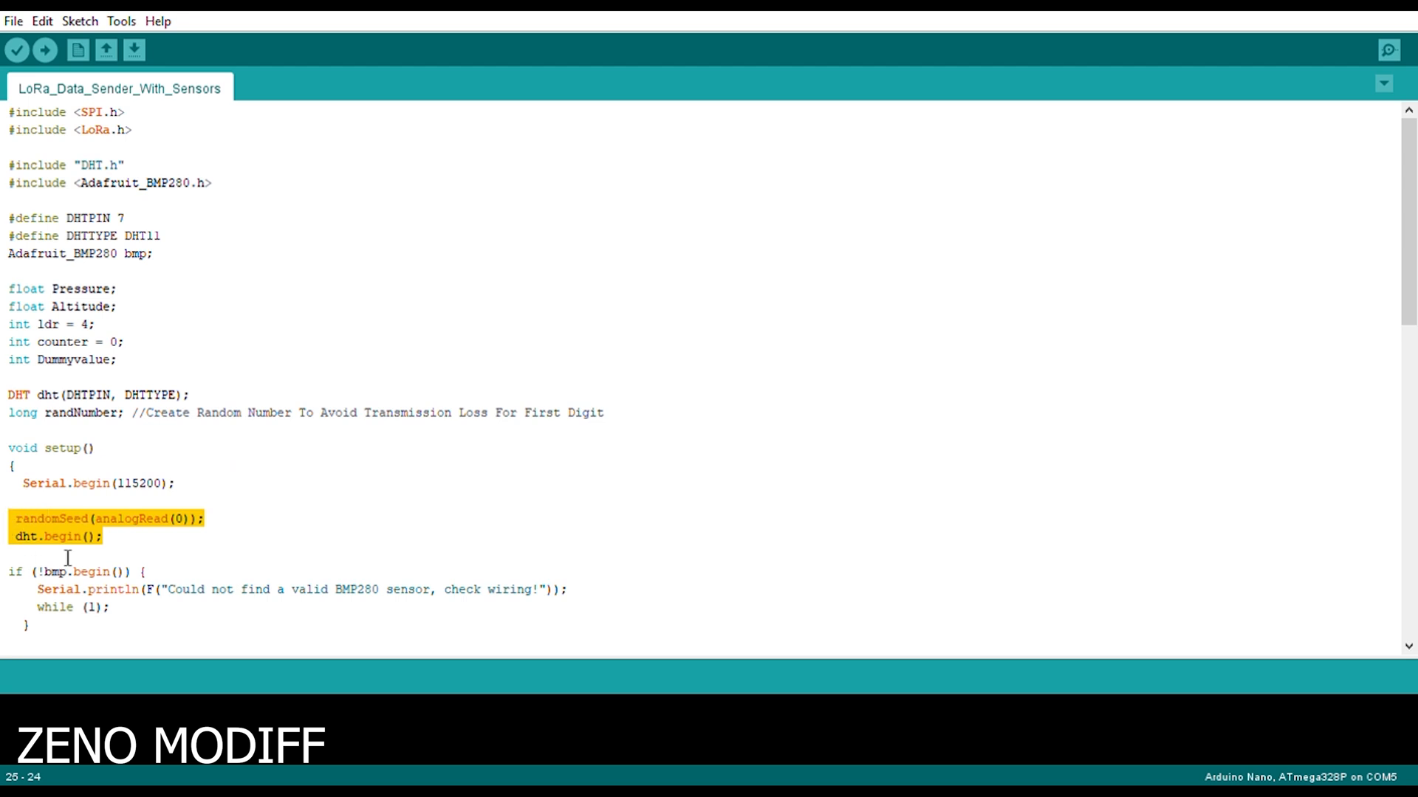
mouse_move(118, 551)
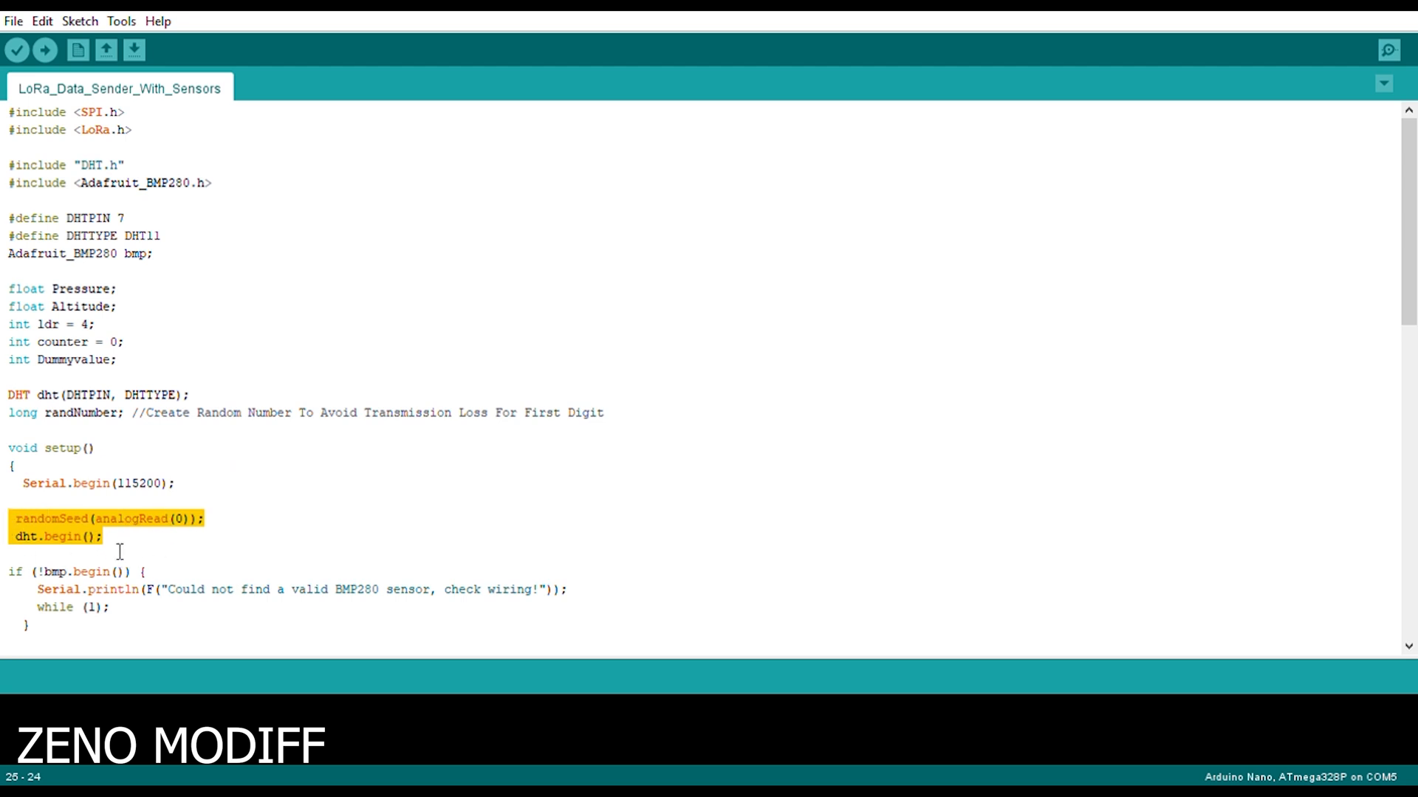
scroll(down, 3)
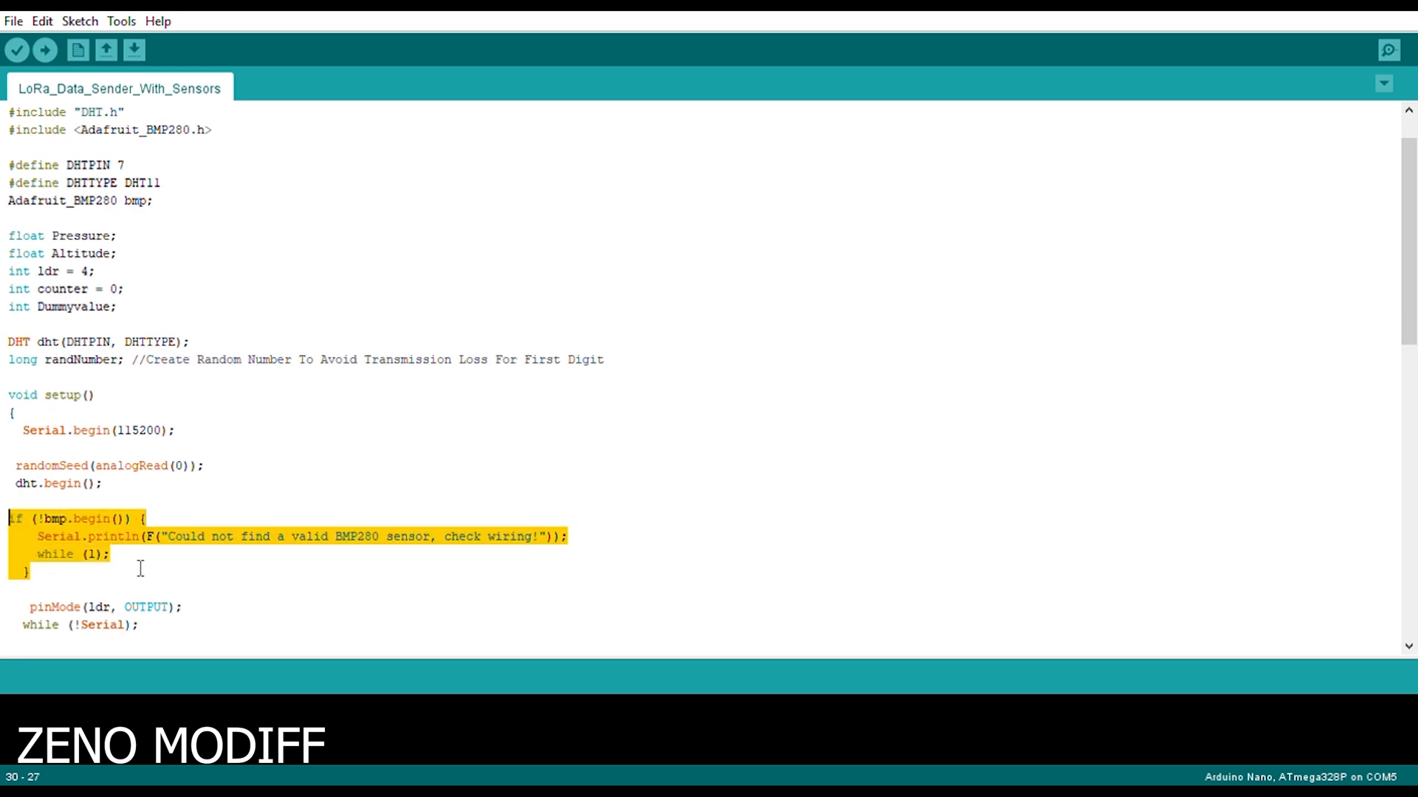
mouse_move(200, 564)
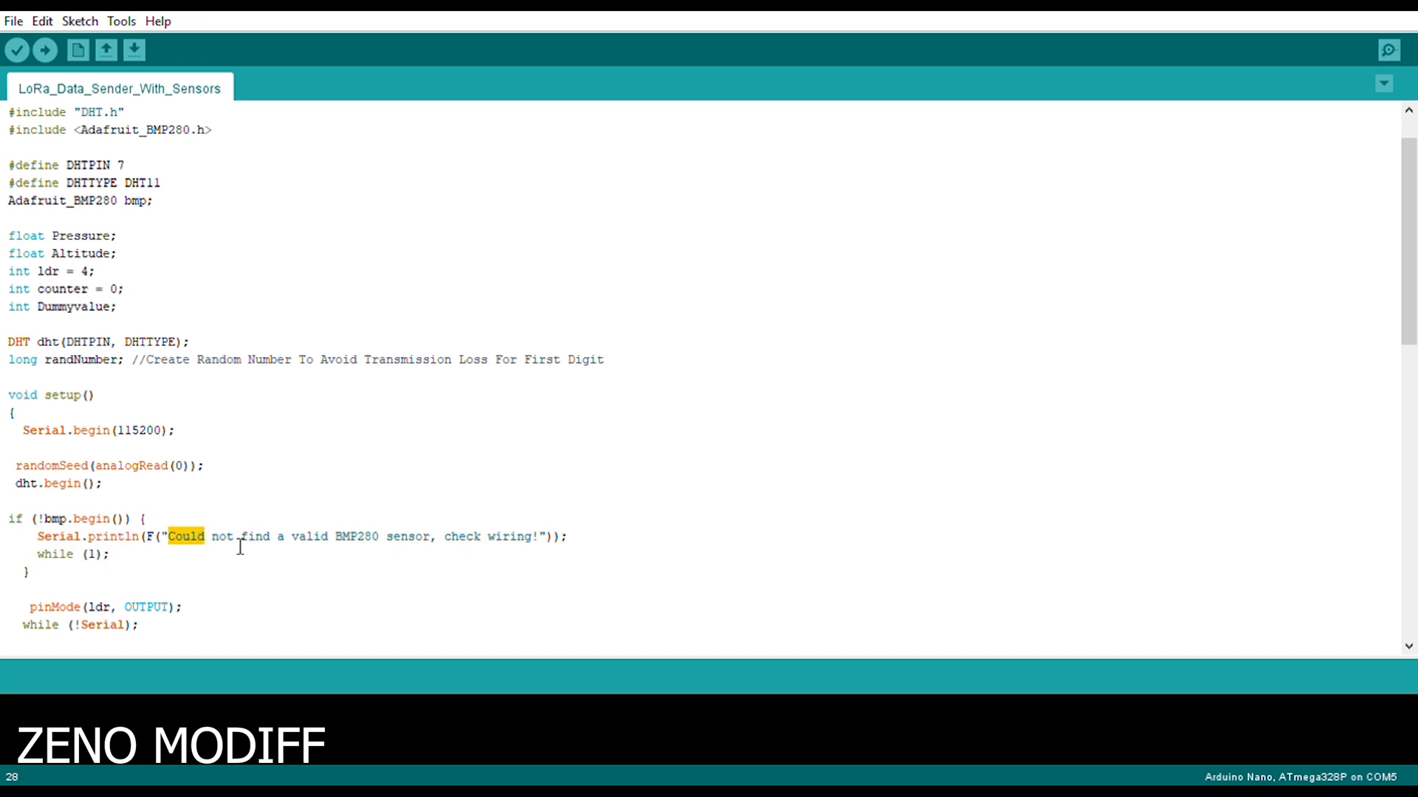
double_click(254, 536)
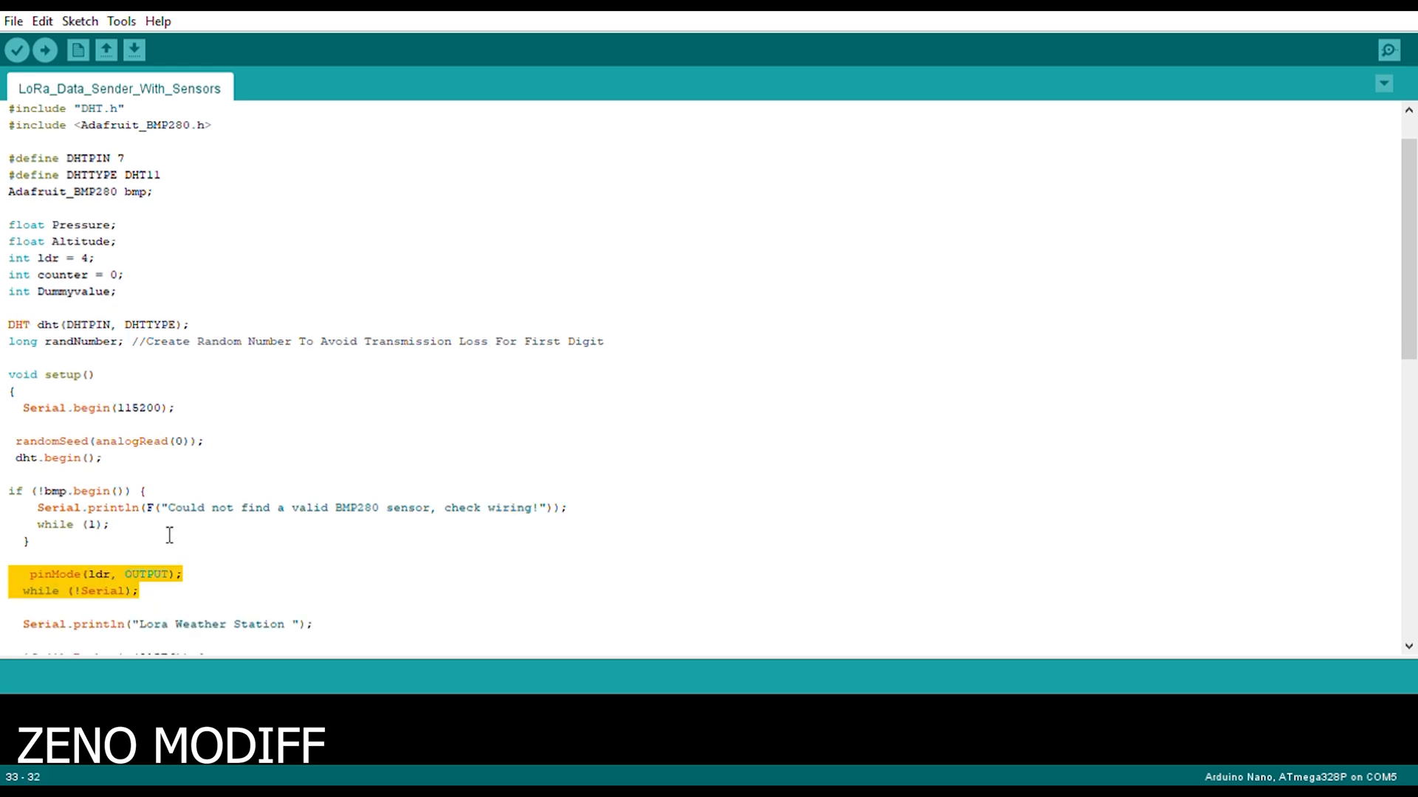
Highlight the loop function and its first four lines, including the random number line.
scroll(down, 3)
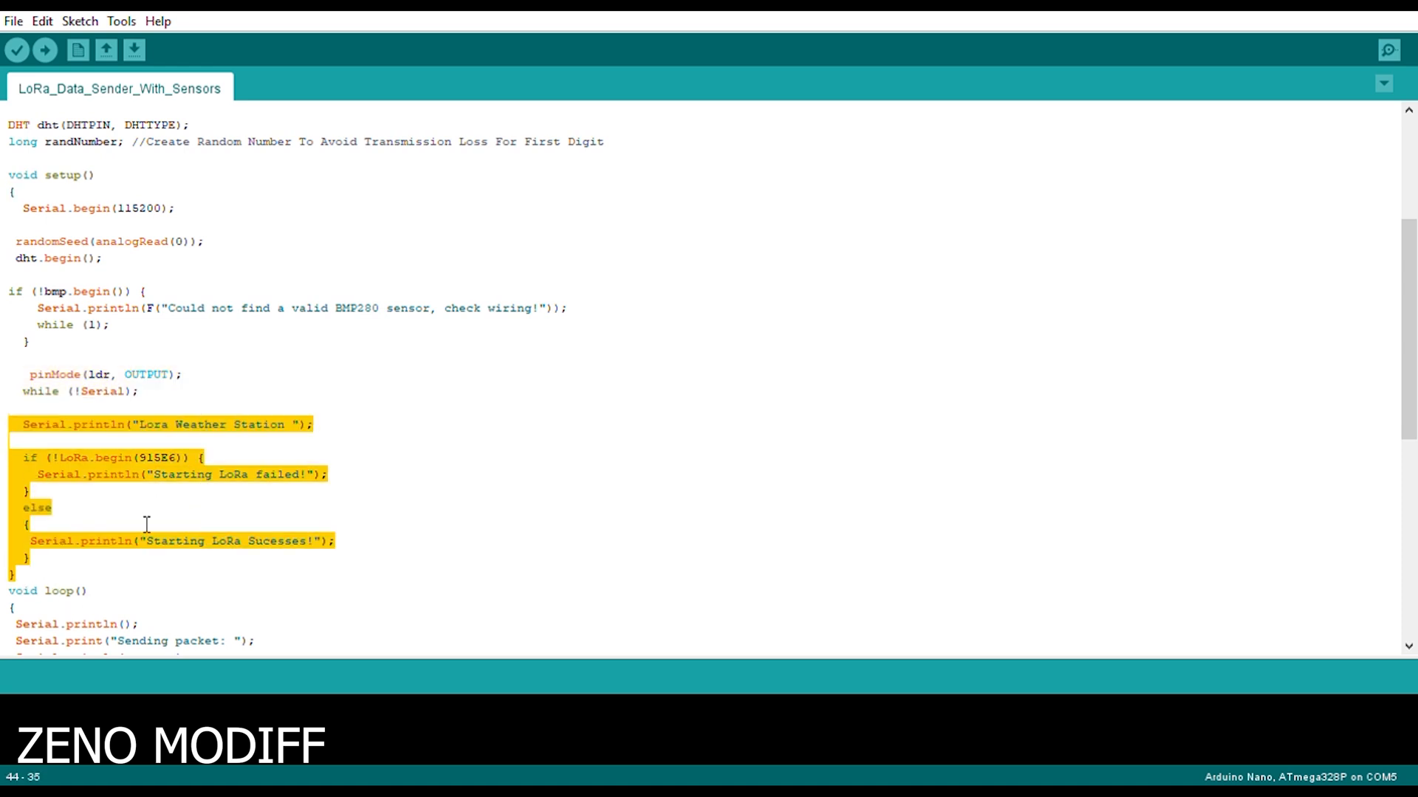
scroll(down, 3)
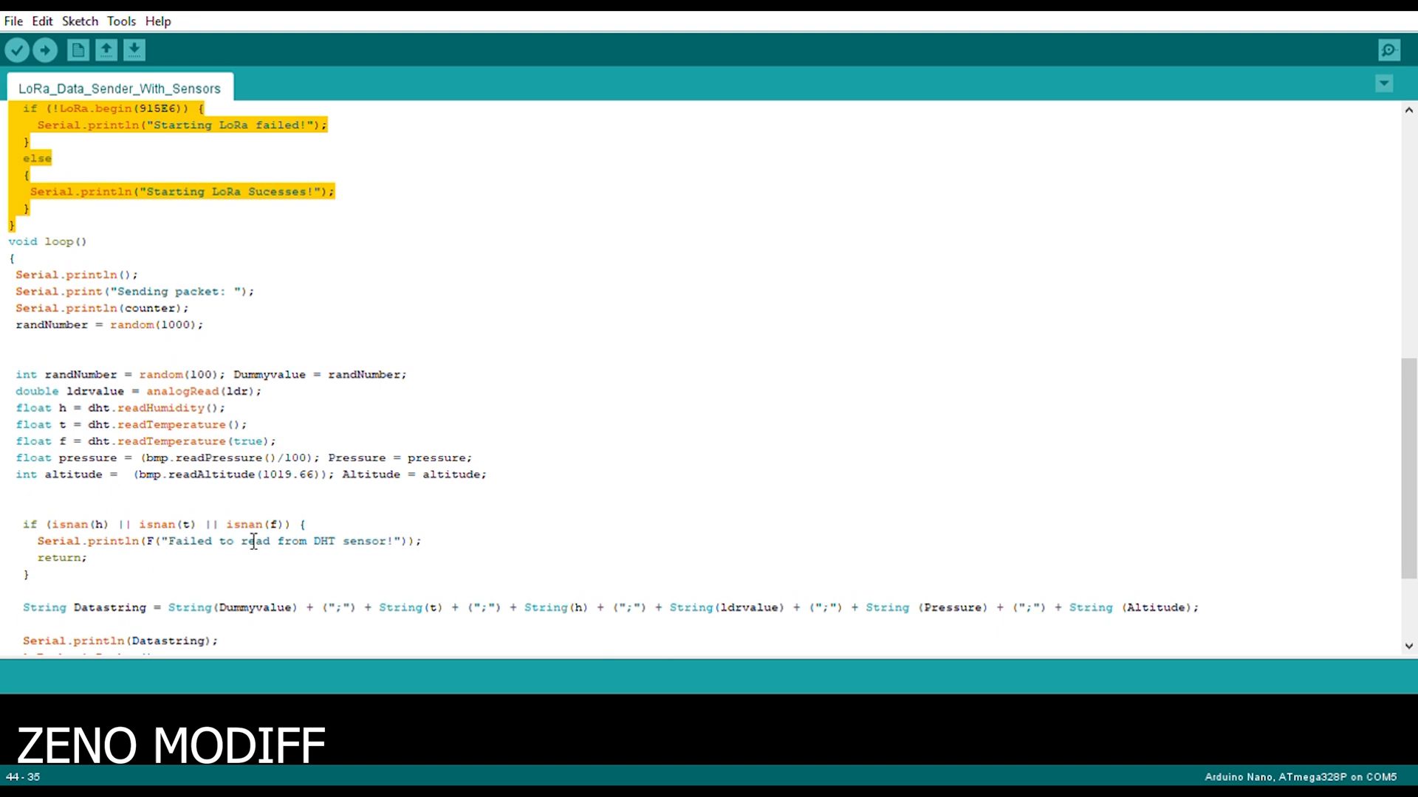
double_click(60, 241)
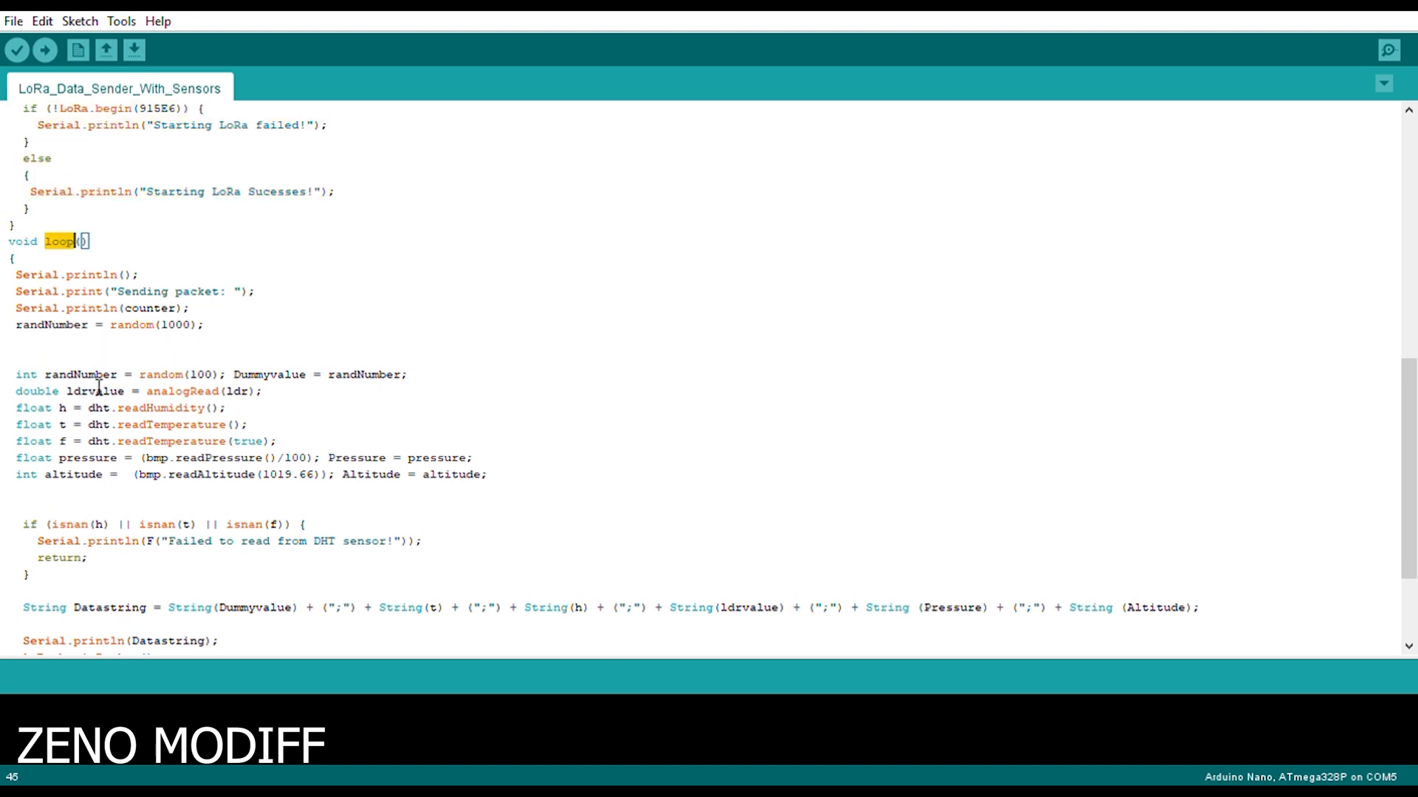
click(201, 325)
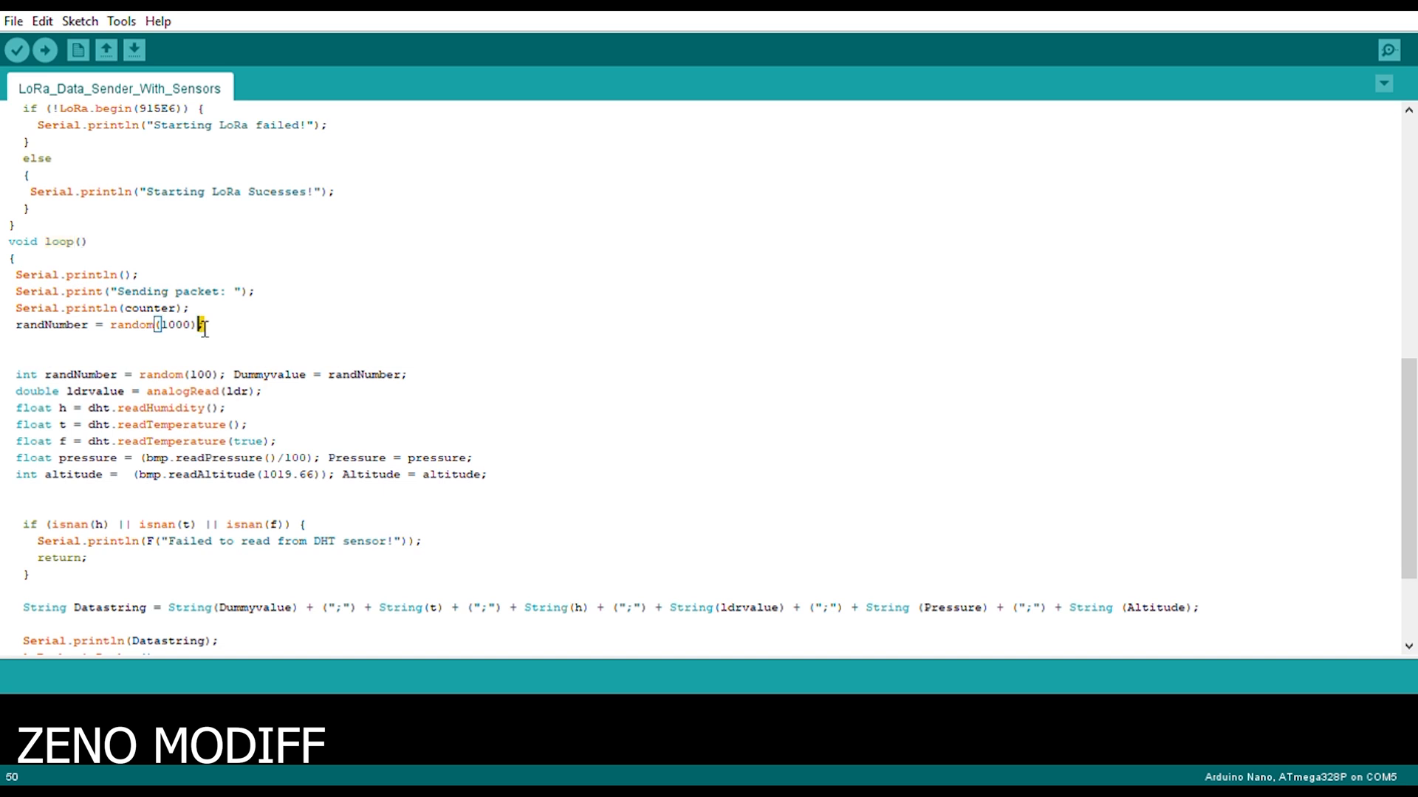
drag(16, 274, 204, 325)
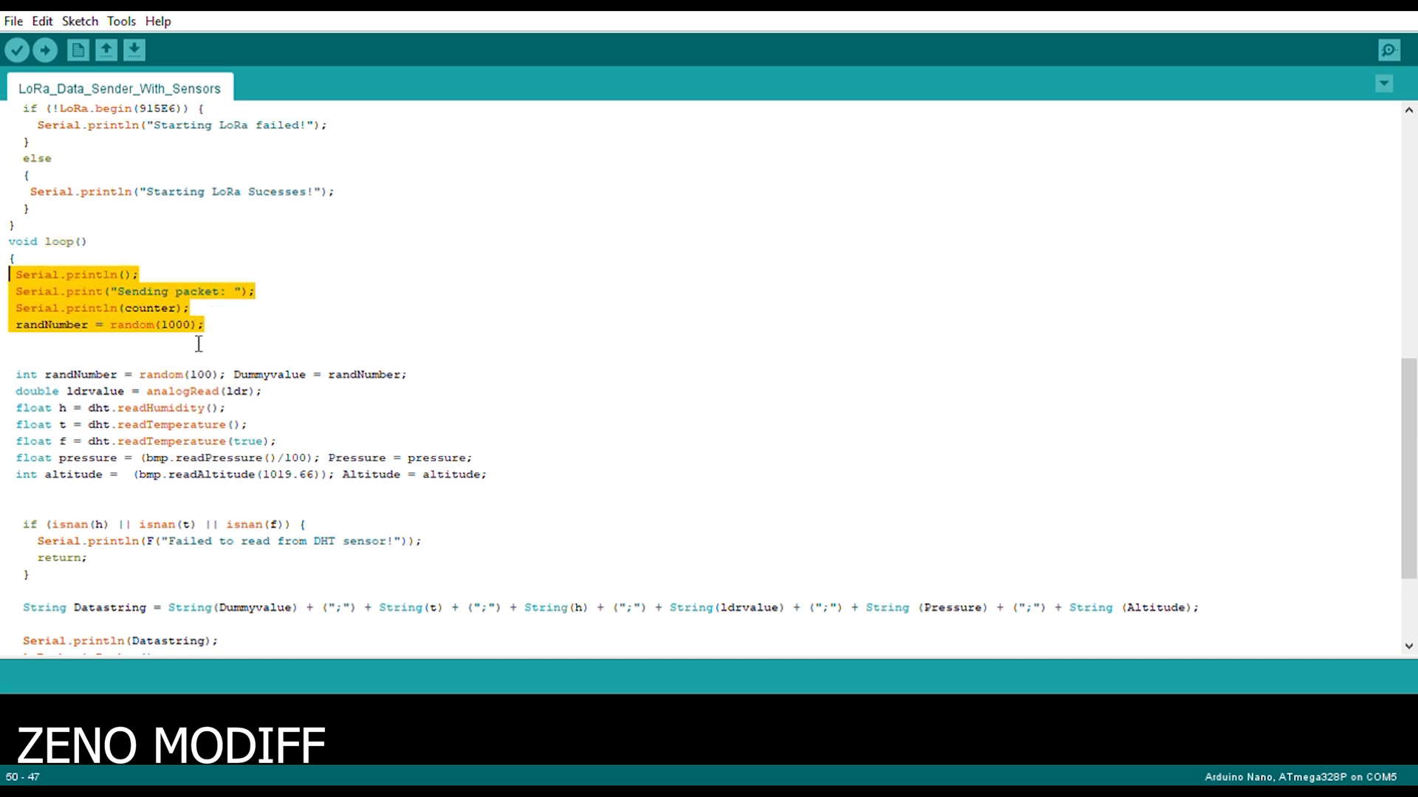
click(205, 325)
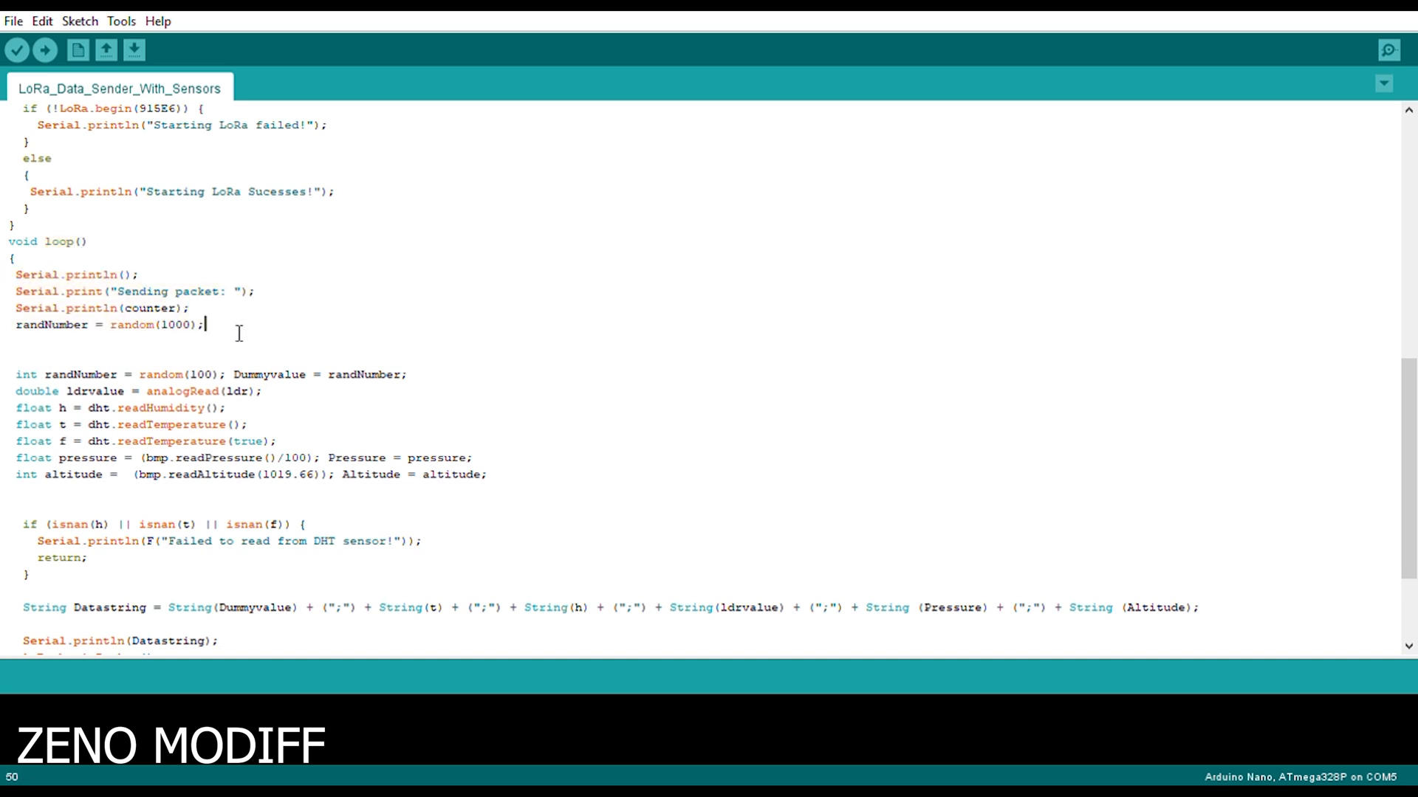
Review the sensor reading lines, DHT error message and the 3000 ms delay.
click(494, 475)
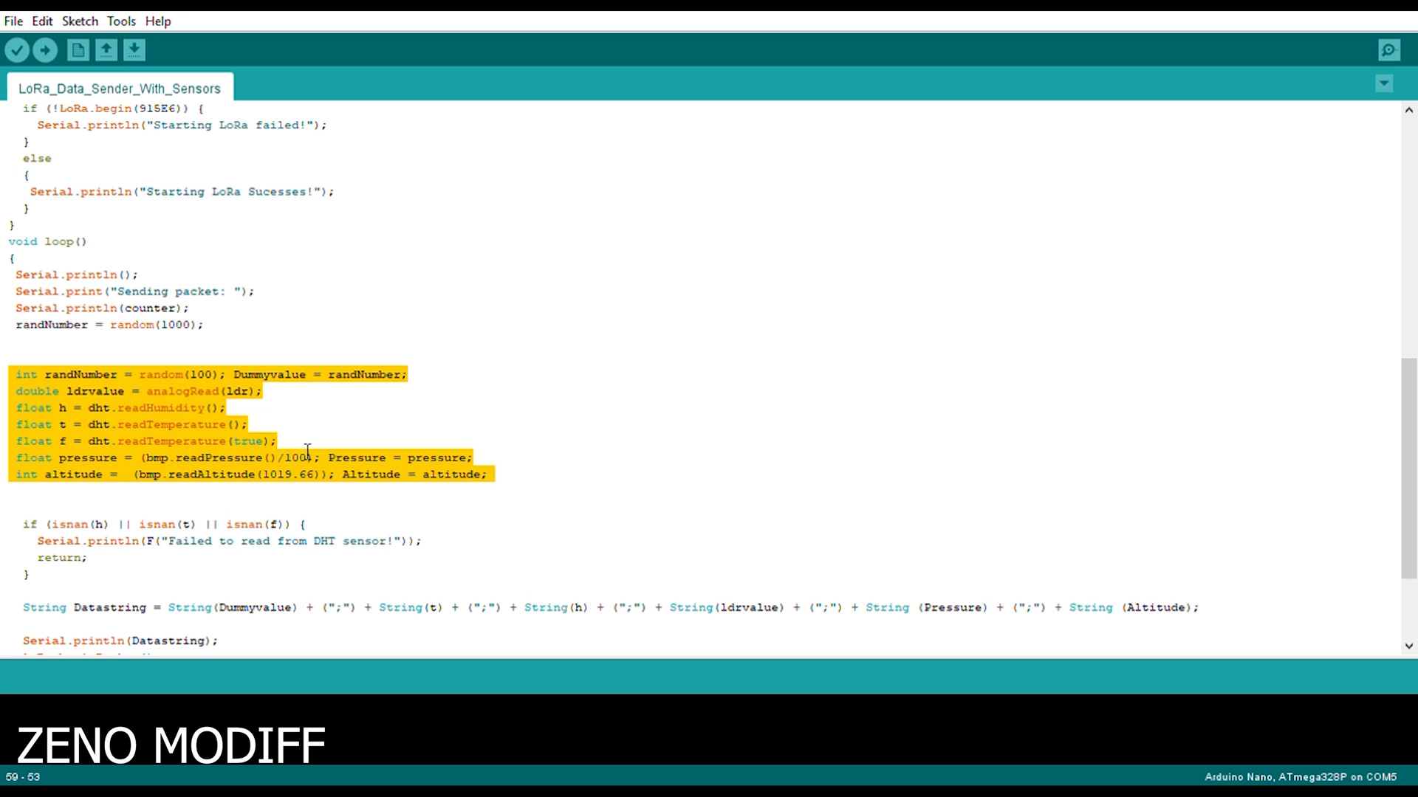
click(185, 540)
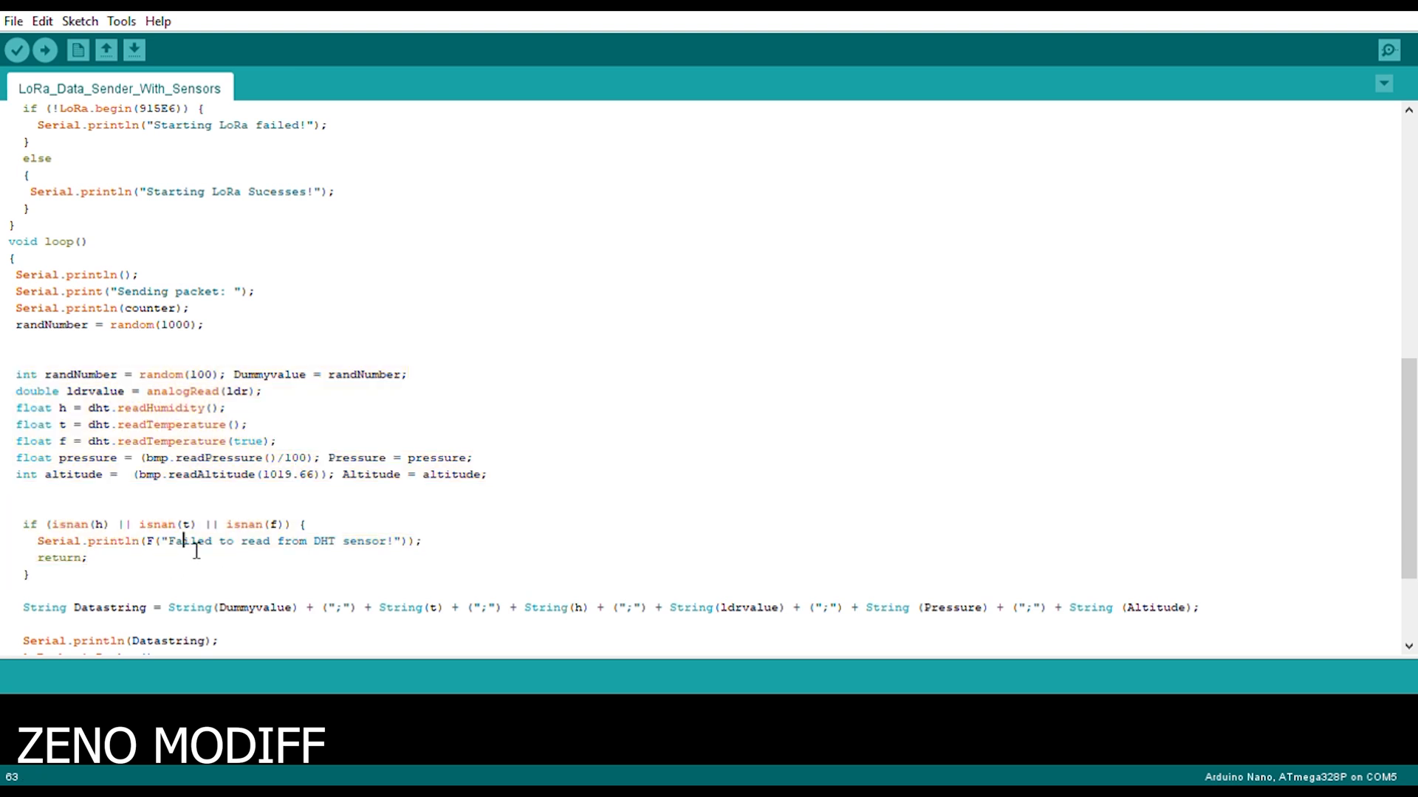
double_click(189, 541)
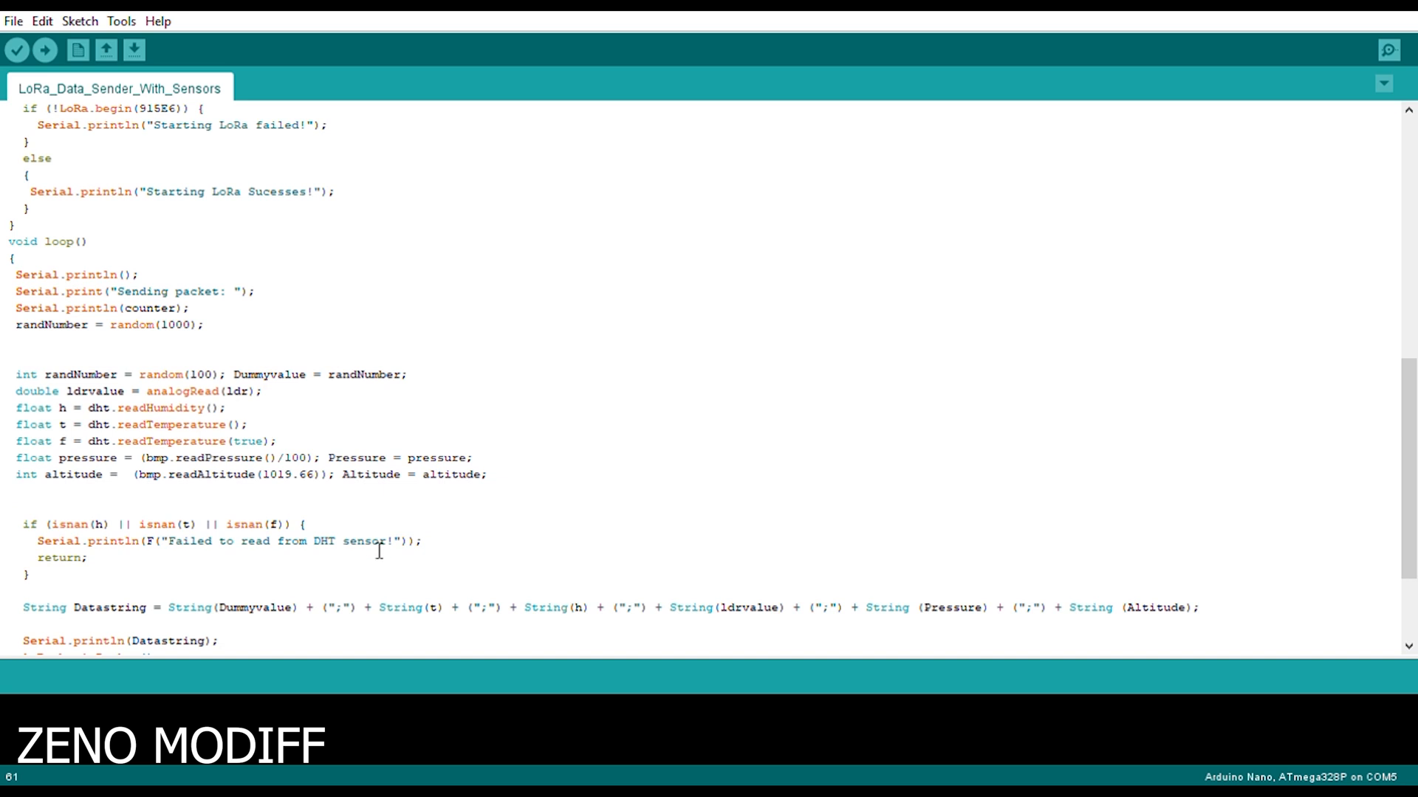
scroll(down, 3)
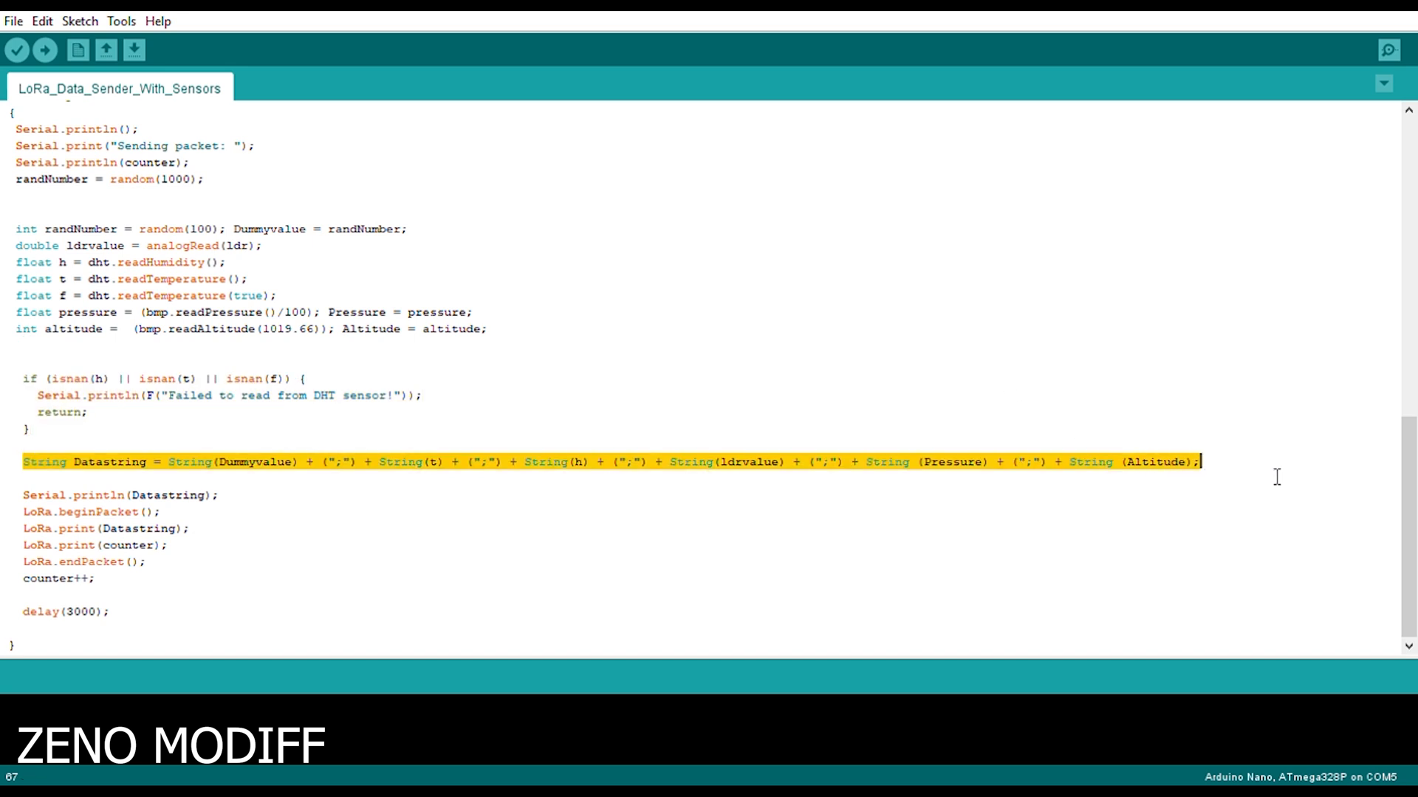
mouse_move(1090, 478)
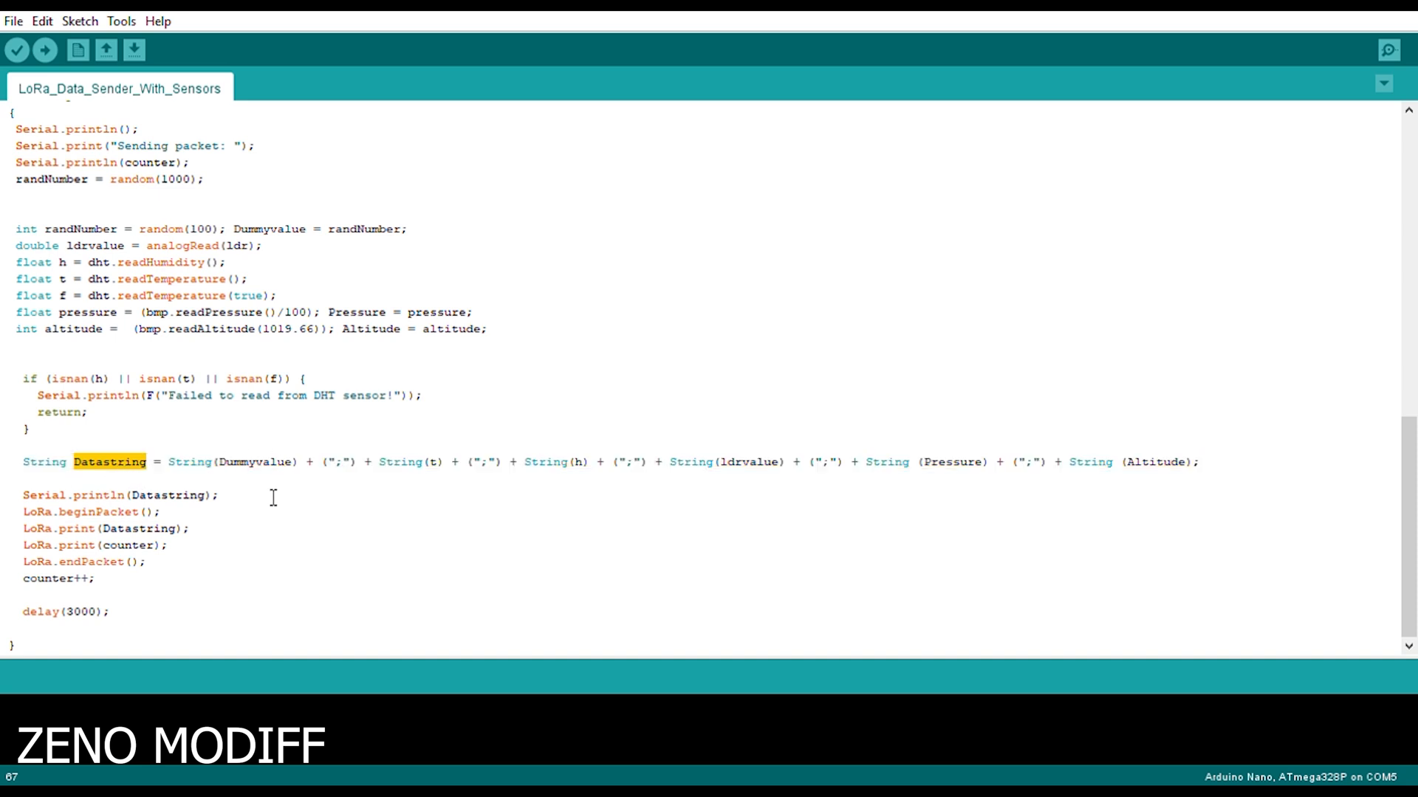
mouse_move(106, 595)
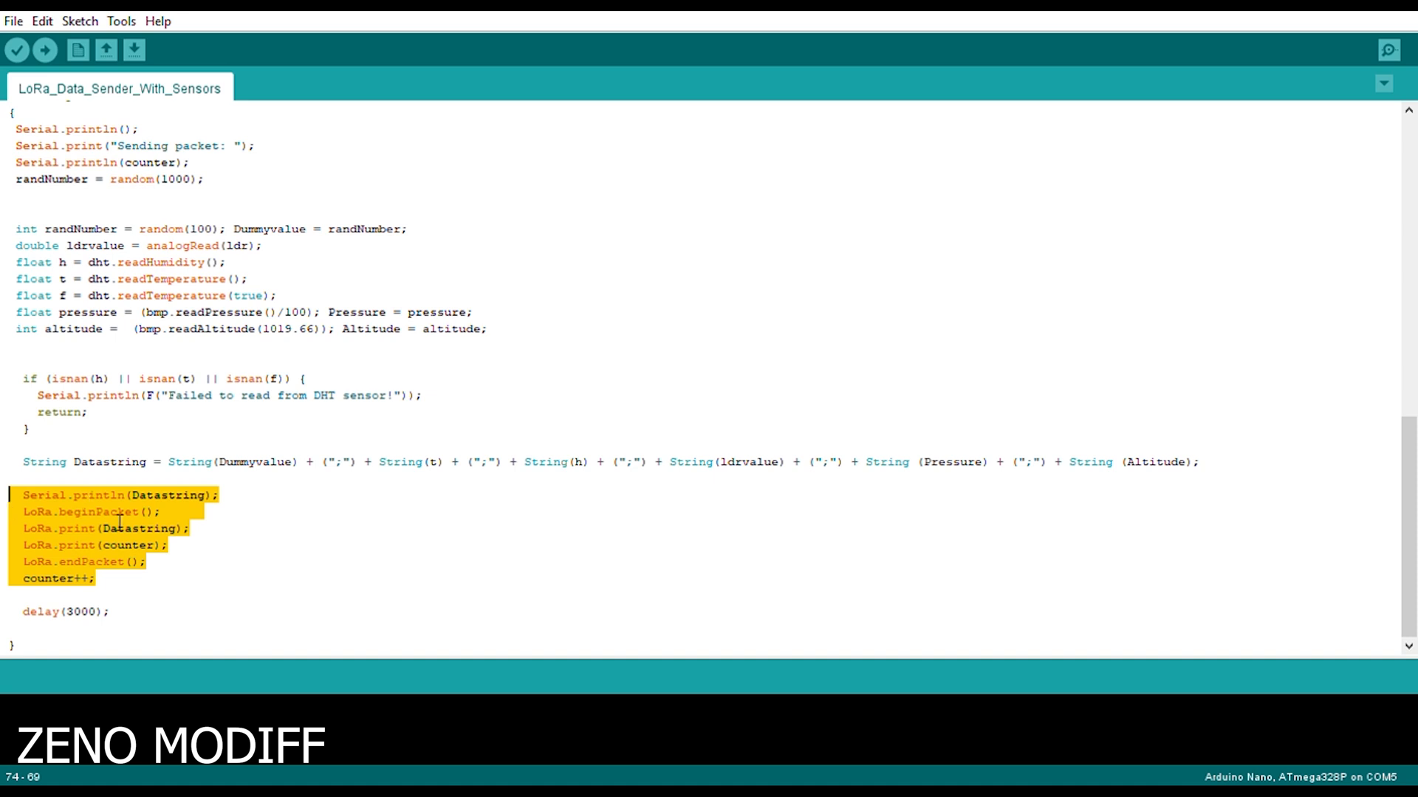
mouse_move(193, 521)
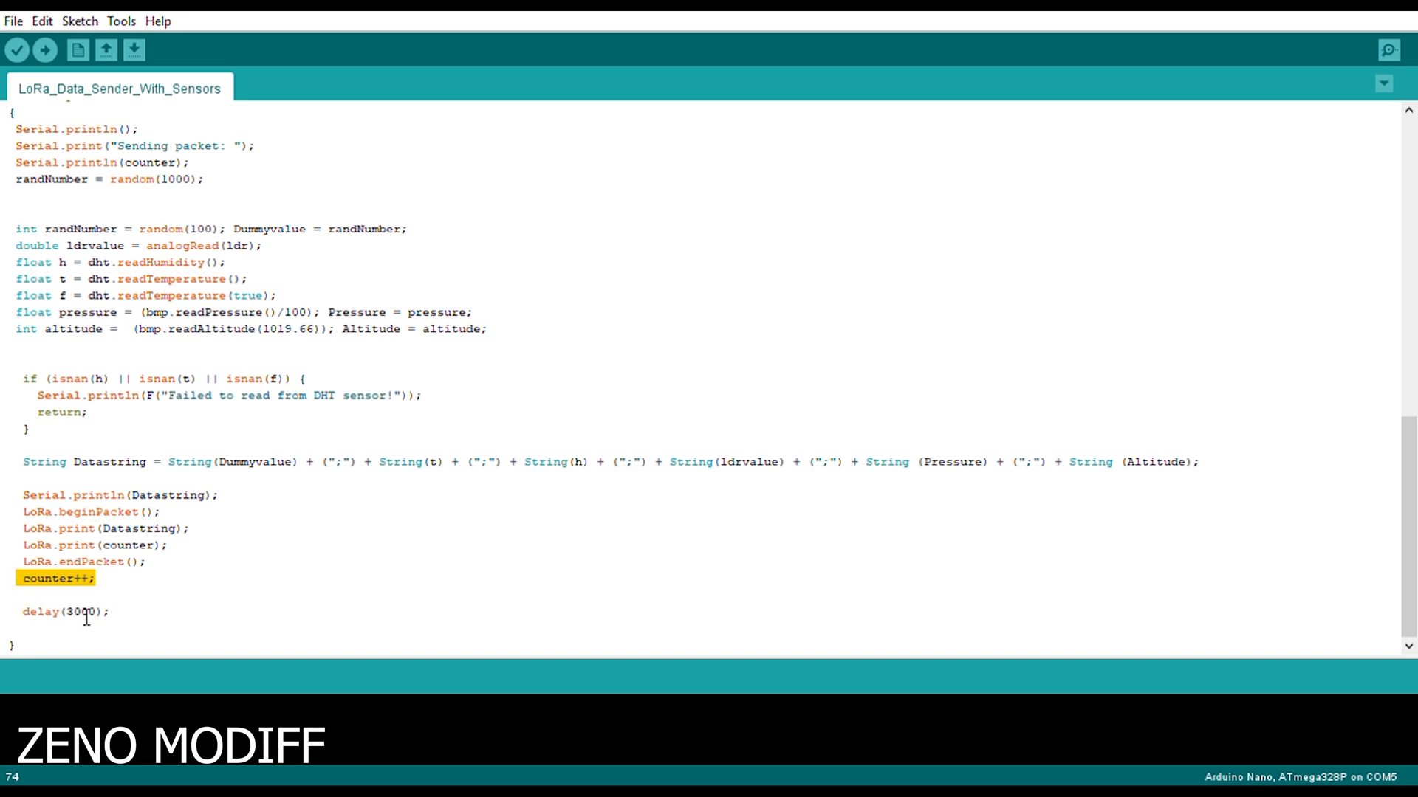
double_click(81, 612)
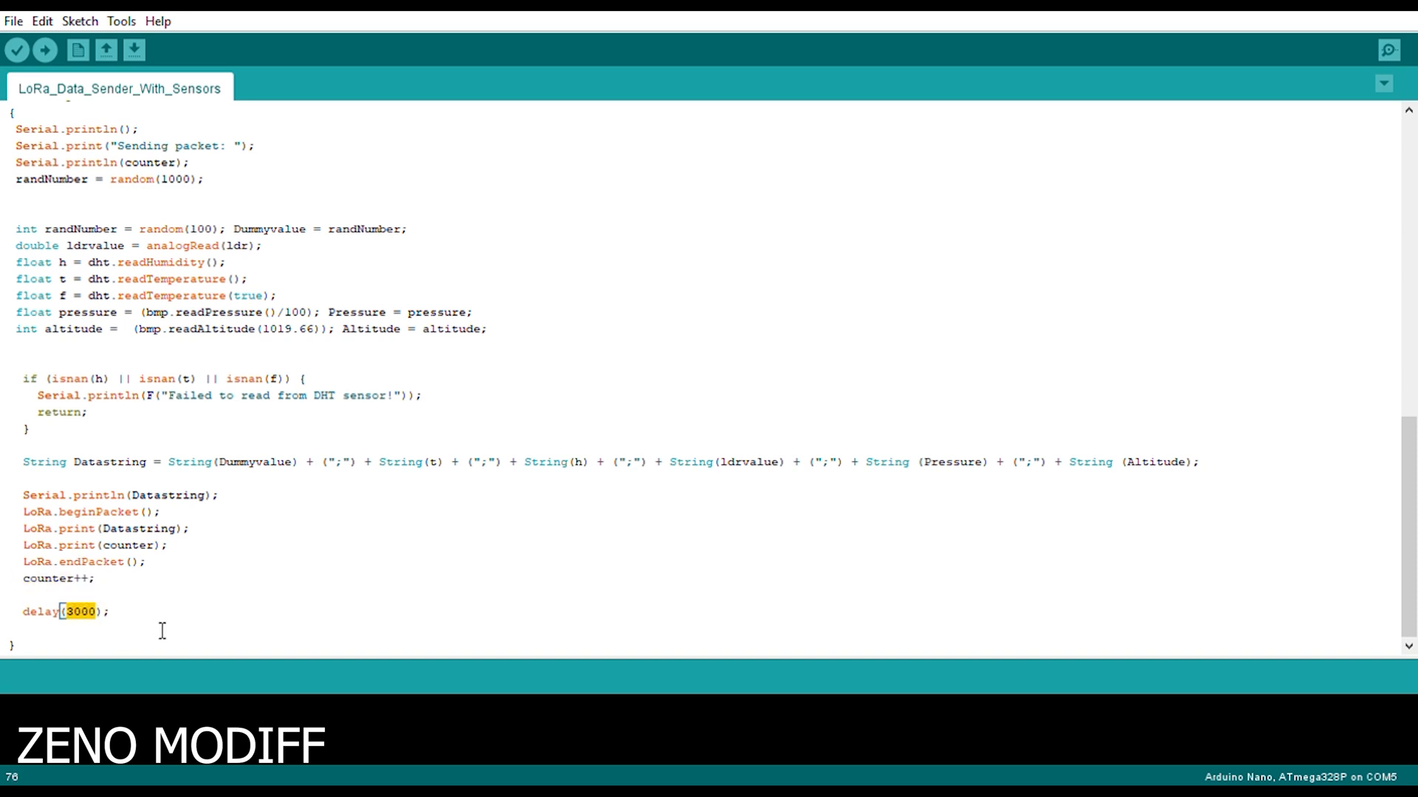
mouse_move(1119, 277)
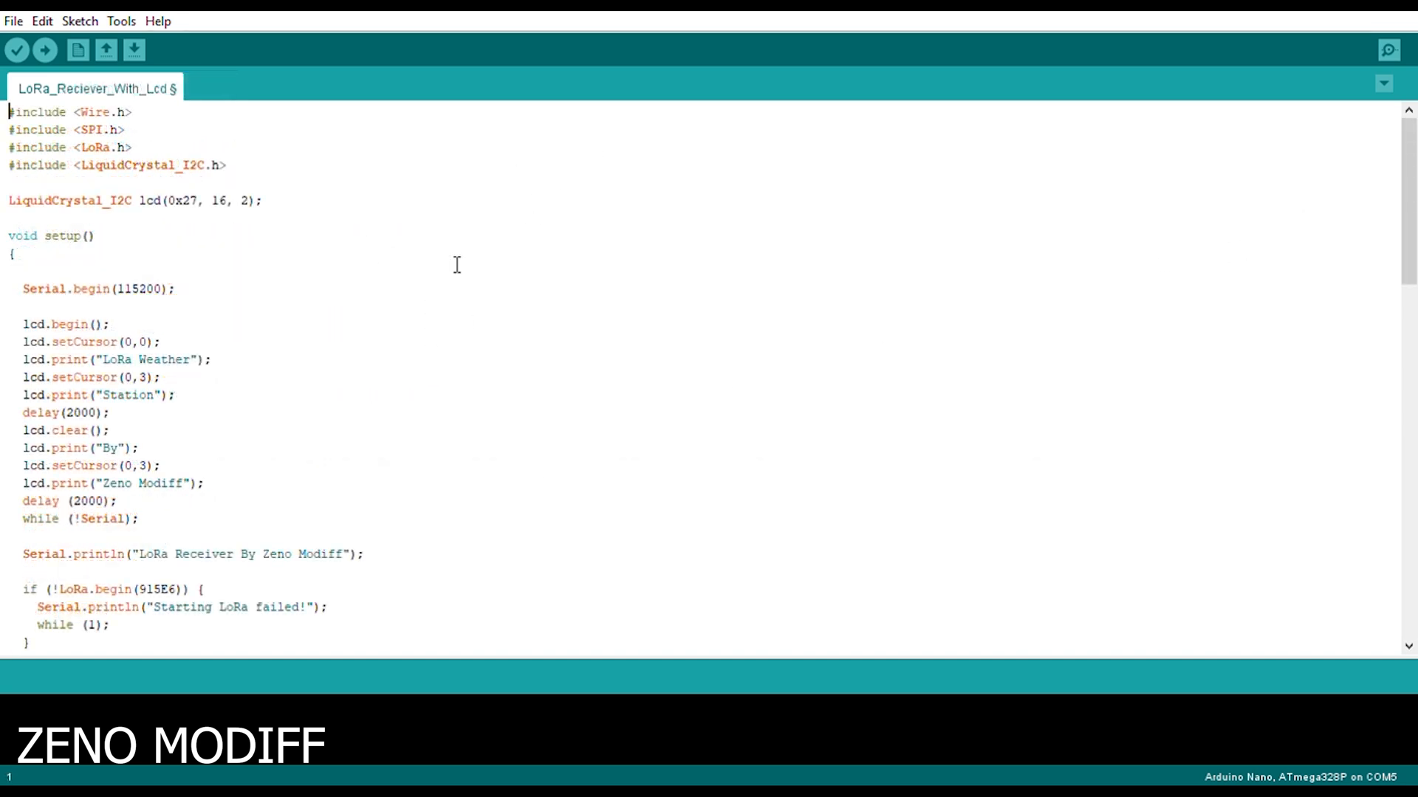
click(224, 165)
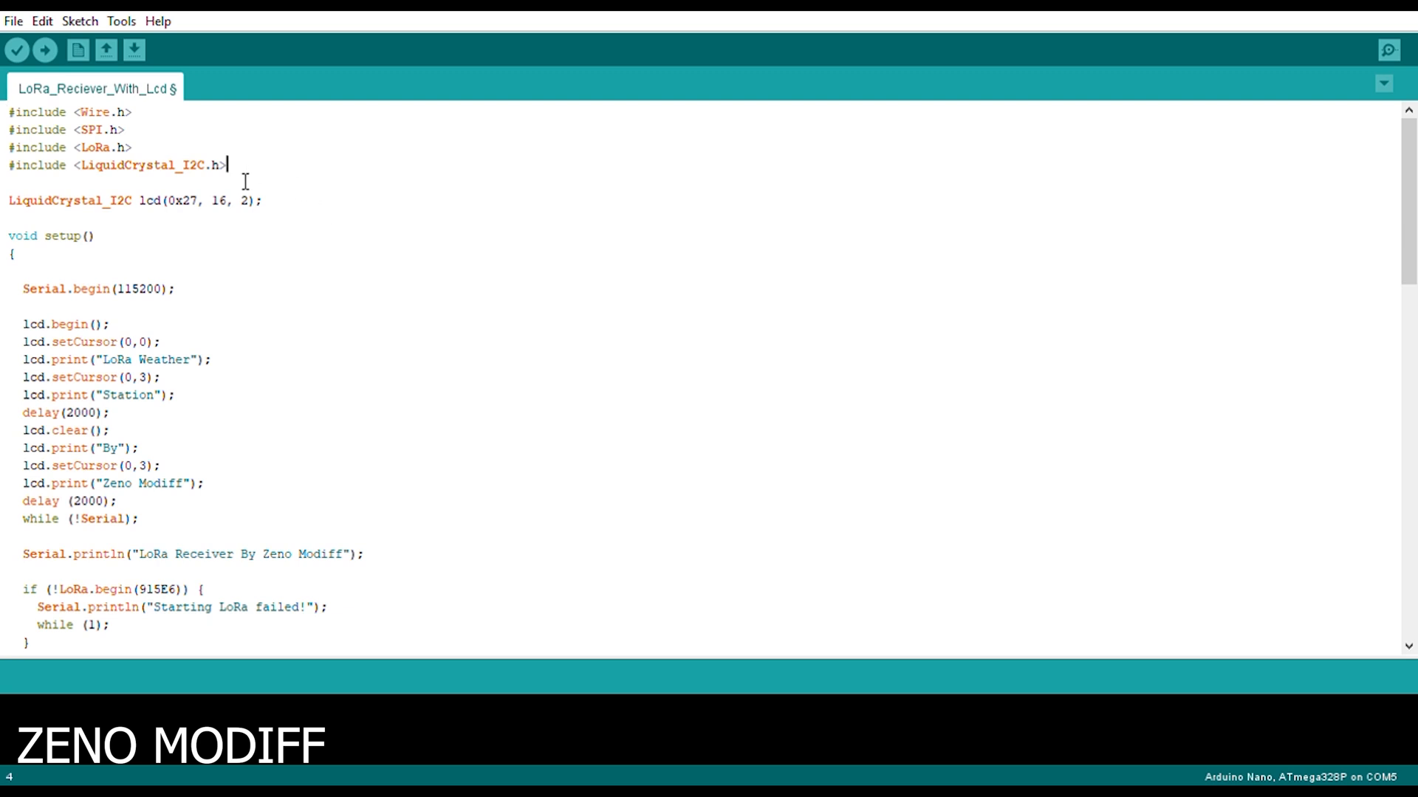
drag(226, 165, 8, 111)
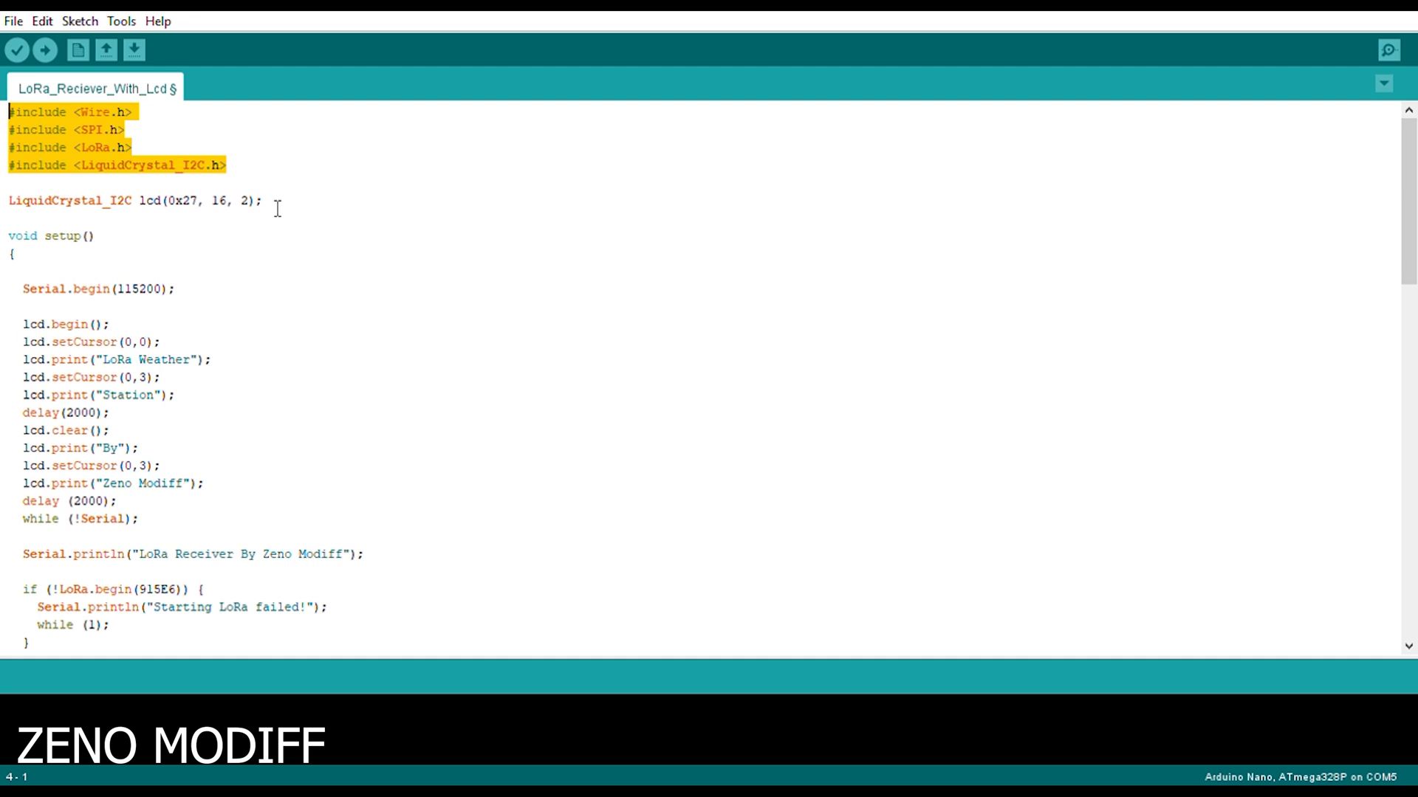
click(136, 200)
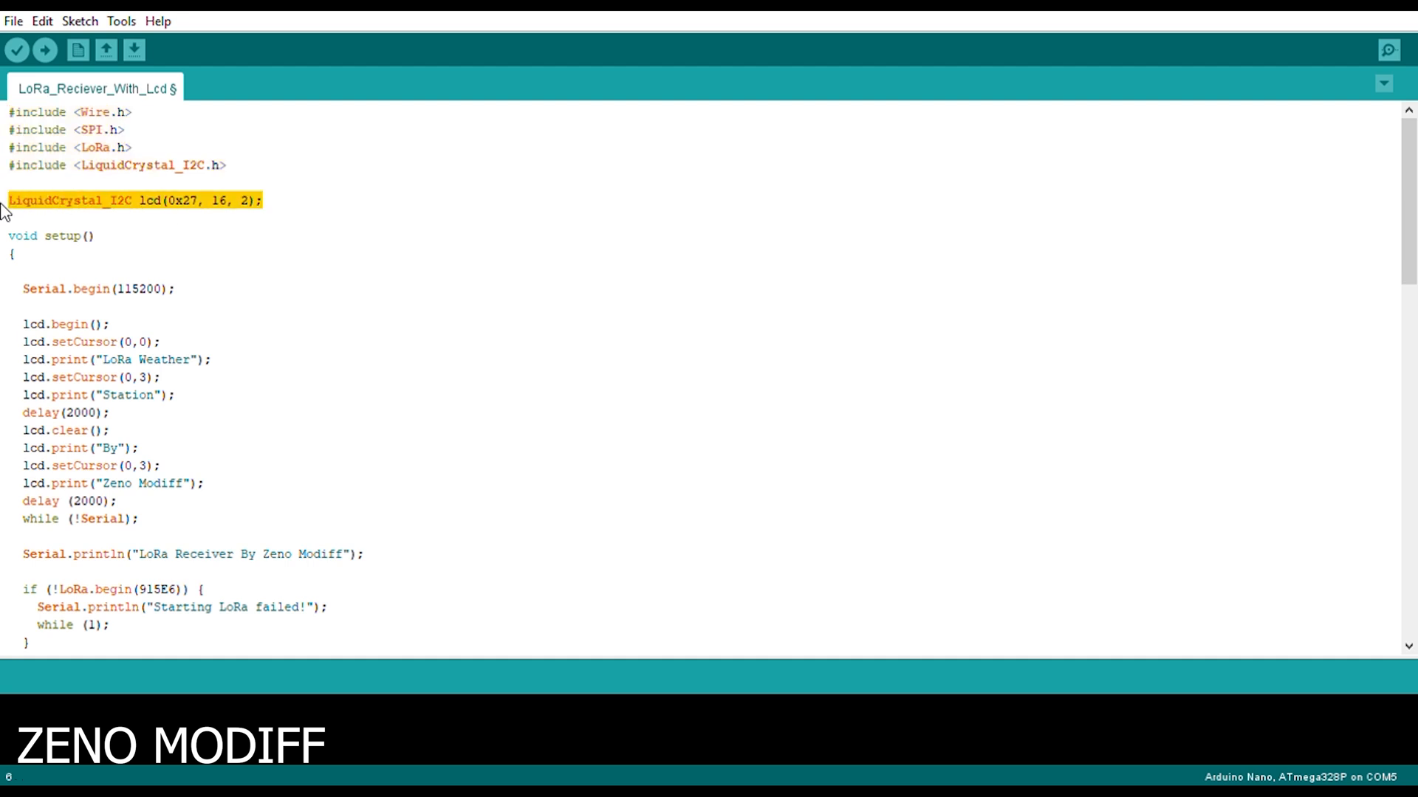
mouse_move(274, 208)
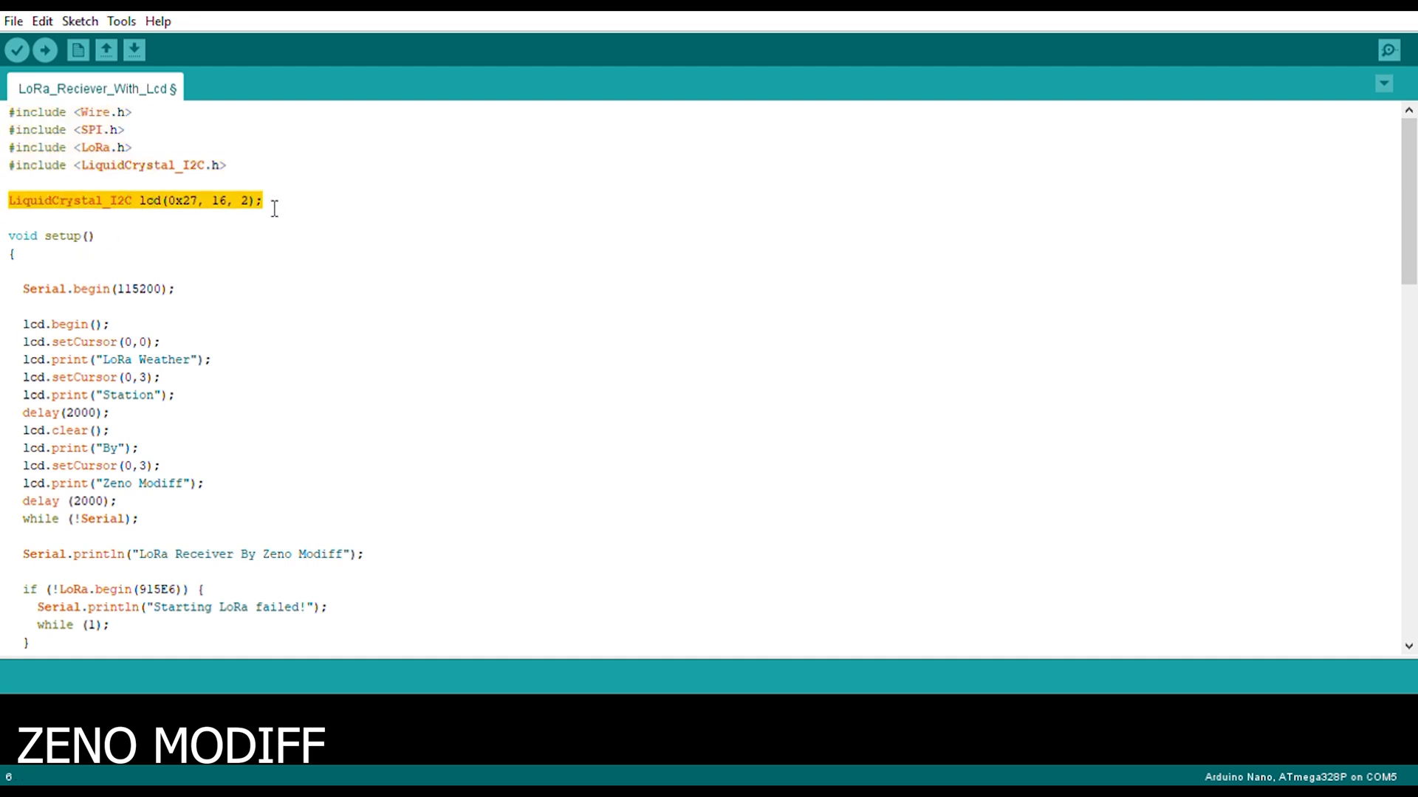
double_click(64, 236)
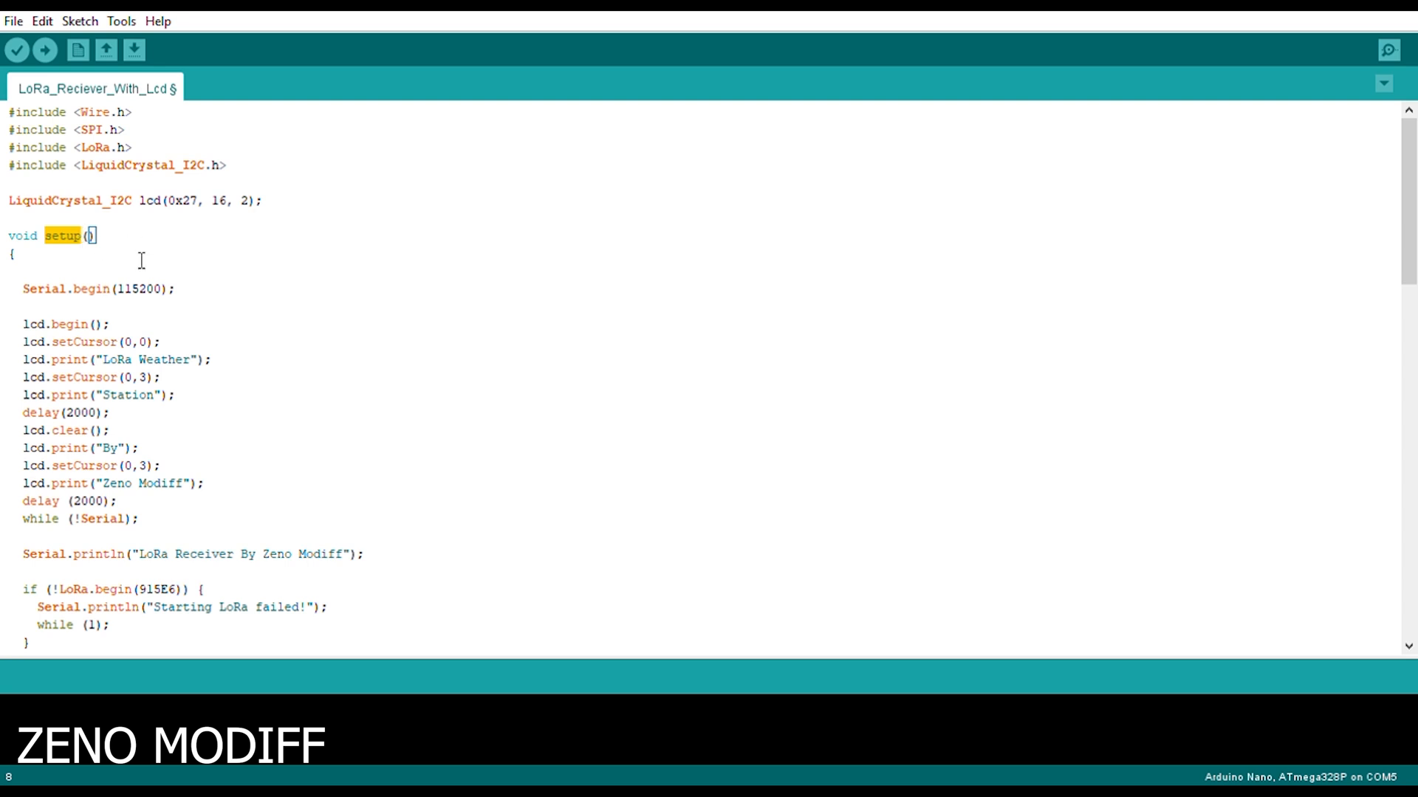
double_click(138, 289)
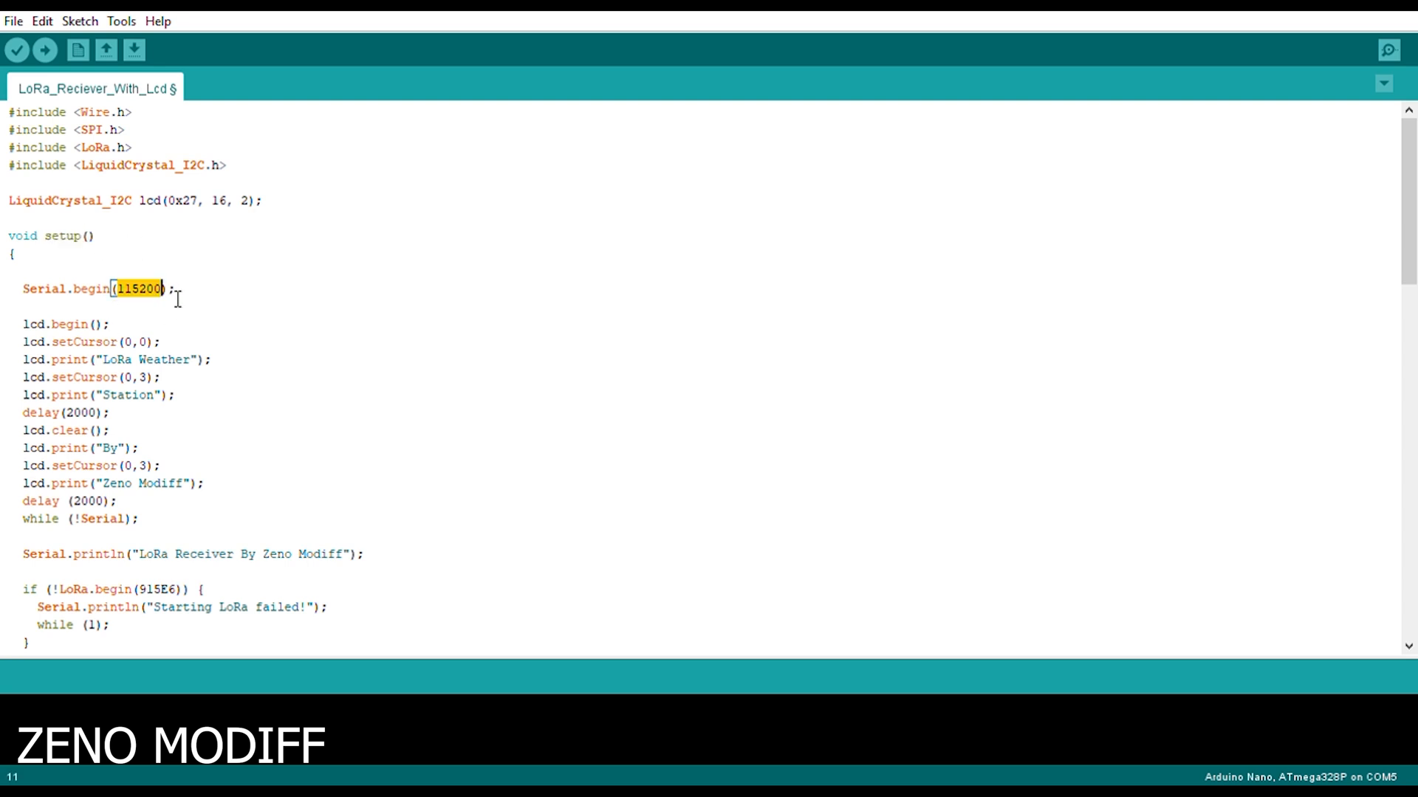
mouse_move(150, 531)
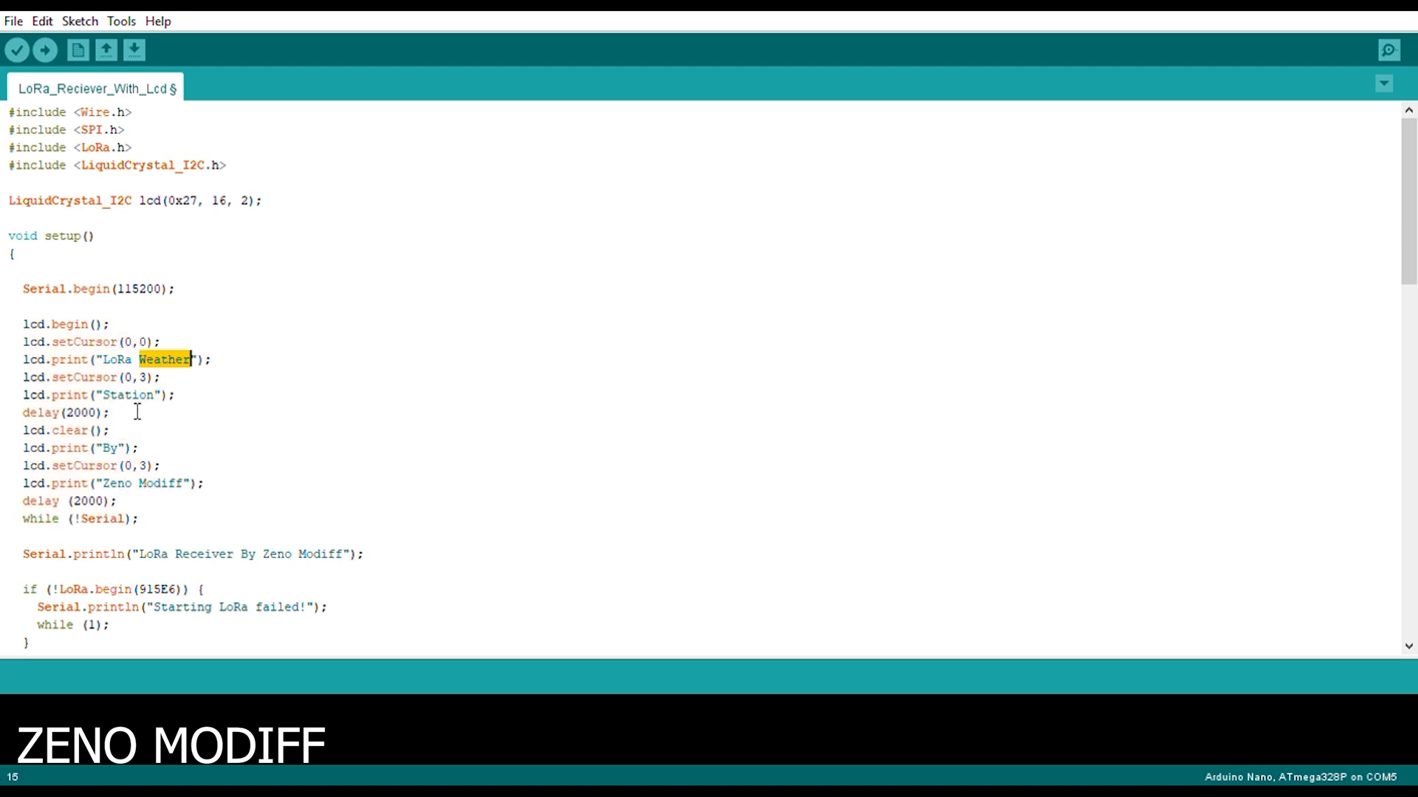
double_click(126, 395)
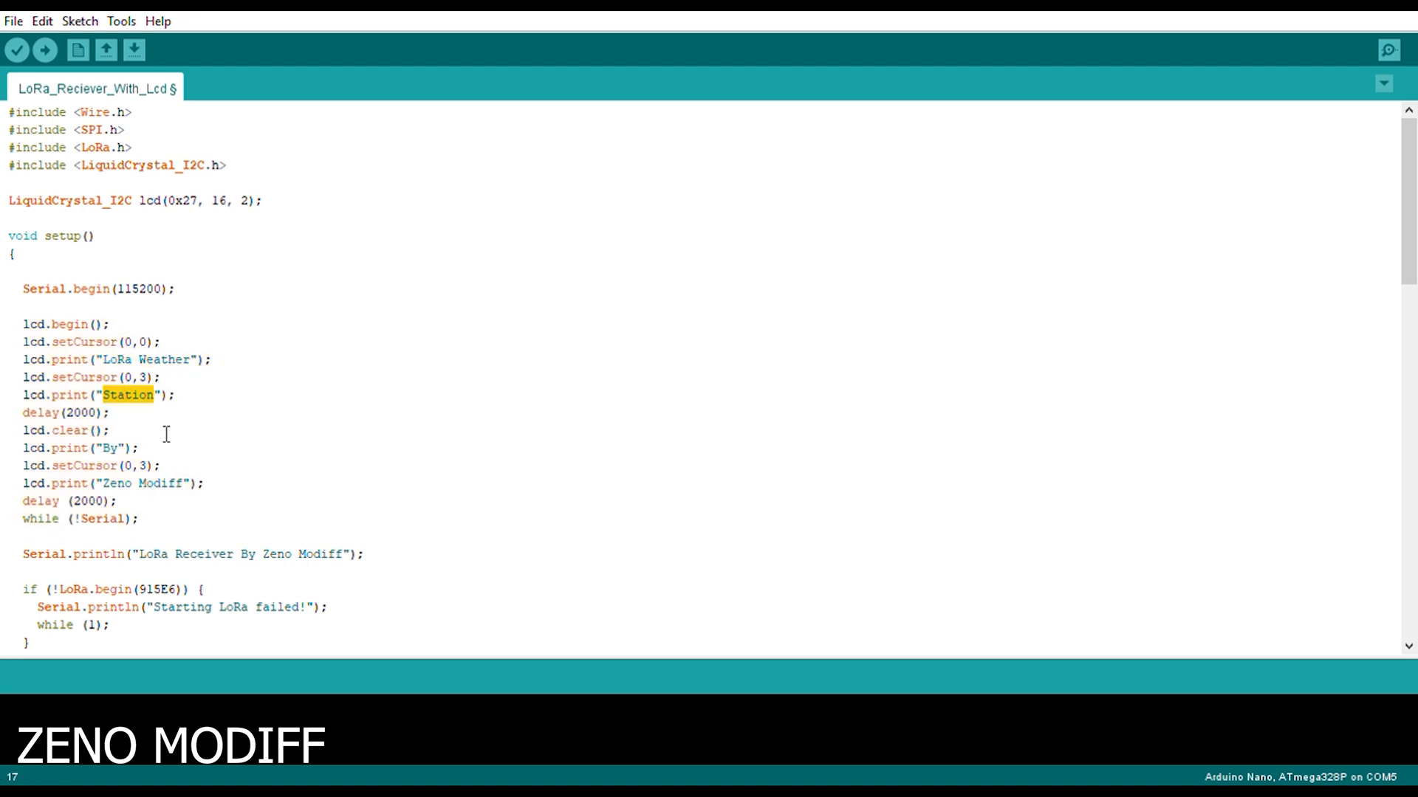
scroll(down, 3)
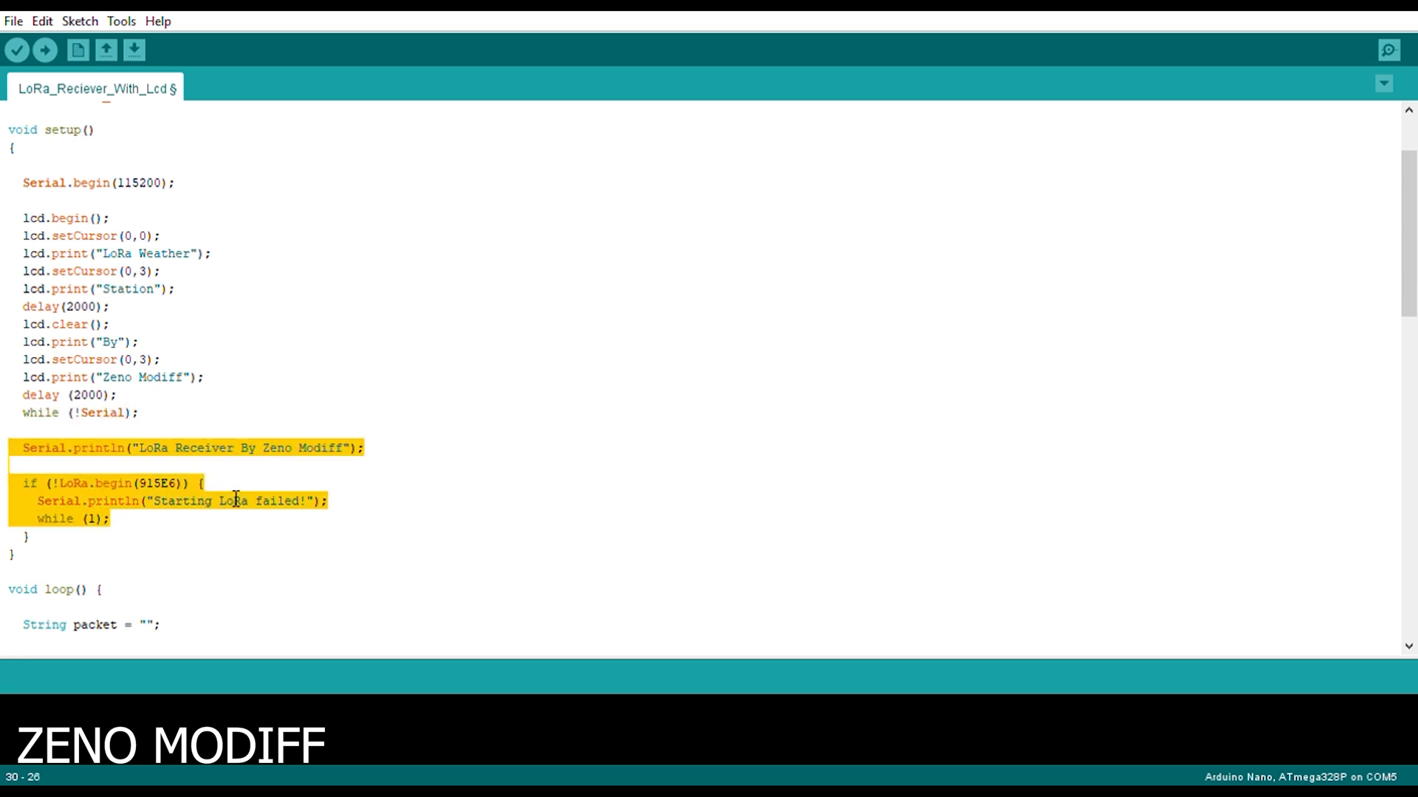
mouse_move(165, 530)
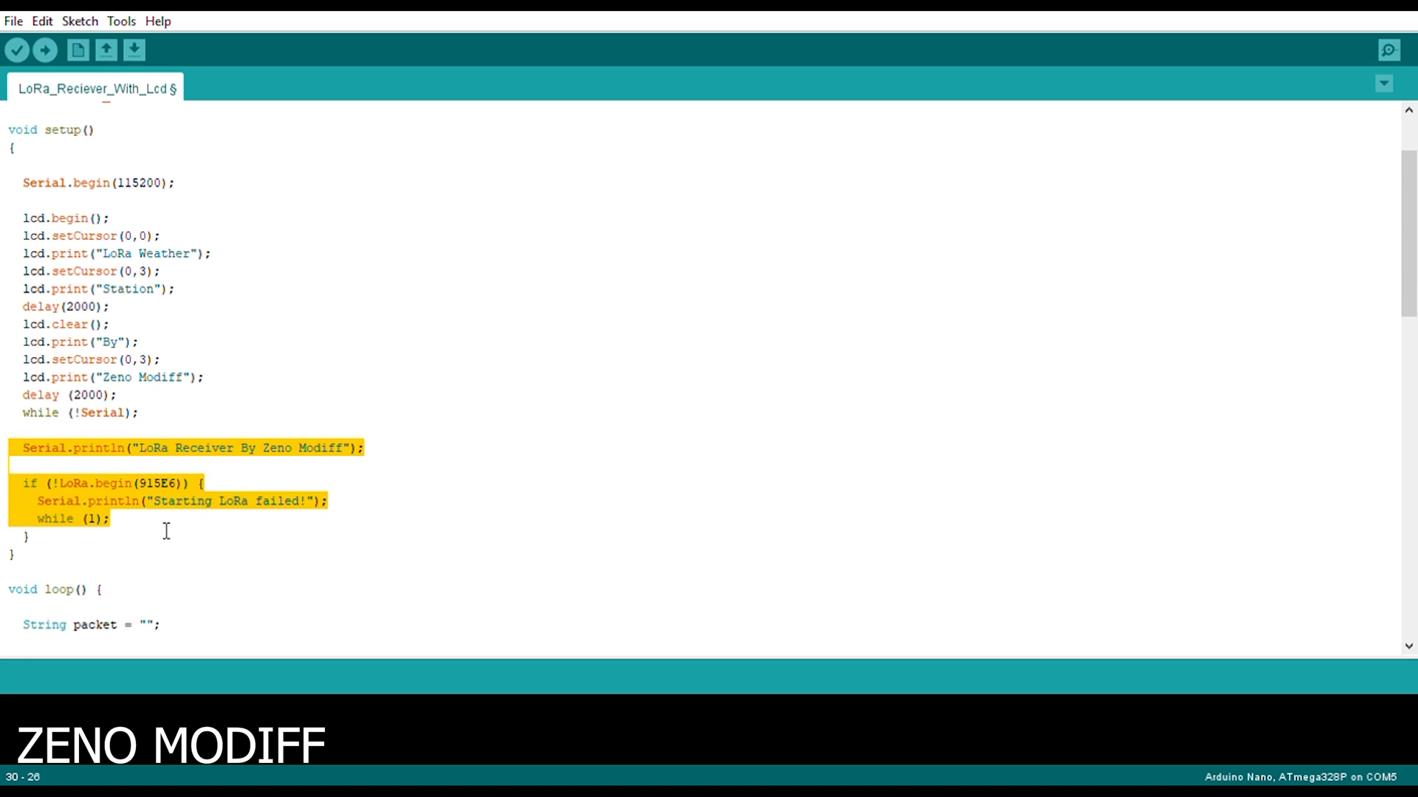
scroll(down, 3)
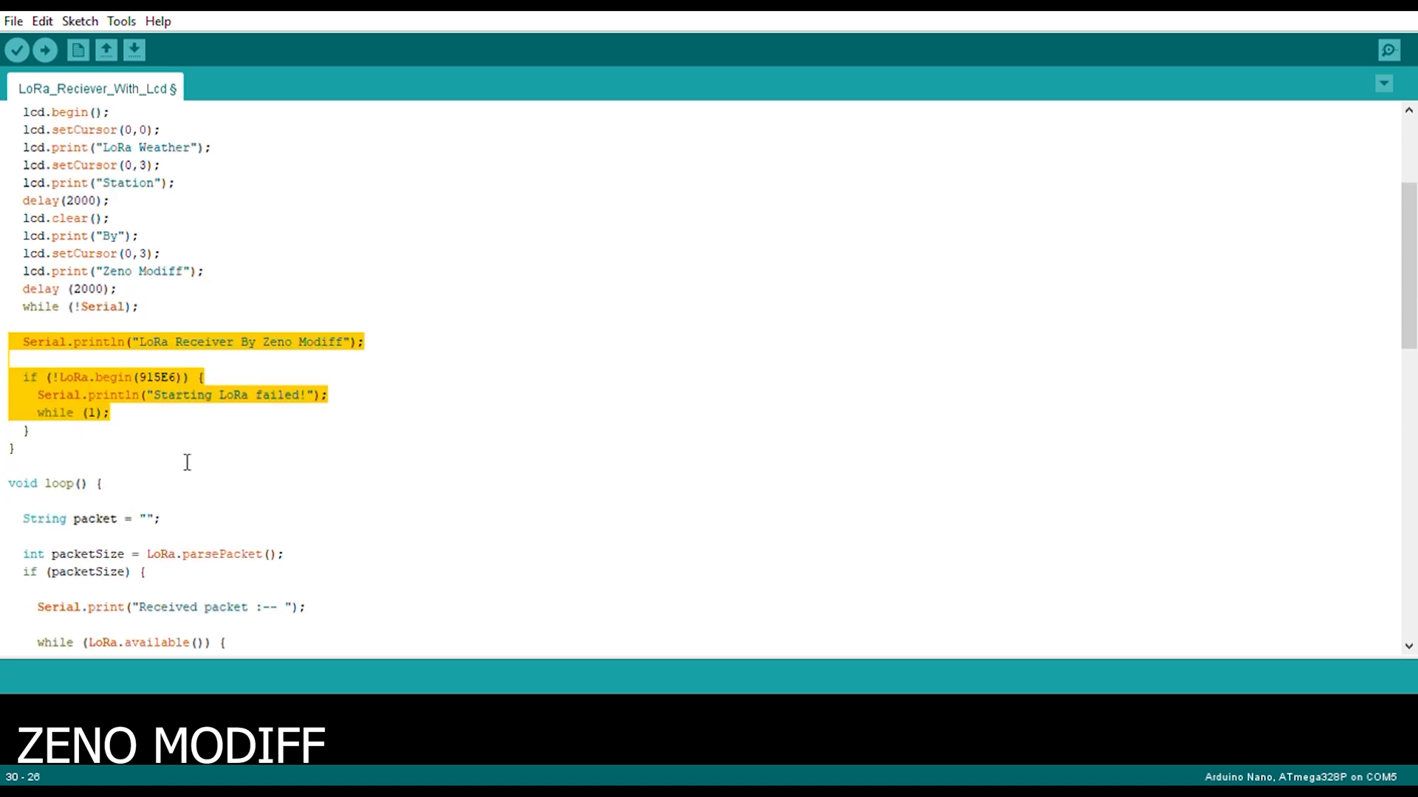
click(90, 483)
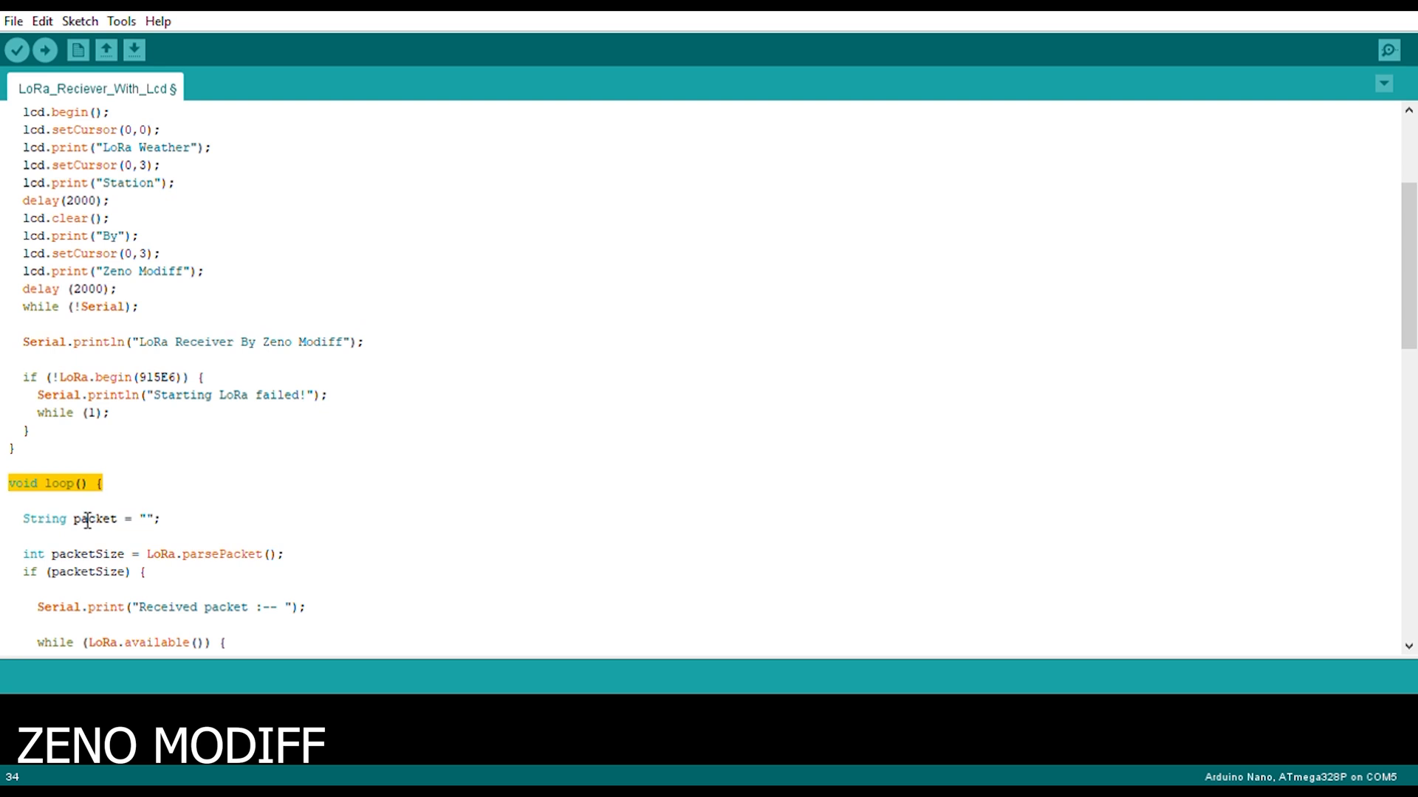
double_click(43, 518)
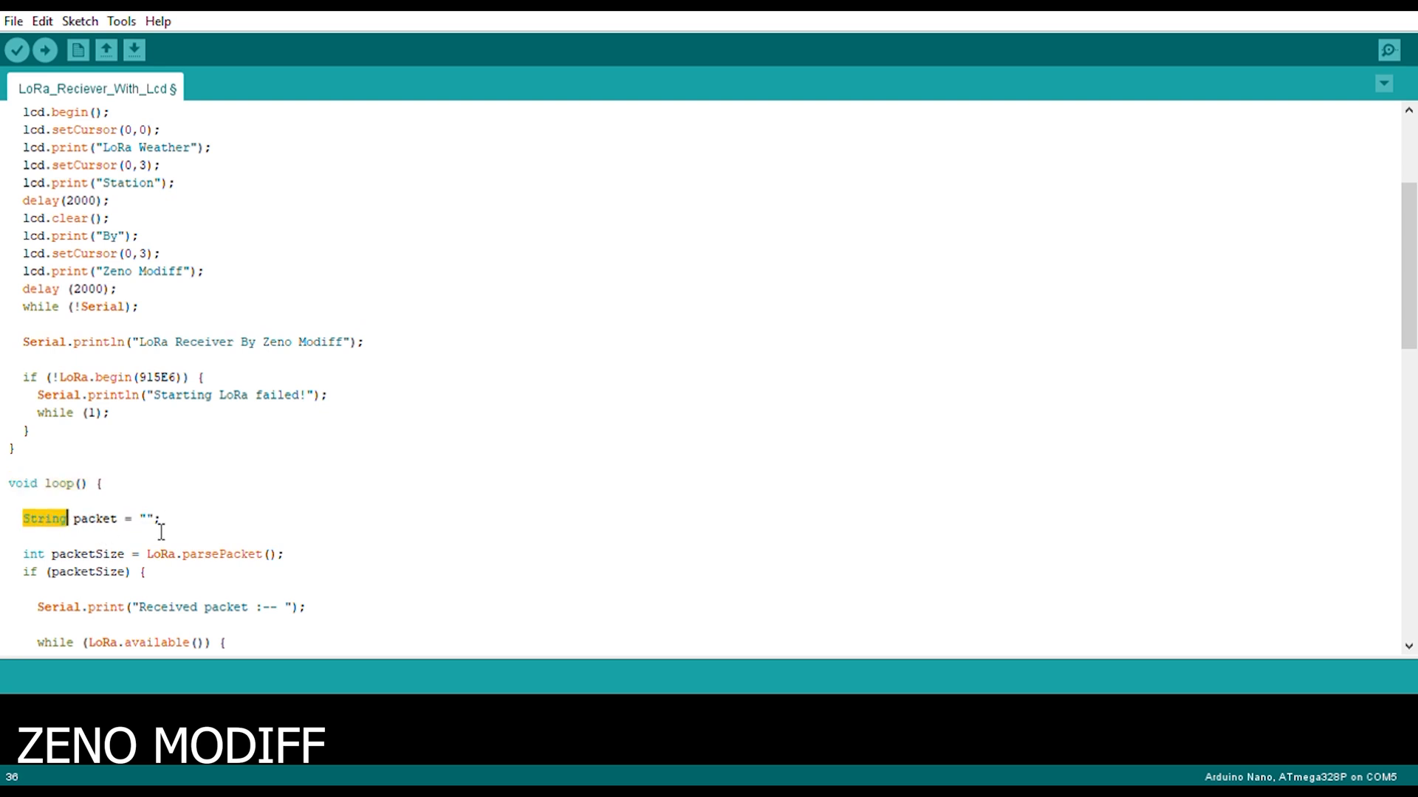
scroll(down, 3)
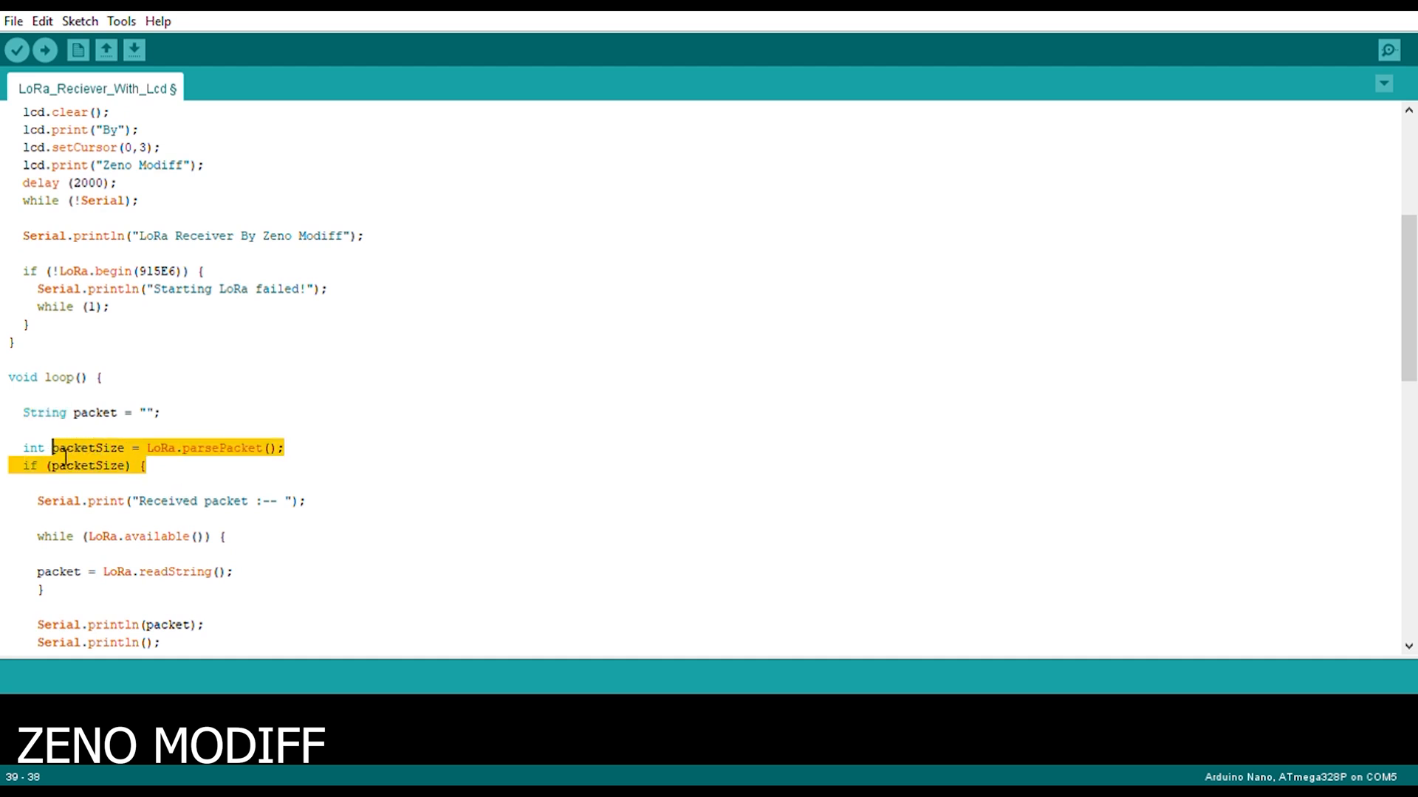
scroll(down, 3)
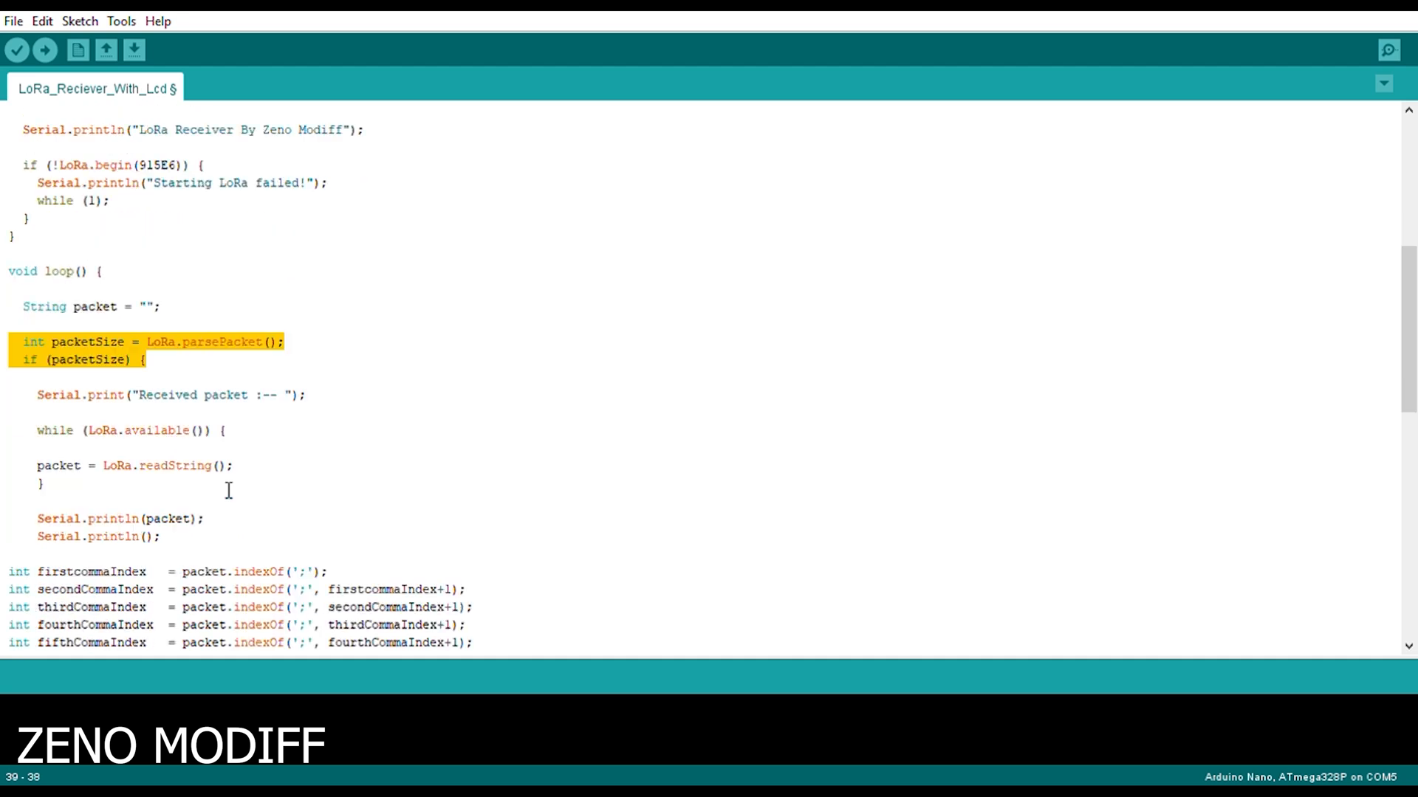
double_click(225, 395)
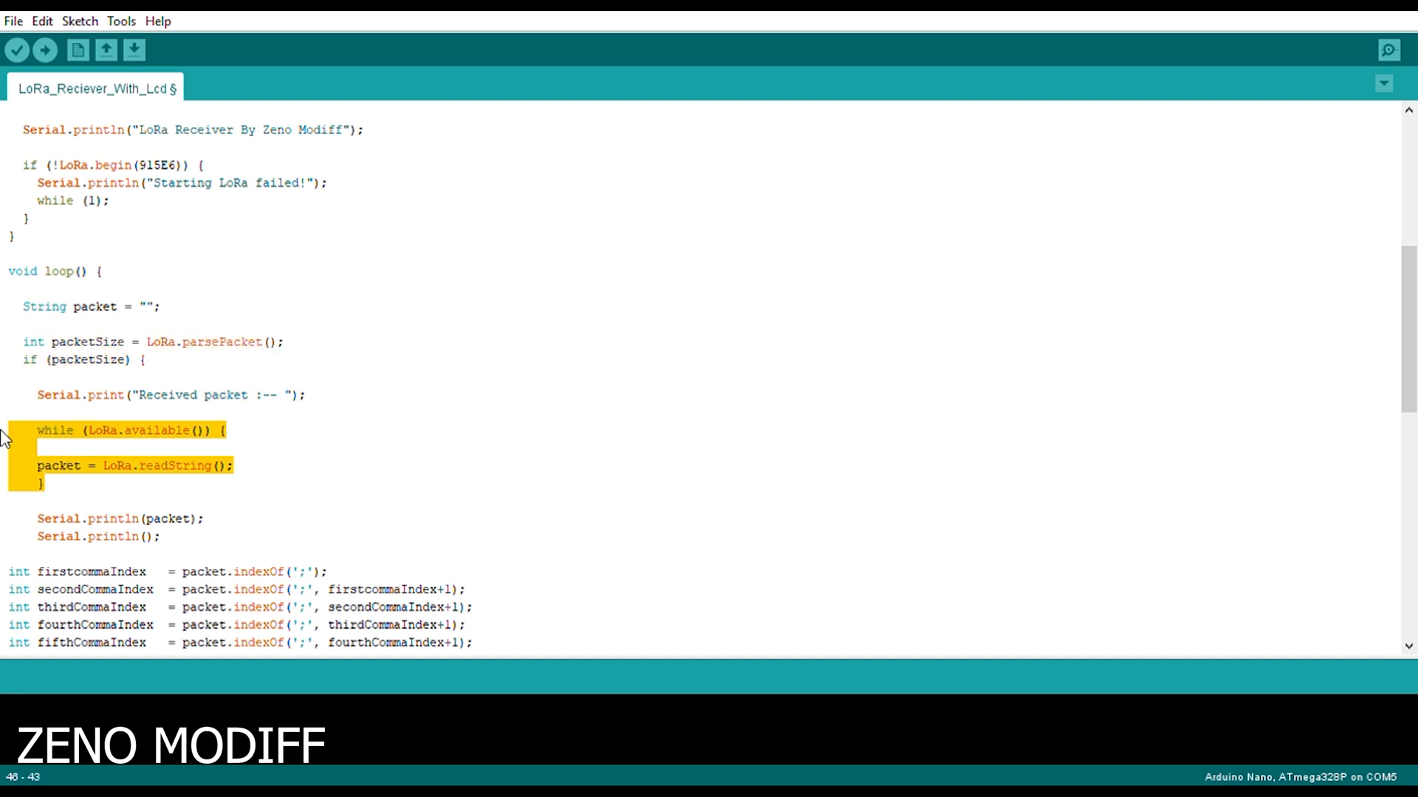
mouse_move(220, 499)
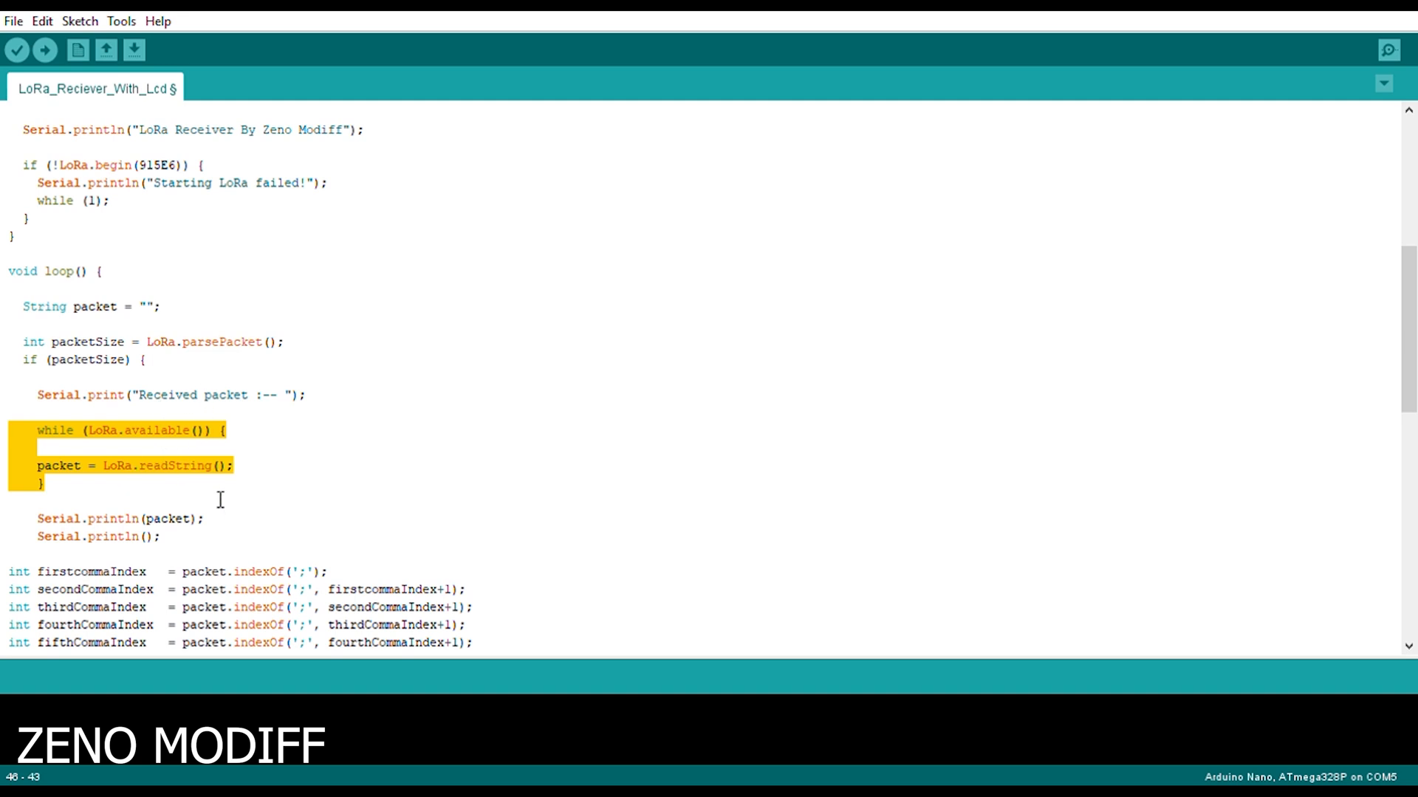
scroll(down, 3)
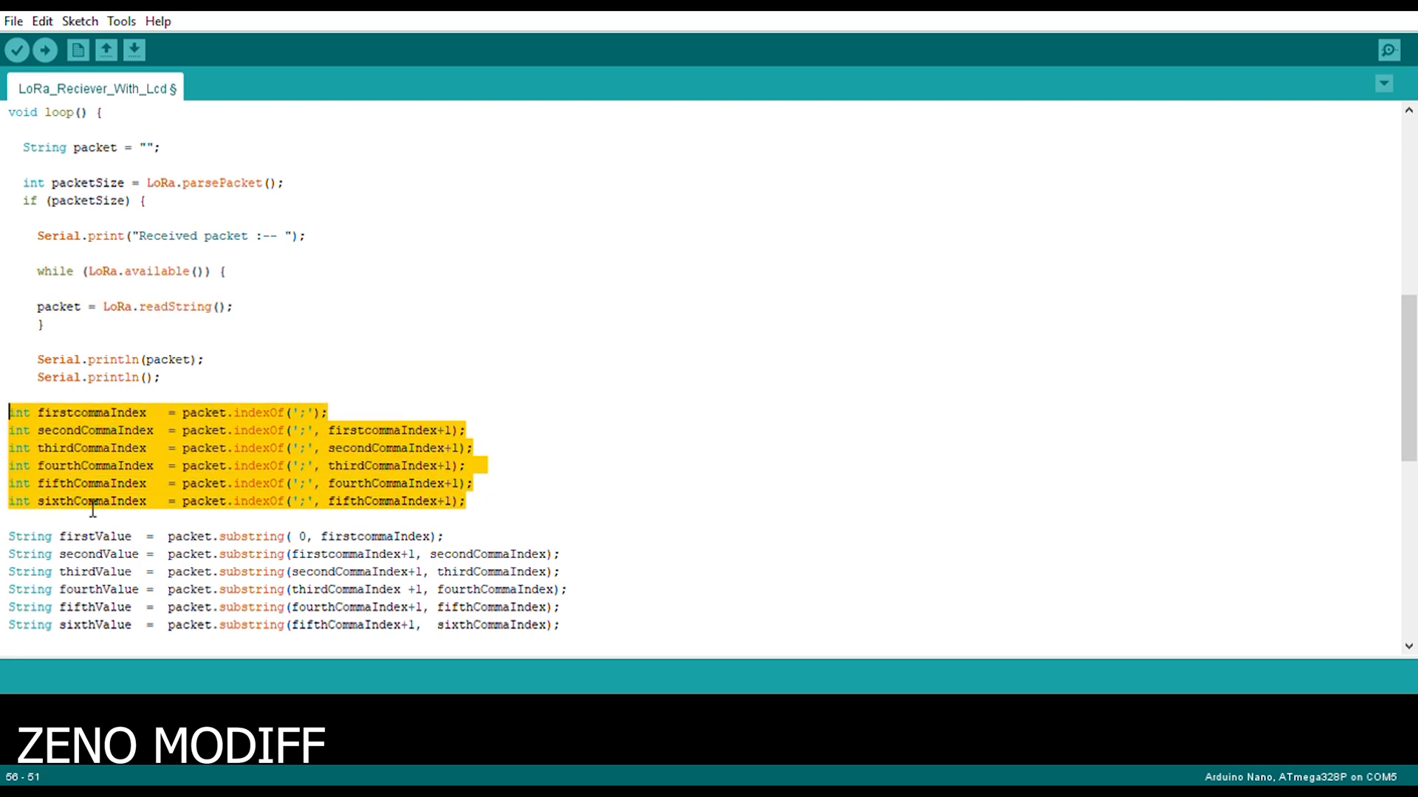
mouse_move(172, 438)
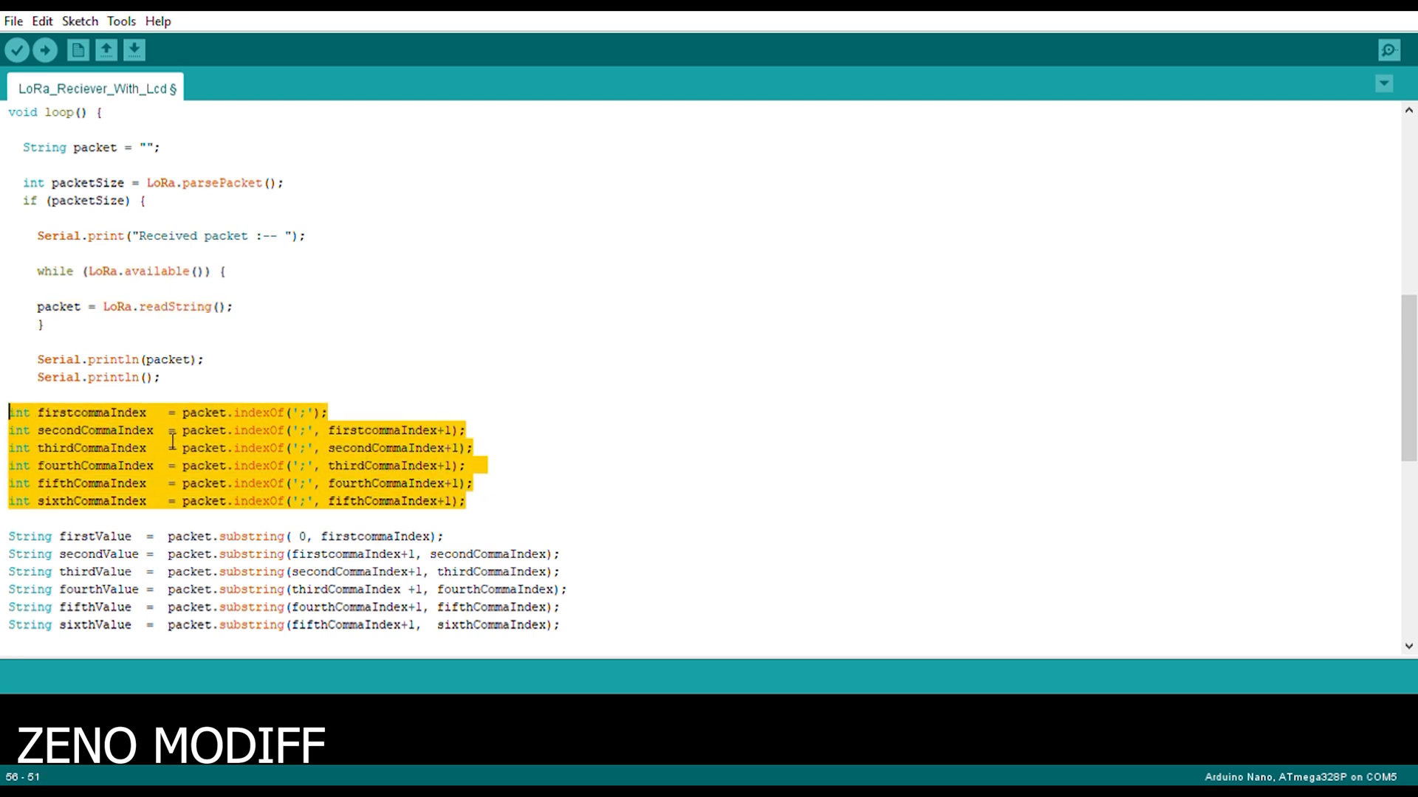
click(71, 430)
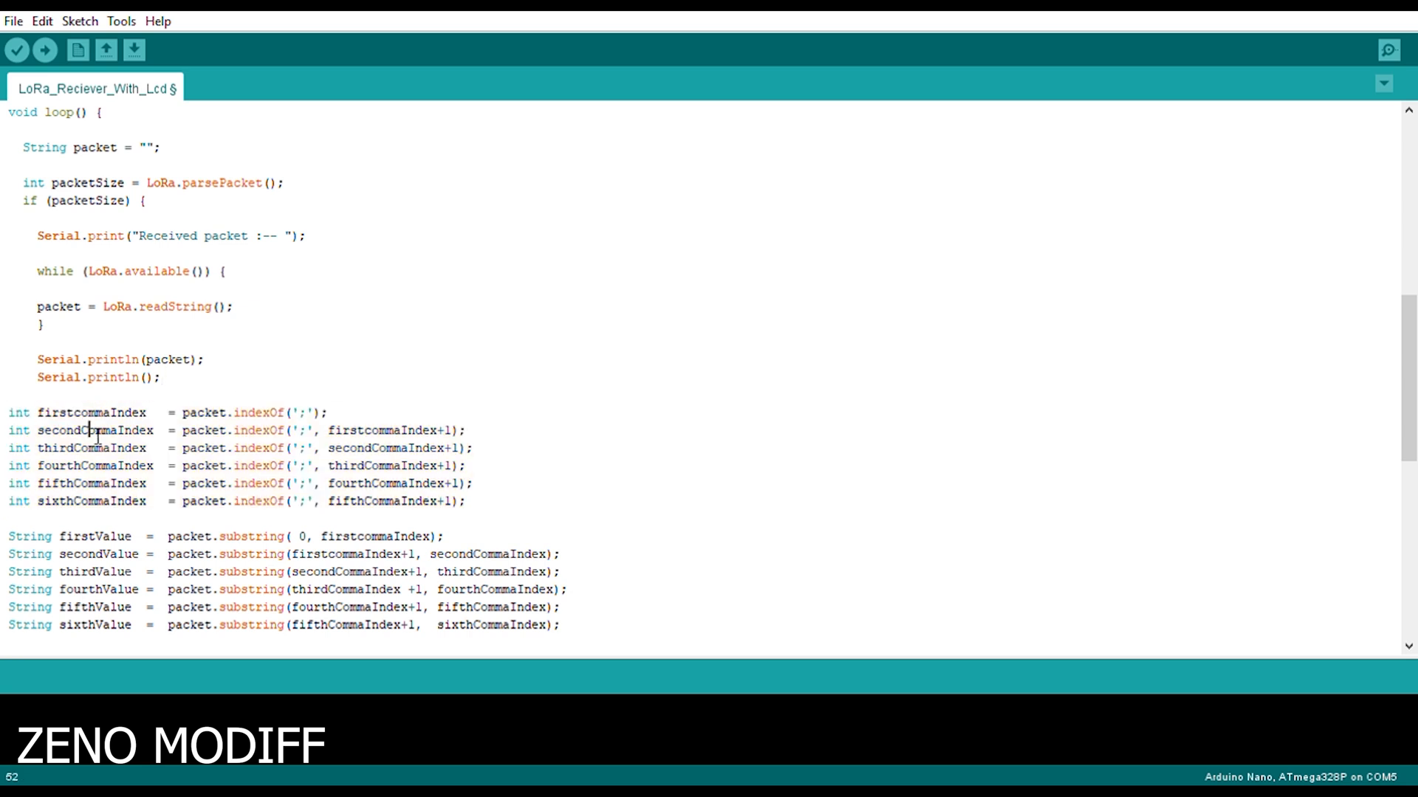
double_click(90, 431)
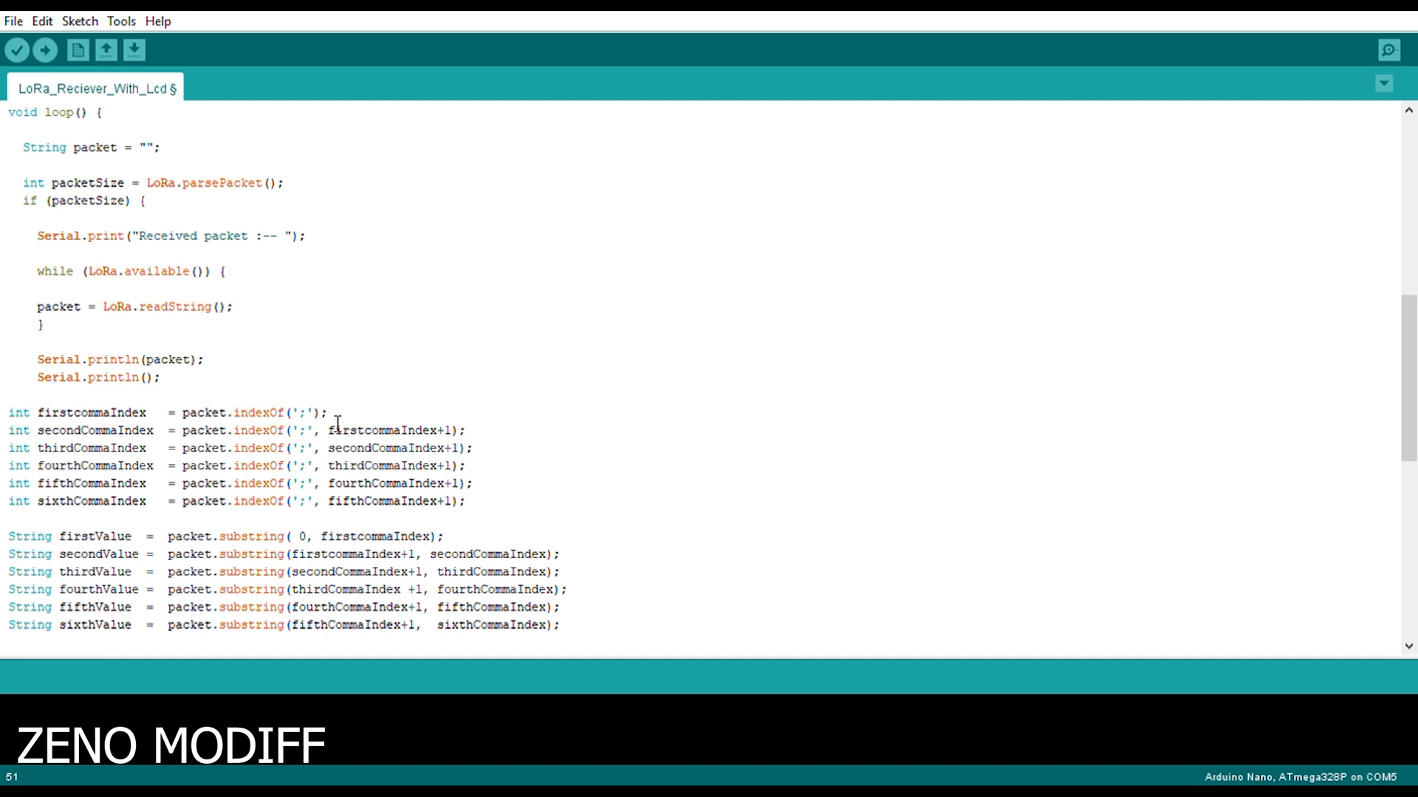
double_click(307, 412)
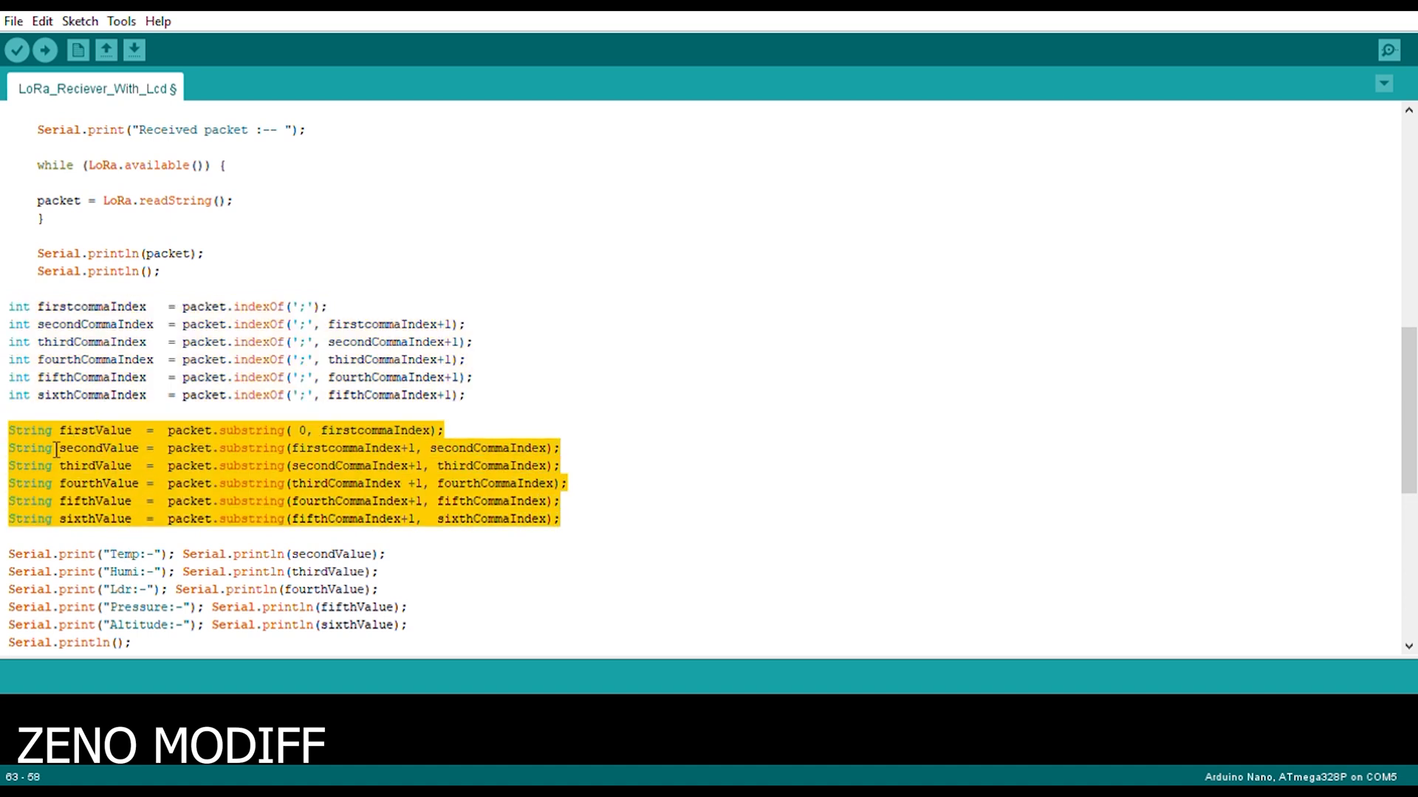
click(49, 448)
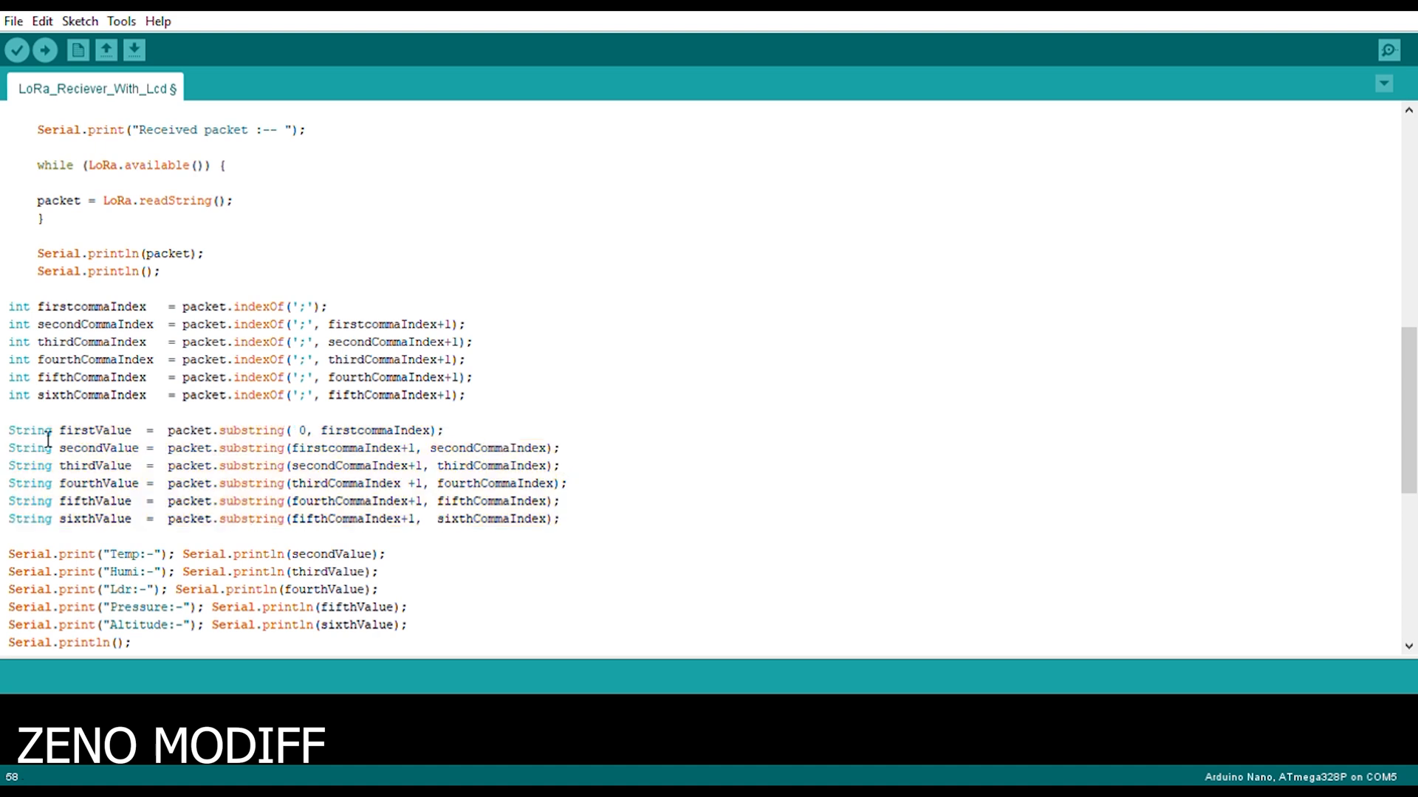
double_click(95, 429)
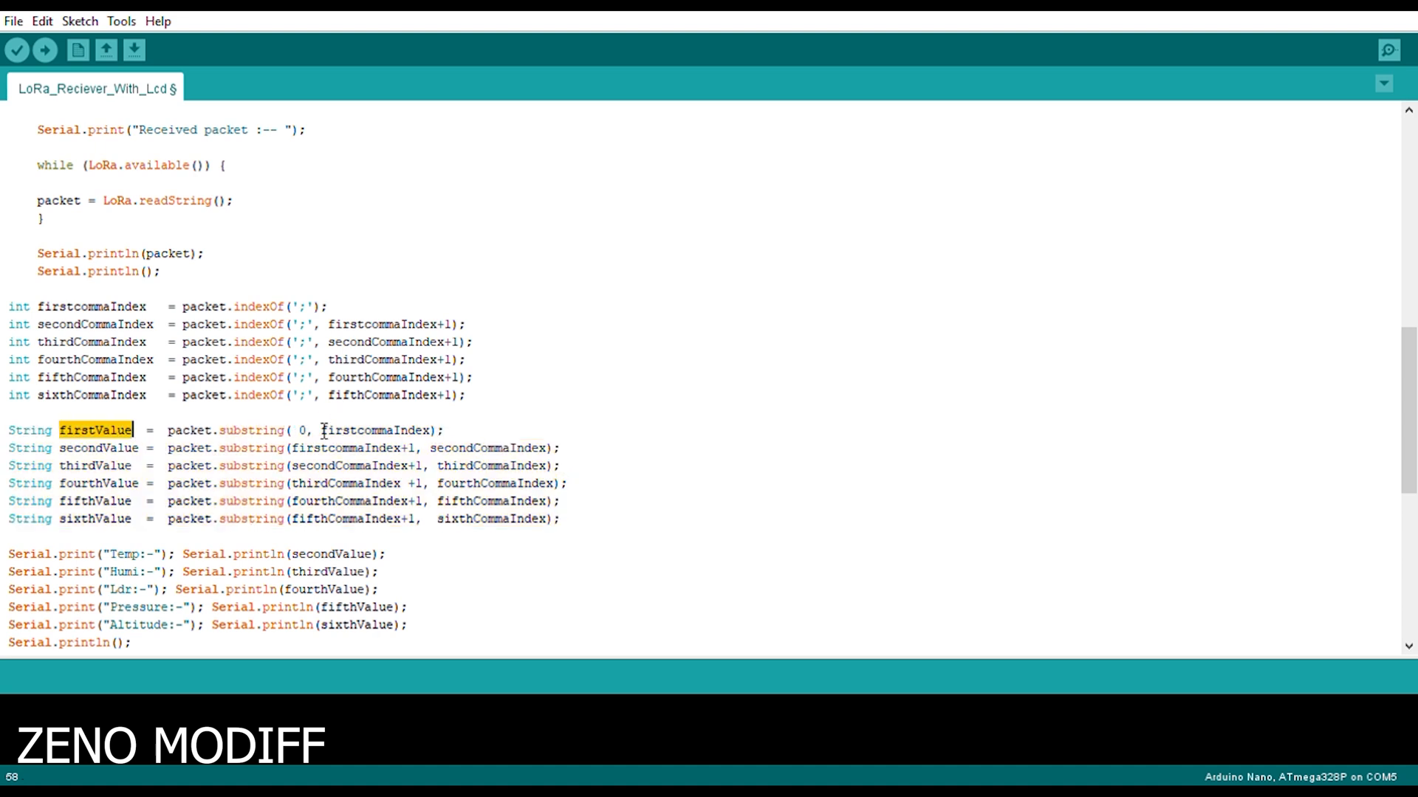
scroll(down, 3)
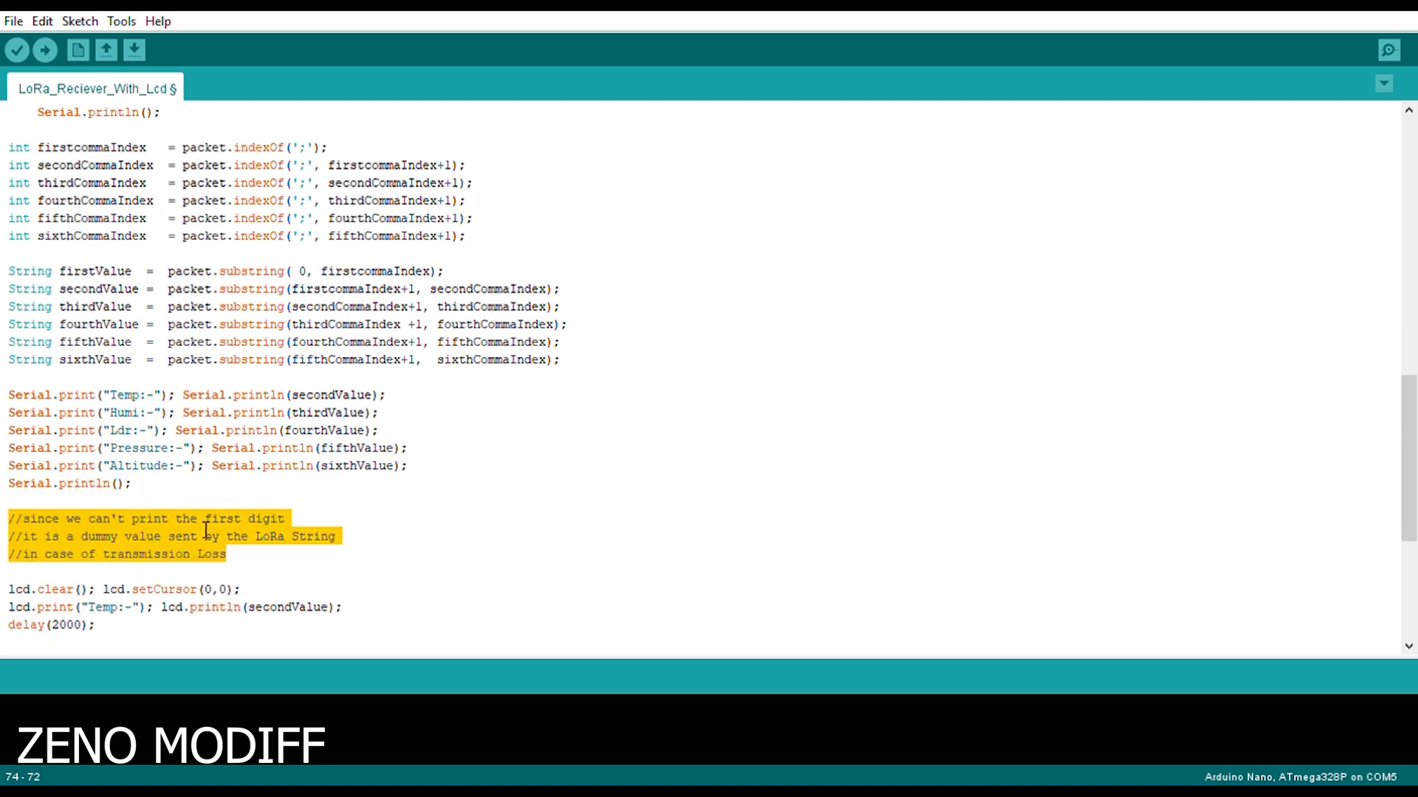
mouse_move(235, 568)
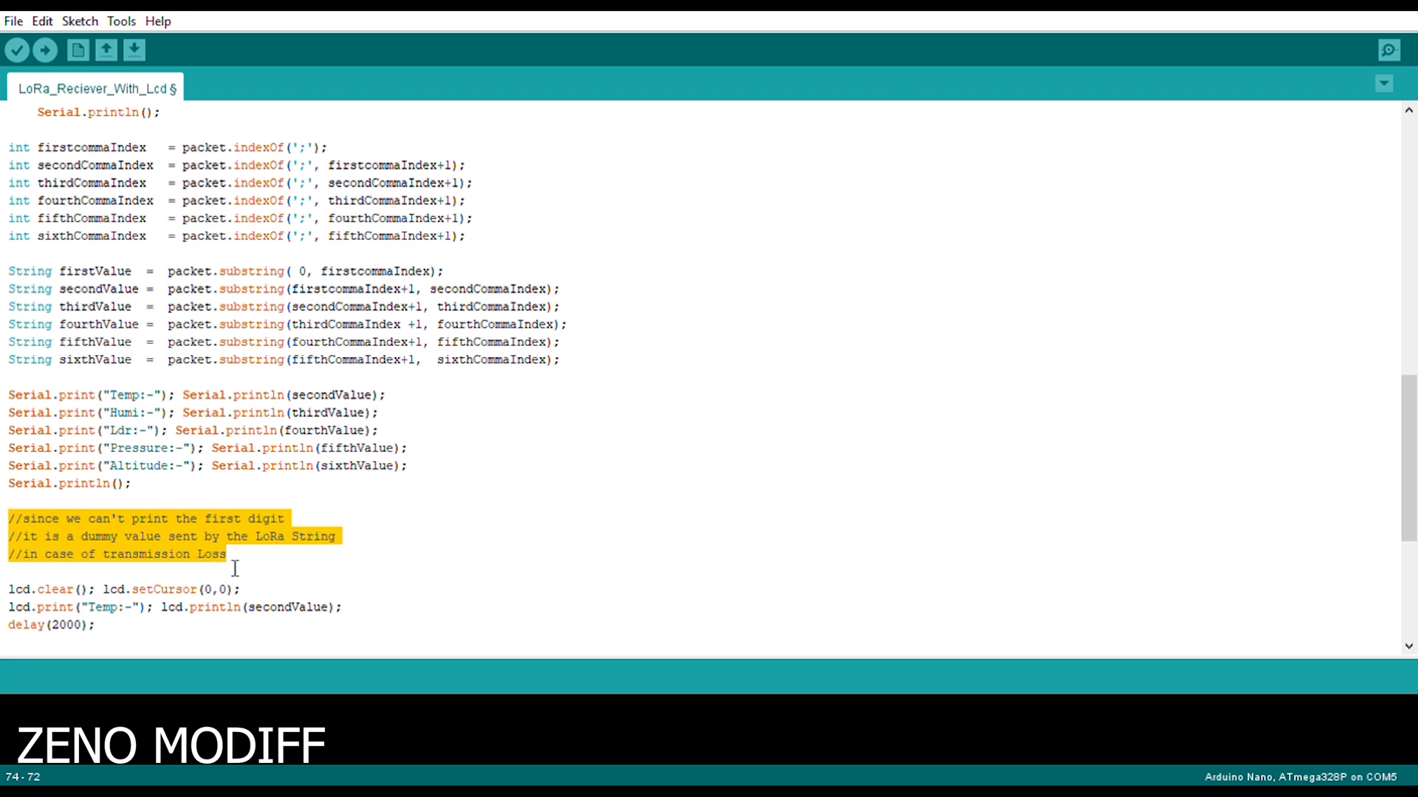
Review the receiver's LCD display blocks, highlighting the variables thirdValue and sixthValue.
scroll(down, 3)
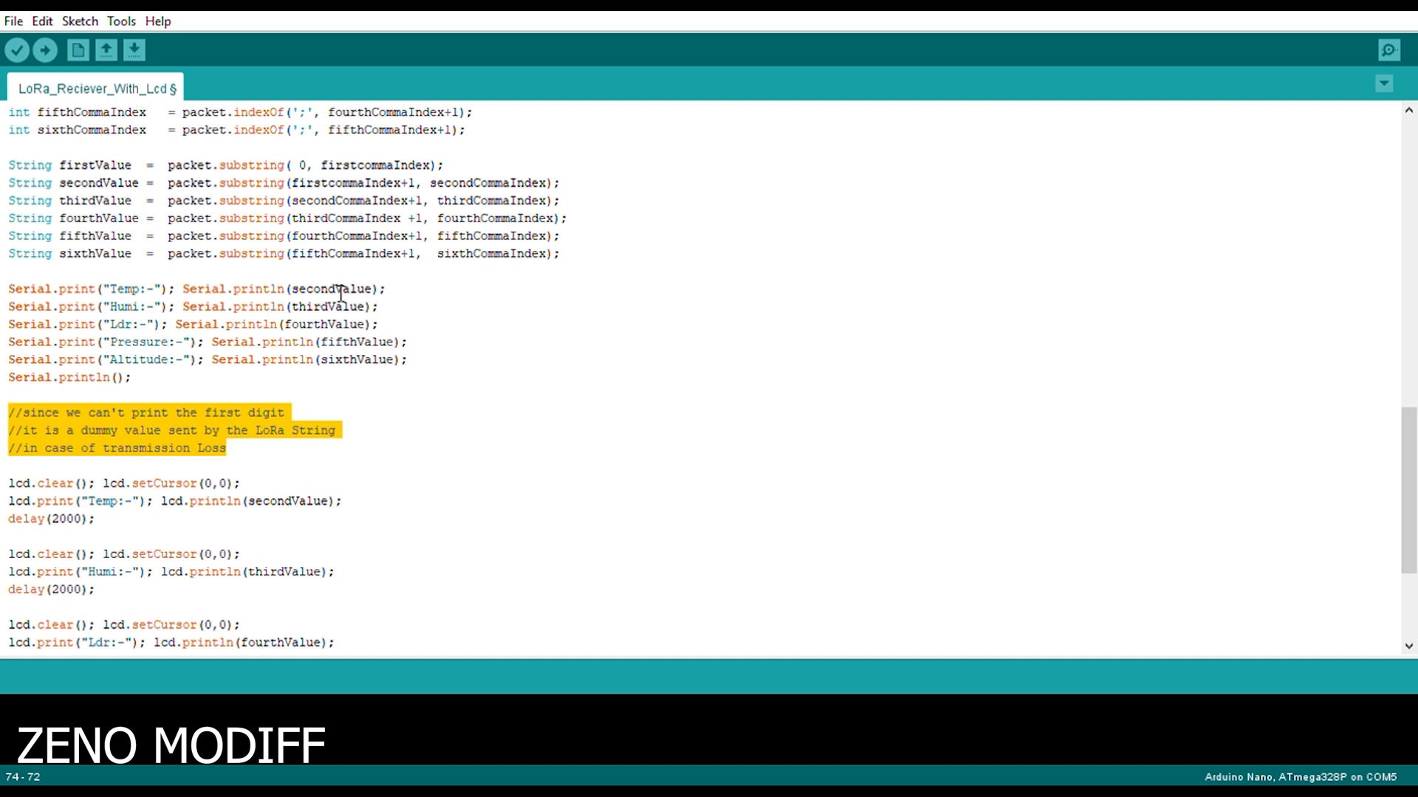
double_click(329, 306)
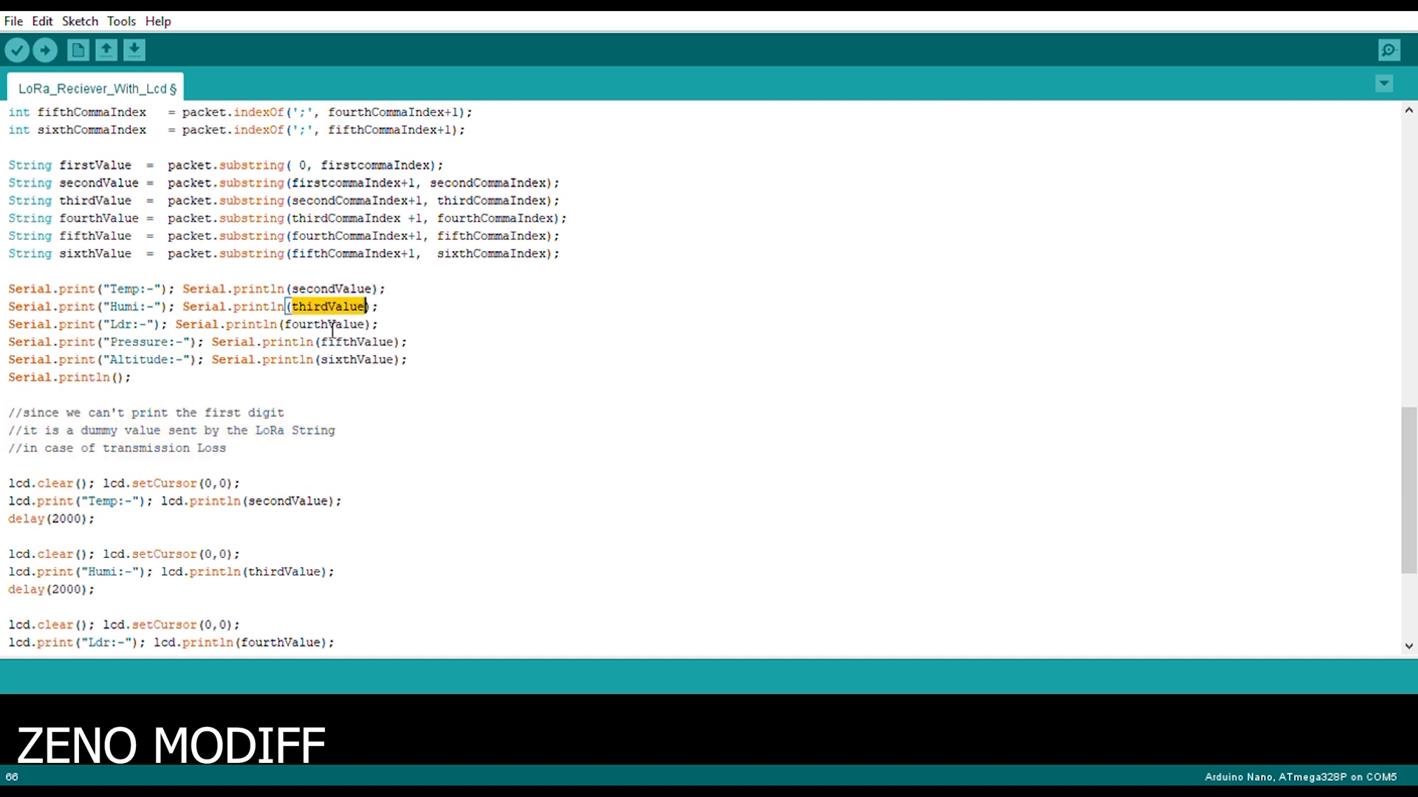
double_click(356, 342)
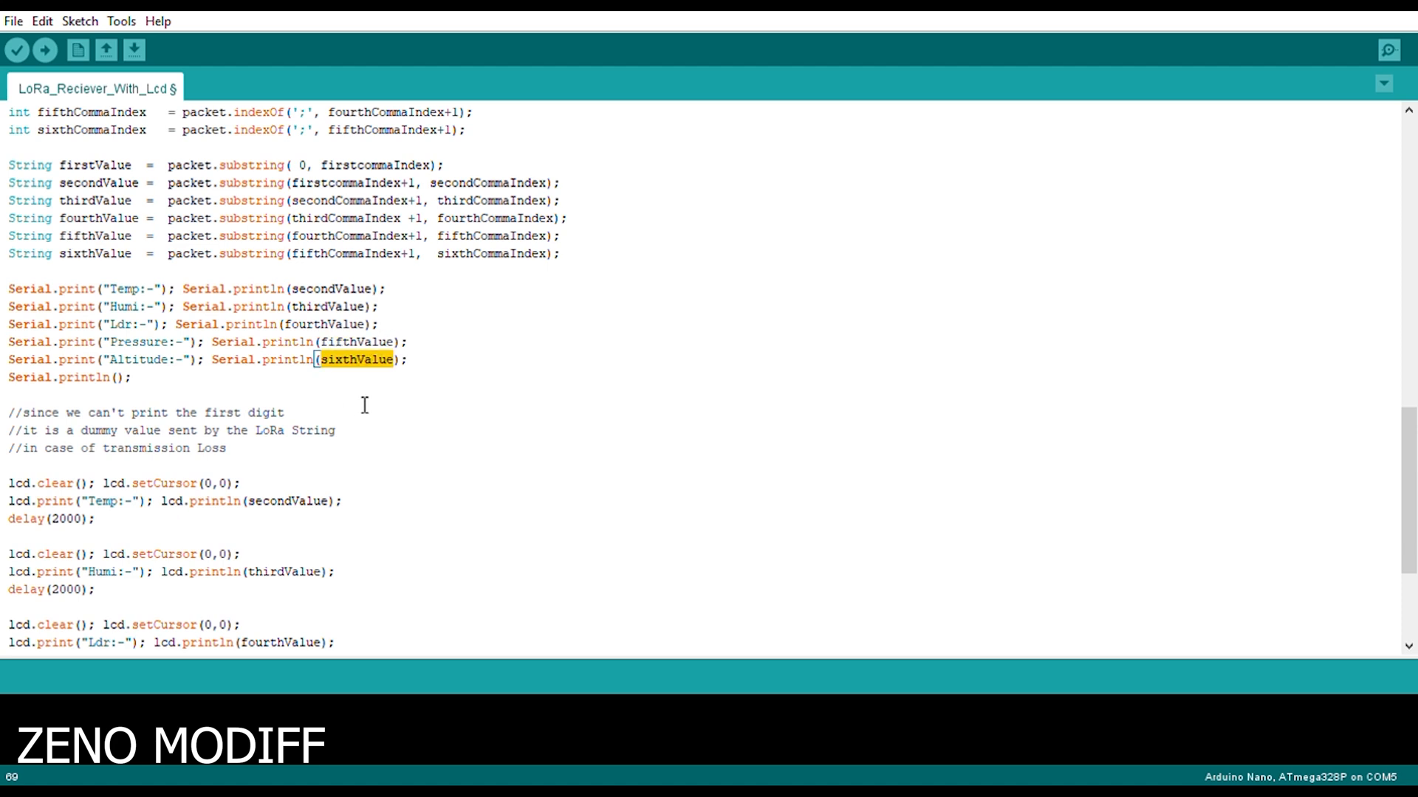
scroll(down, 3)
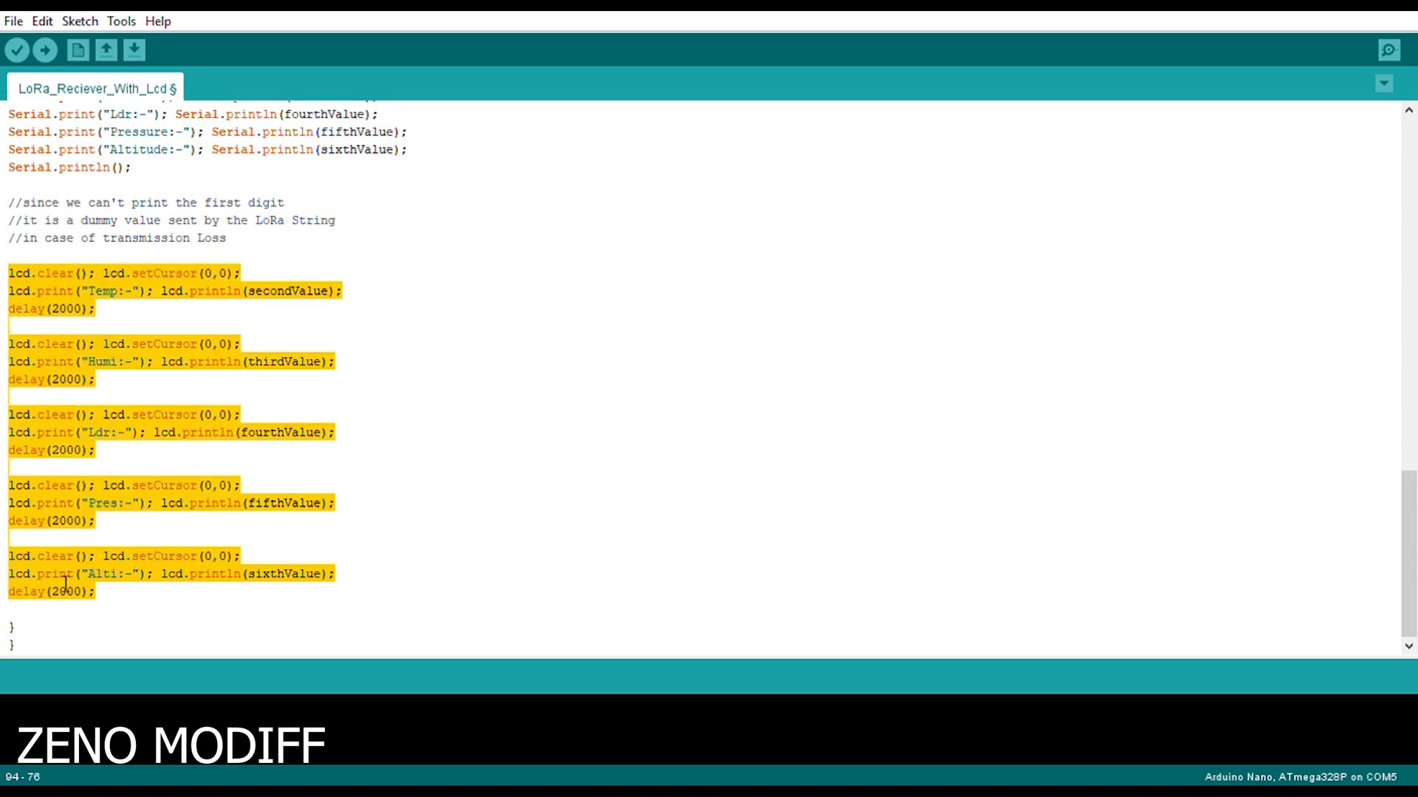
mouse_move(44, 549)
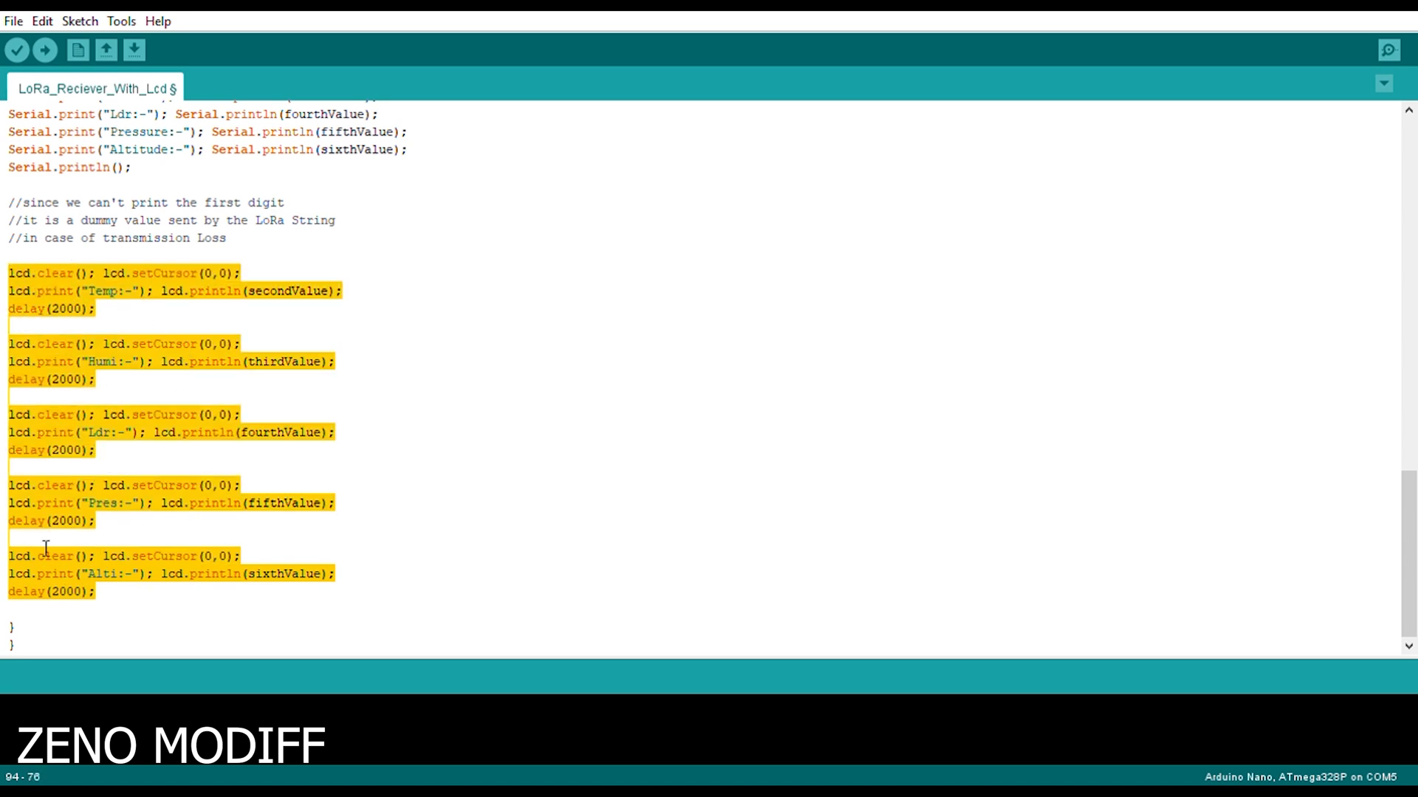
click(491, 418)
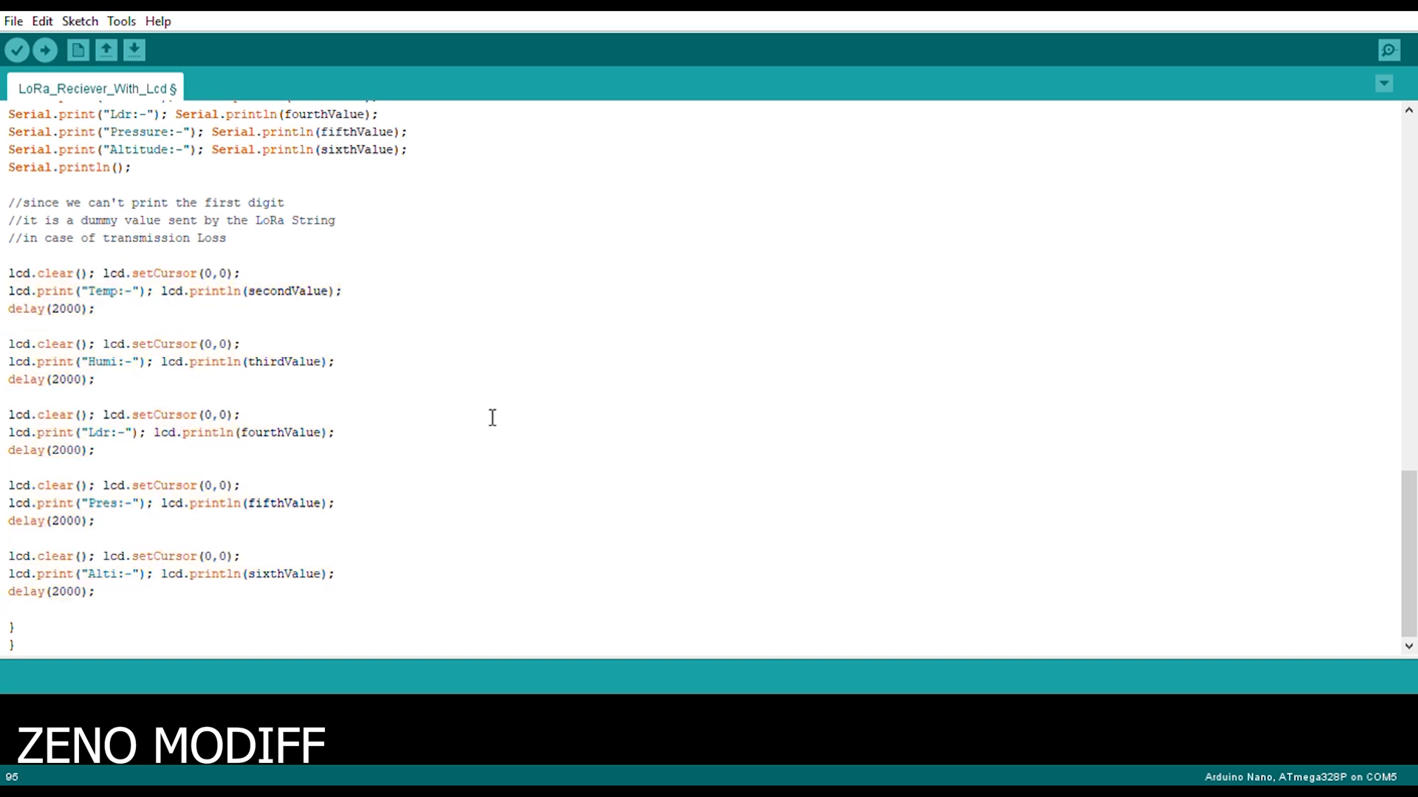
mouse_move(739, 437)
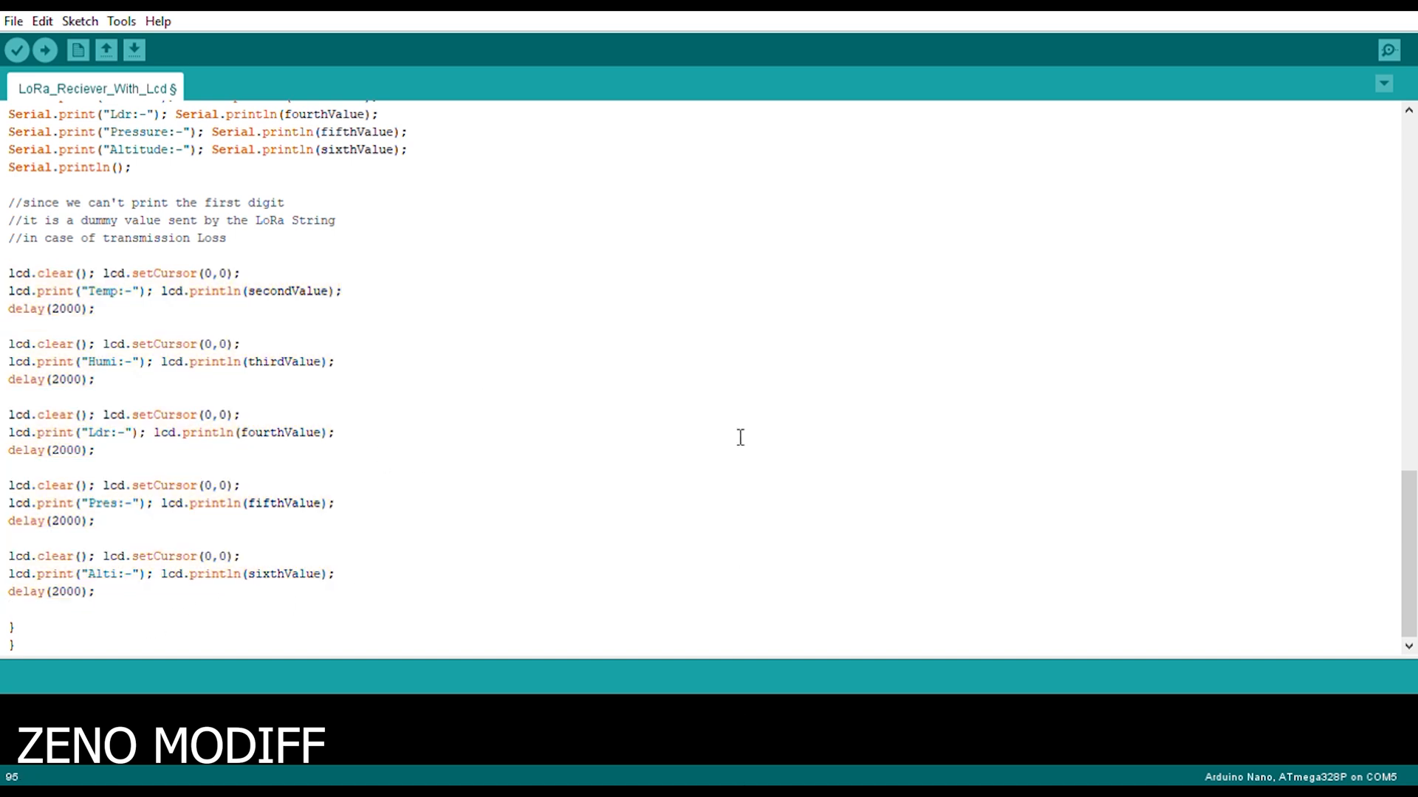
Compile and upload LoRa_Reciever_With_Lcd to the Arduino Nano.
scroll(up, 3)
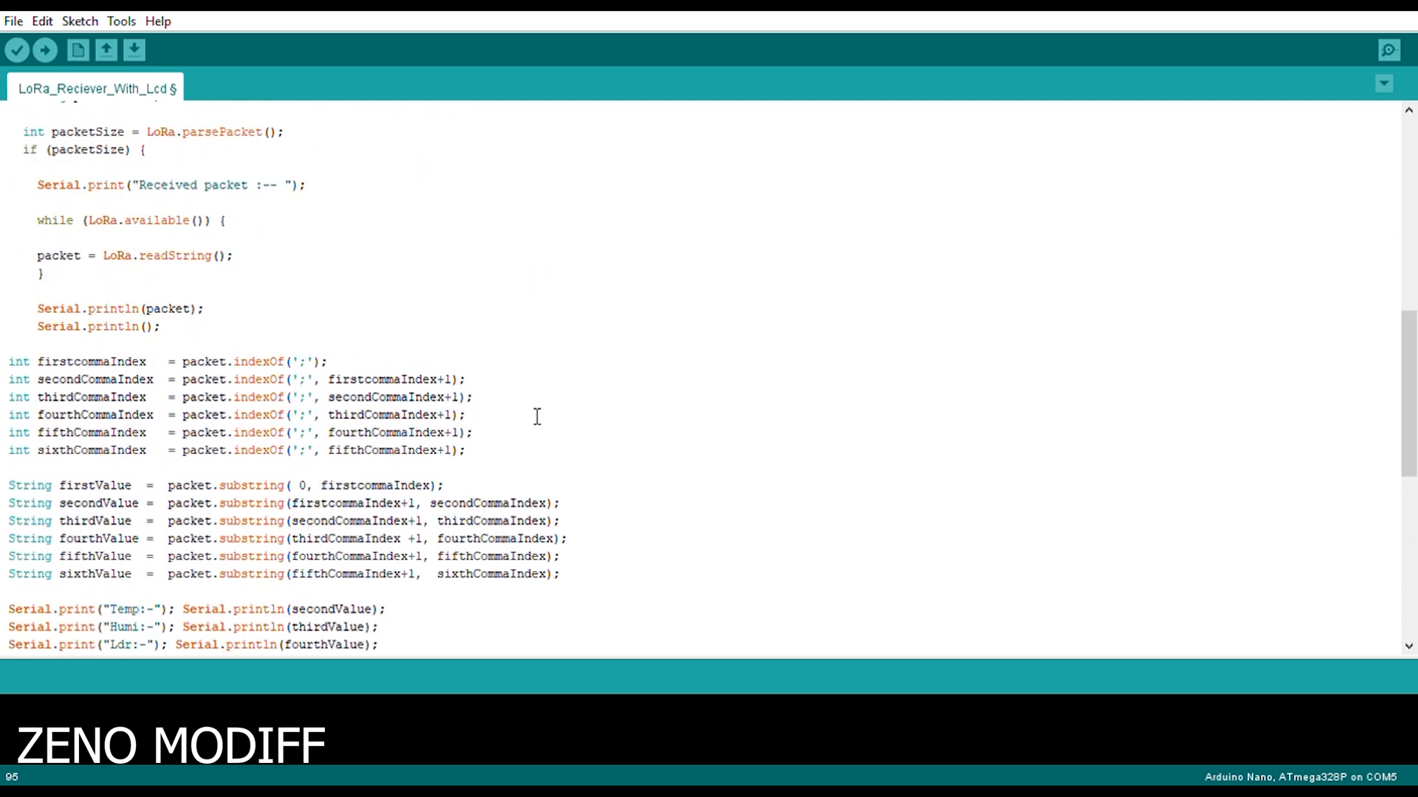
click(45, 49)
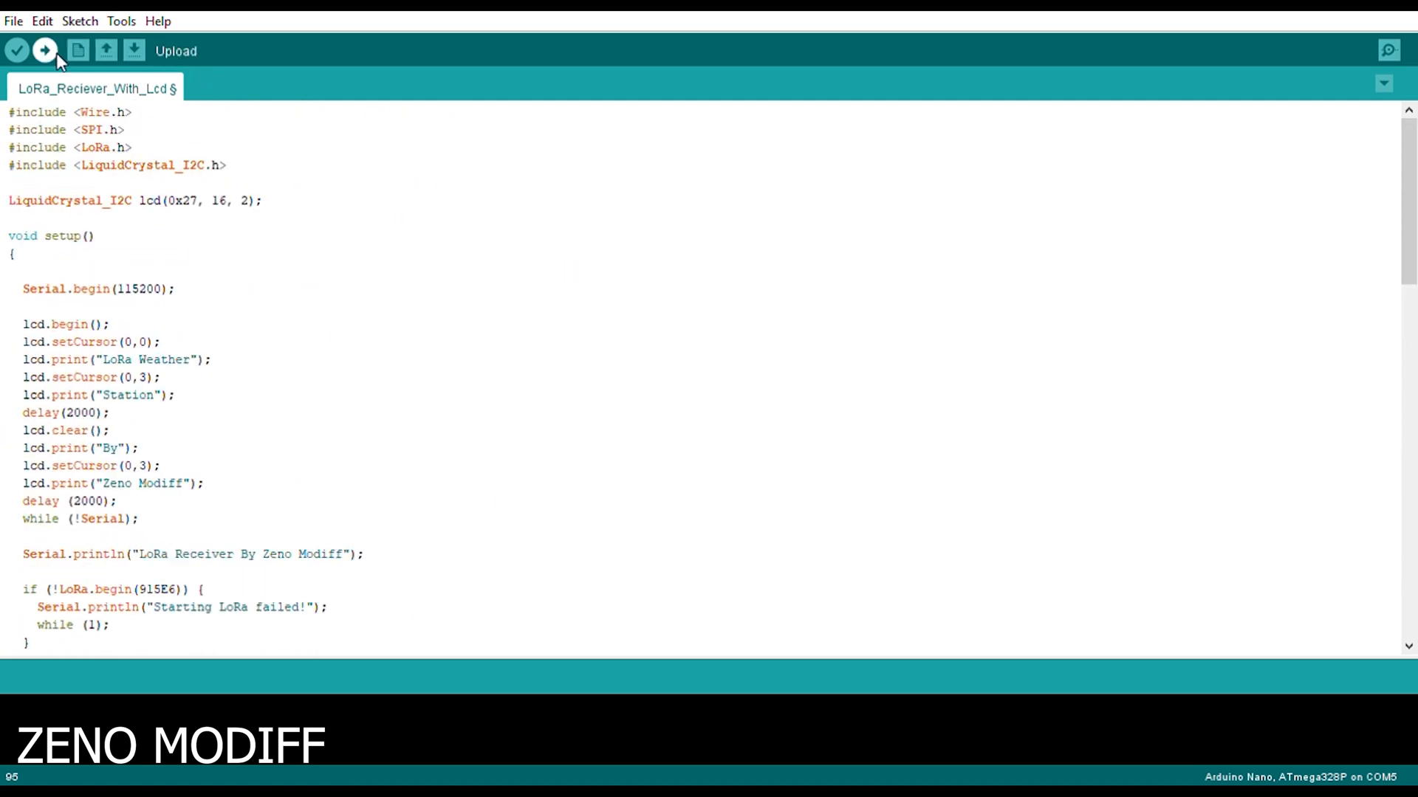
click(44, 50)
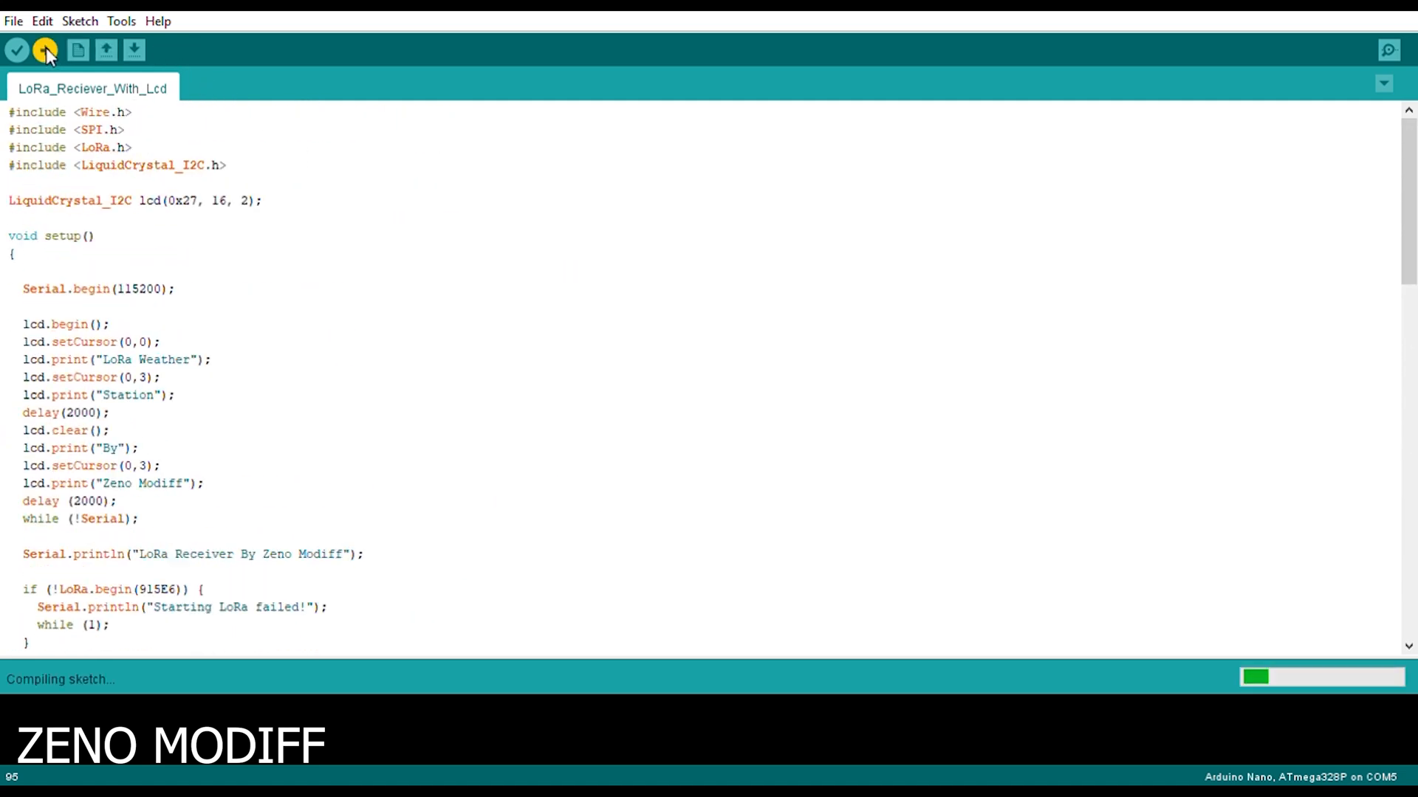